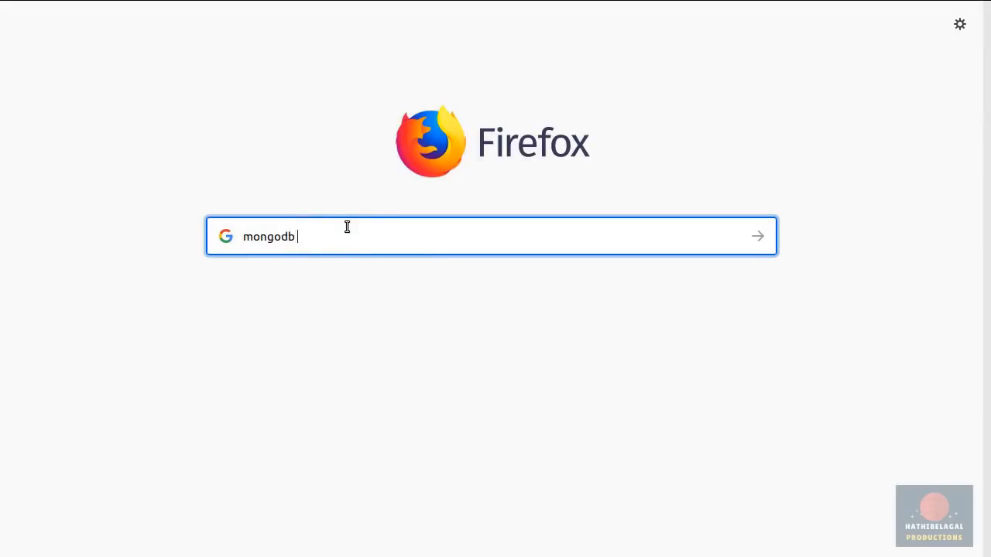
Search Google for 'mongodb stitch' and follow the first result to the MongoDB Stitch product page
type("stitch")
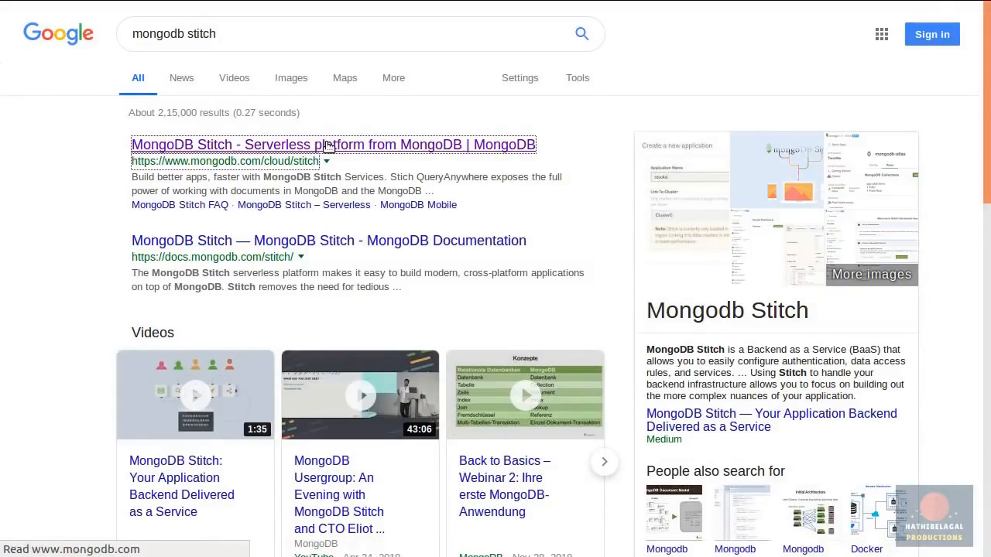
left_click(331, 146)
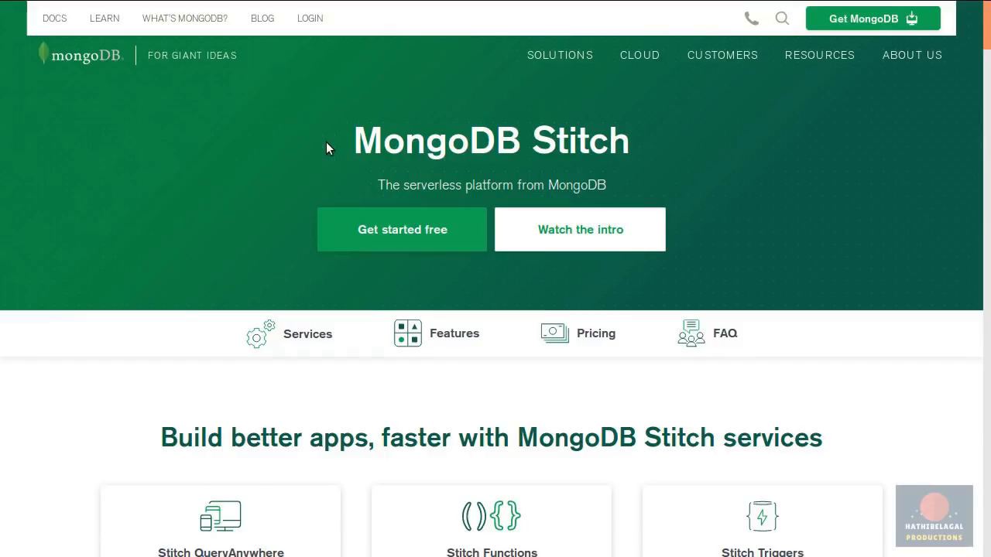
In a new tab, search 'mongodb atlas' and follow the result to the MongoDB Atlas product page
left_click(534, 12)
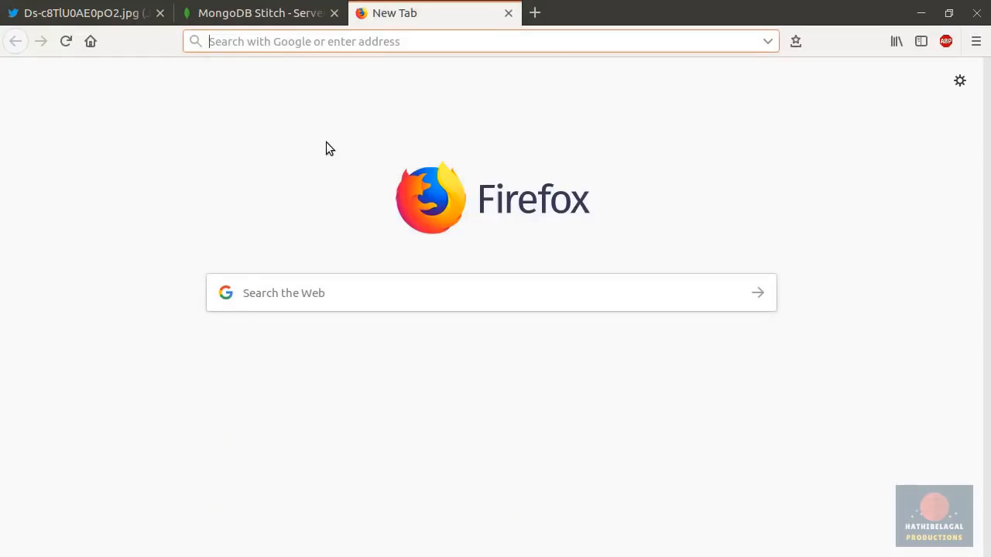
type("mongodb atlas")
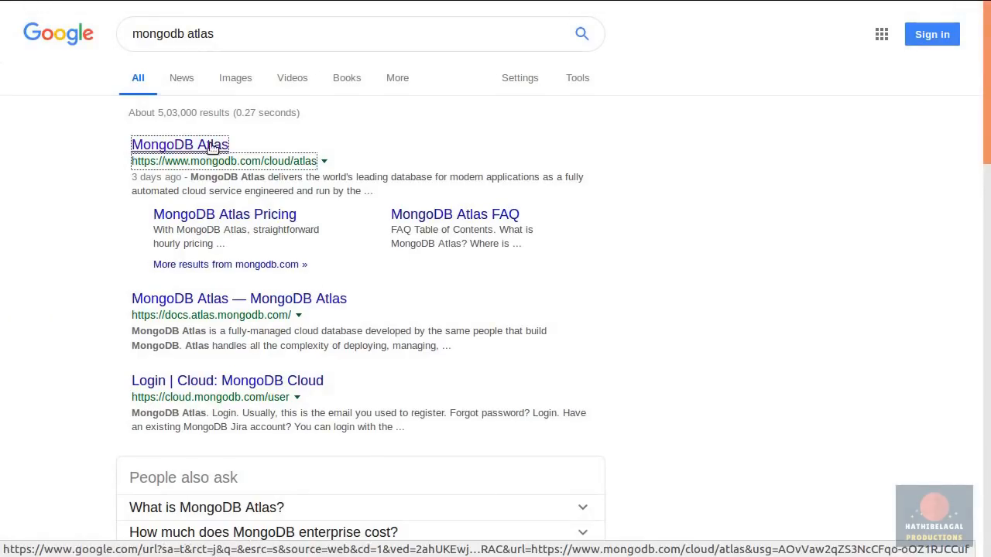
left_click(180, 146)
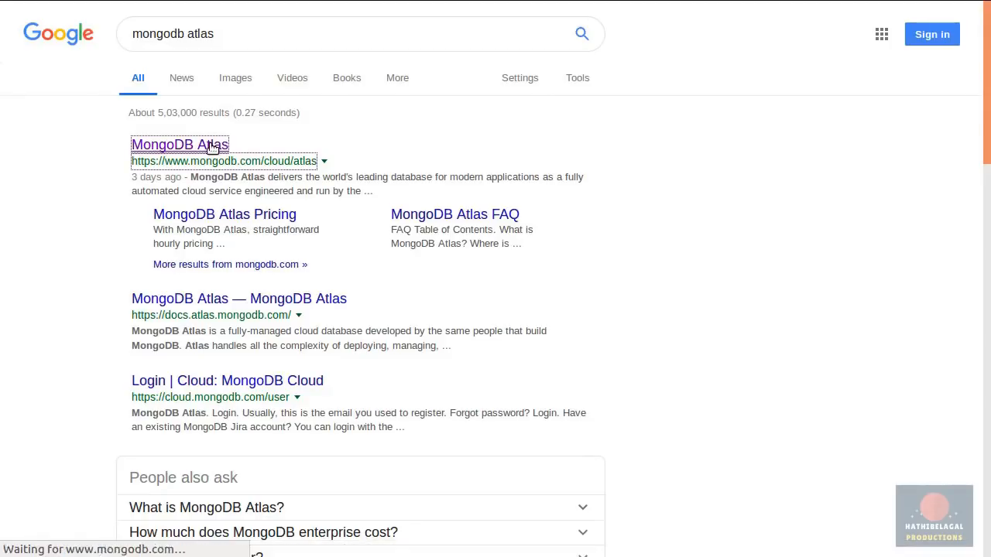
left_click(180, 146)
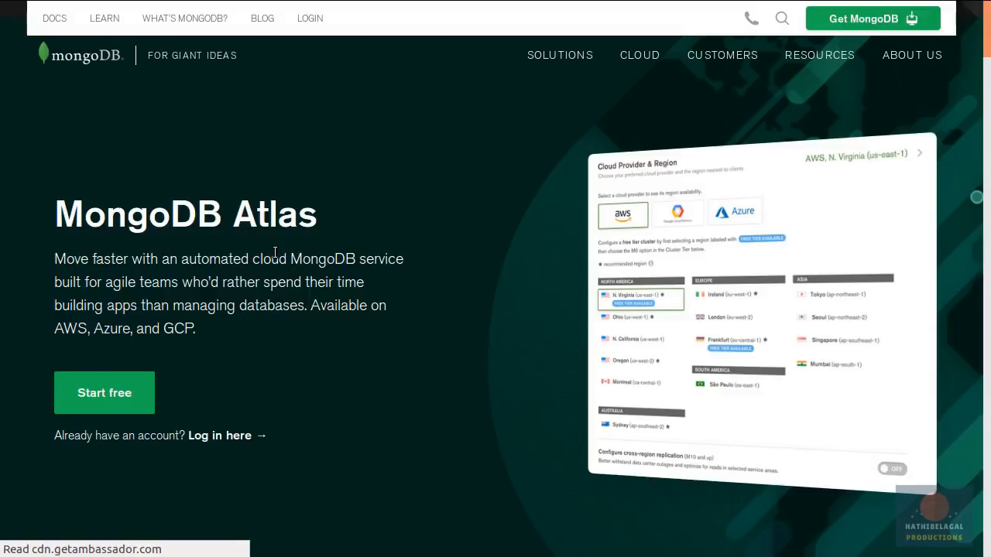
mouse_move(251, 381)
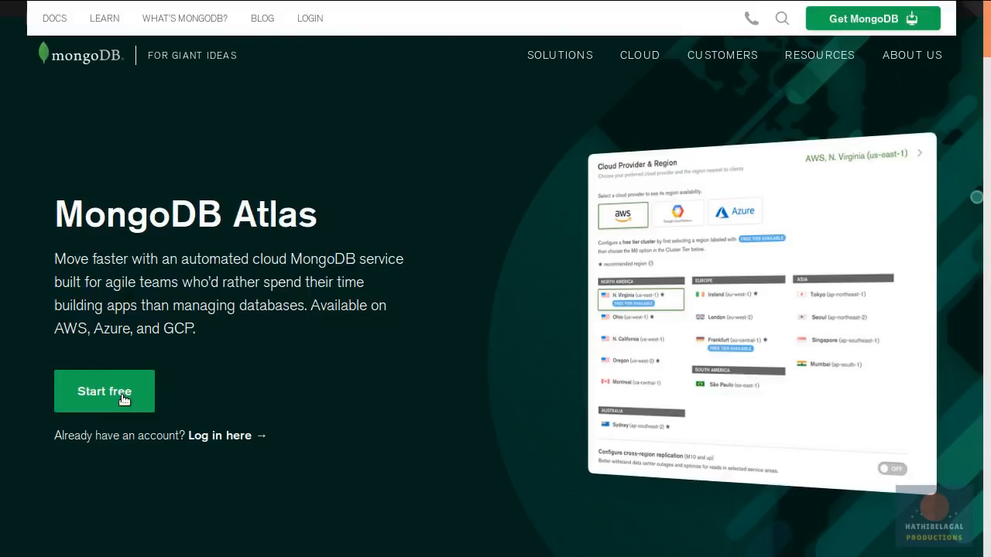
Fill the Atlas free sign-up form with email hathibelagal, names and password, accept the terms and submit
left_click(104, 390)
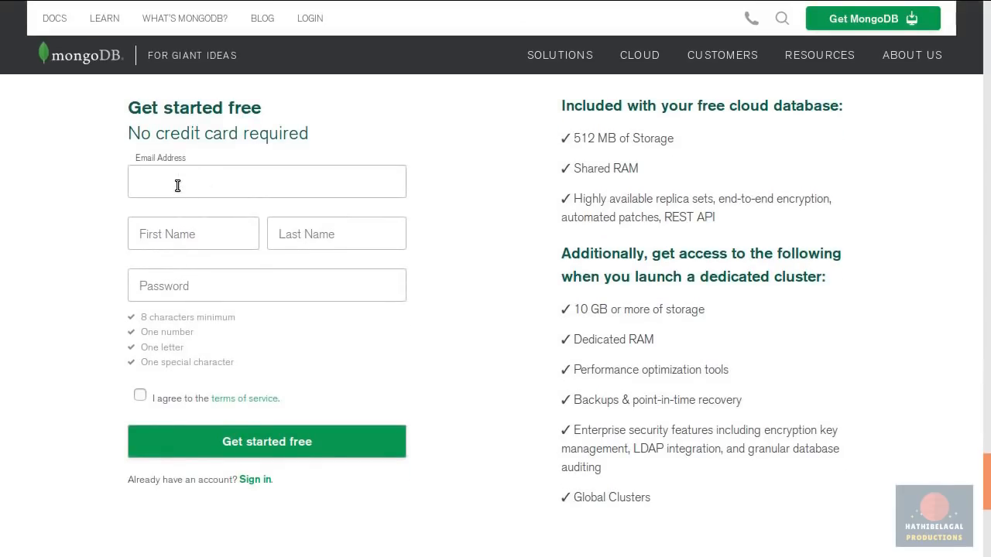
type("hathibelagal@example.com")
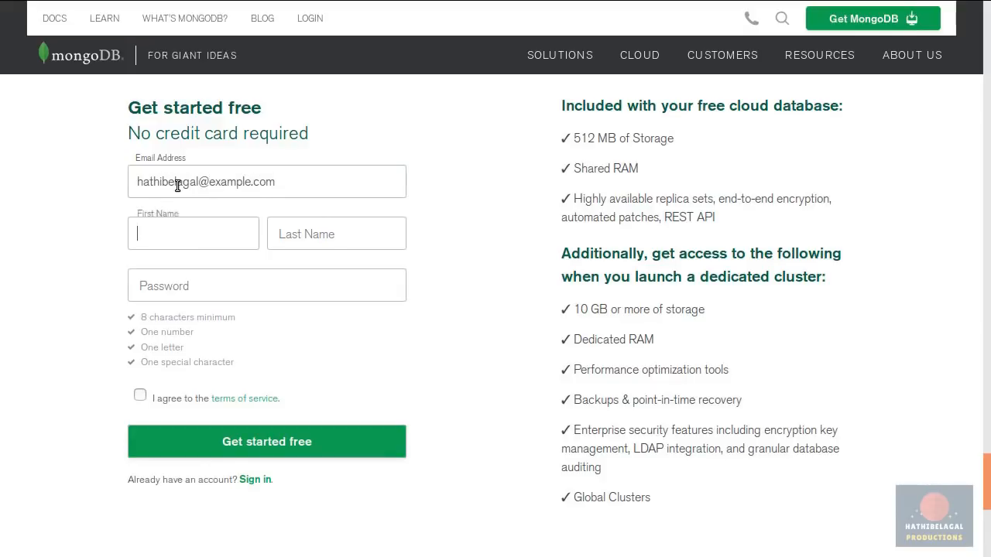
type("Hathibelagal")
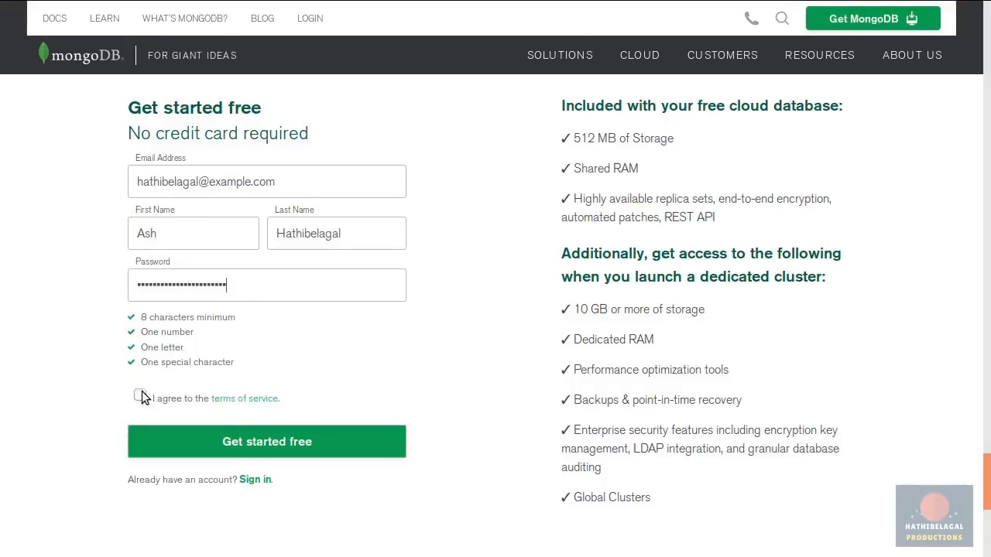
left_click(139, 395)
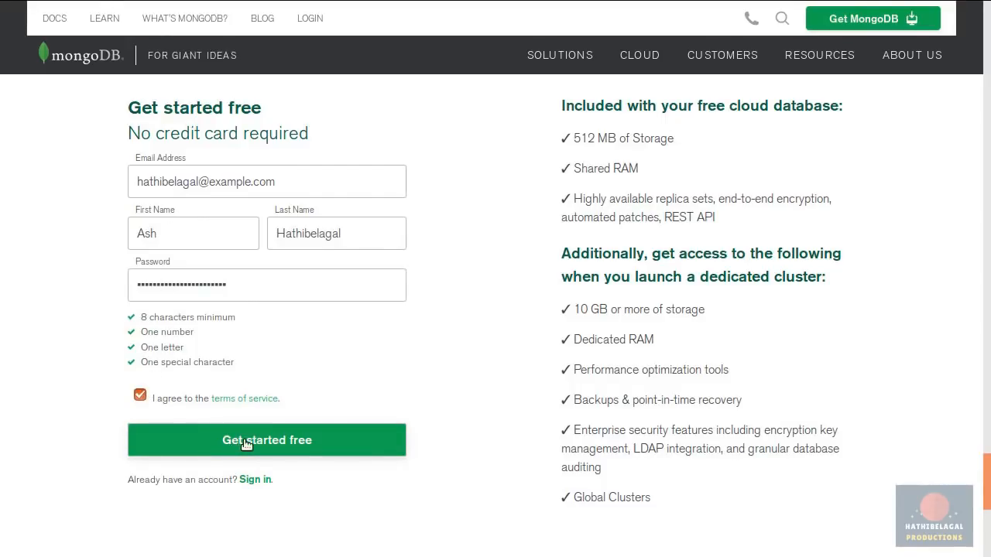
left_click(266, 440)
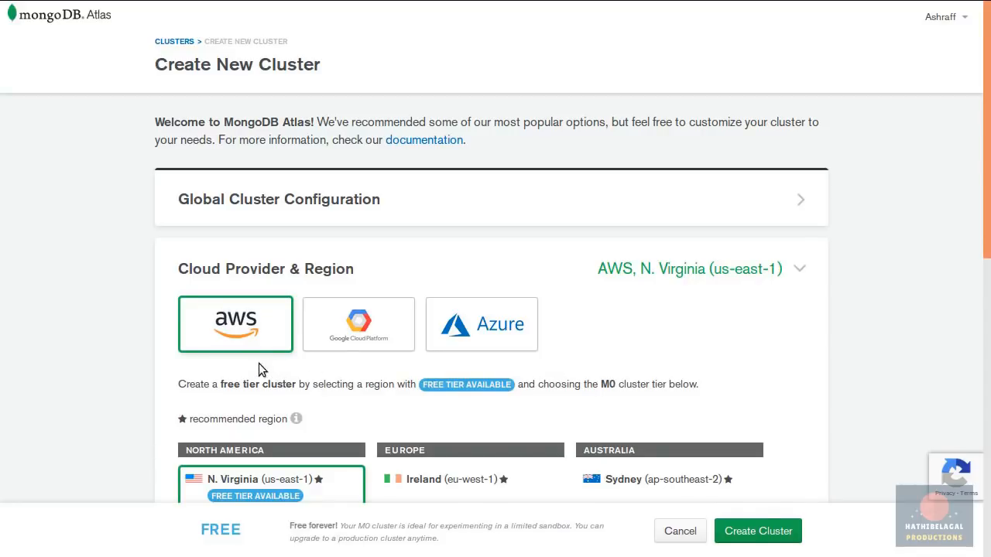
Keep AWS N. Virginia and M0 for the new cluster and name it TestCluster
scroll("down", 3)
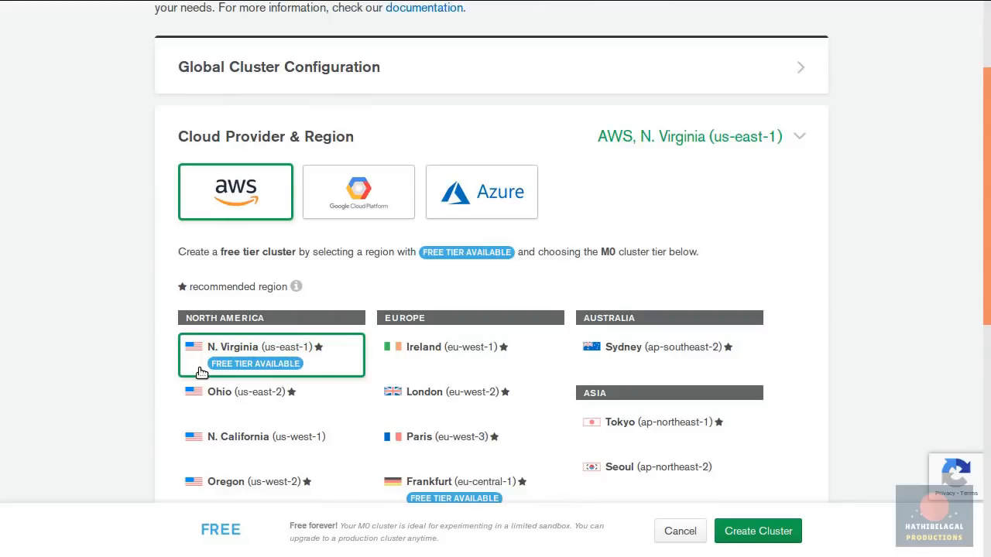
mouse_move(248, 374)
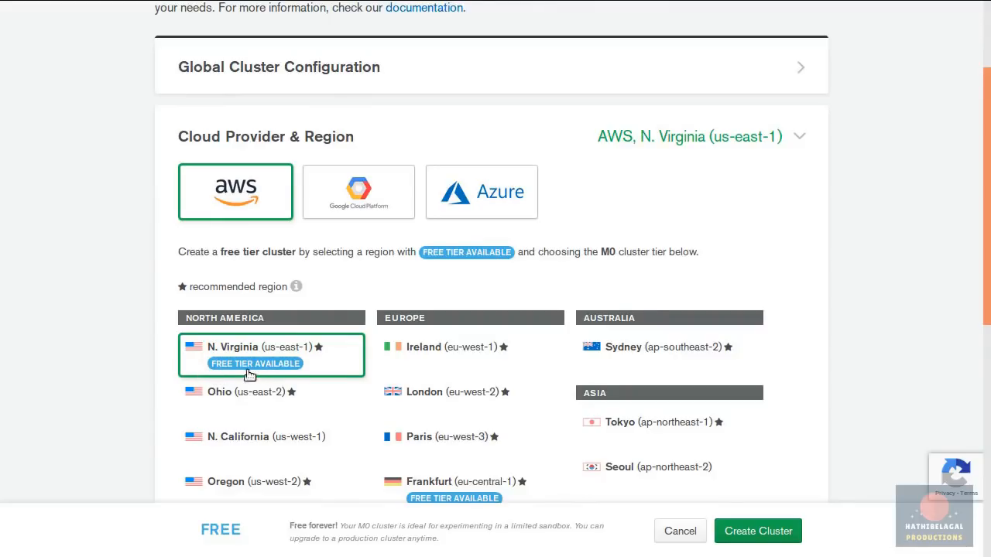
mouse_move(132, 434)
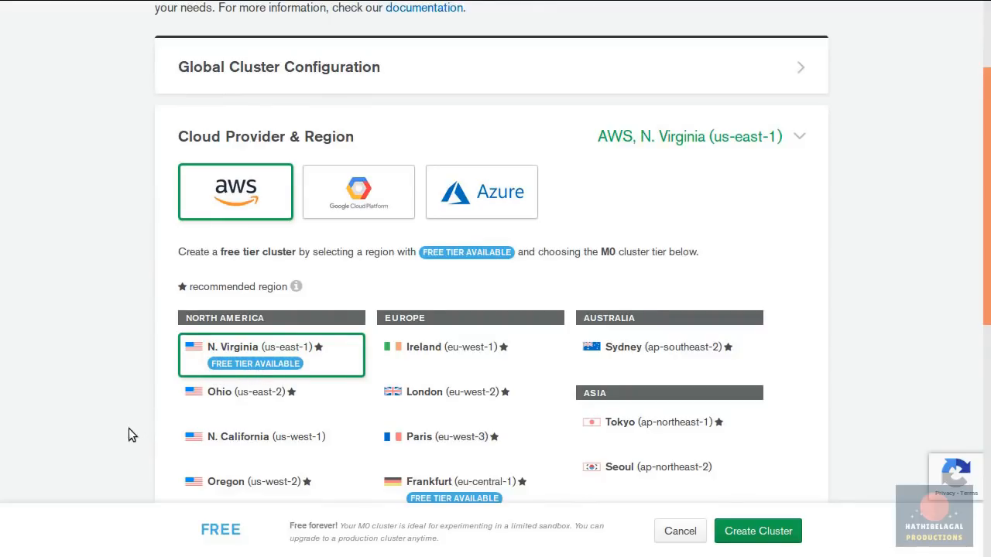
scroll("down", 3)
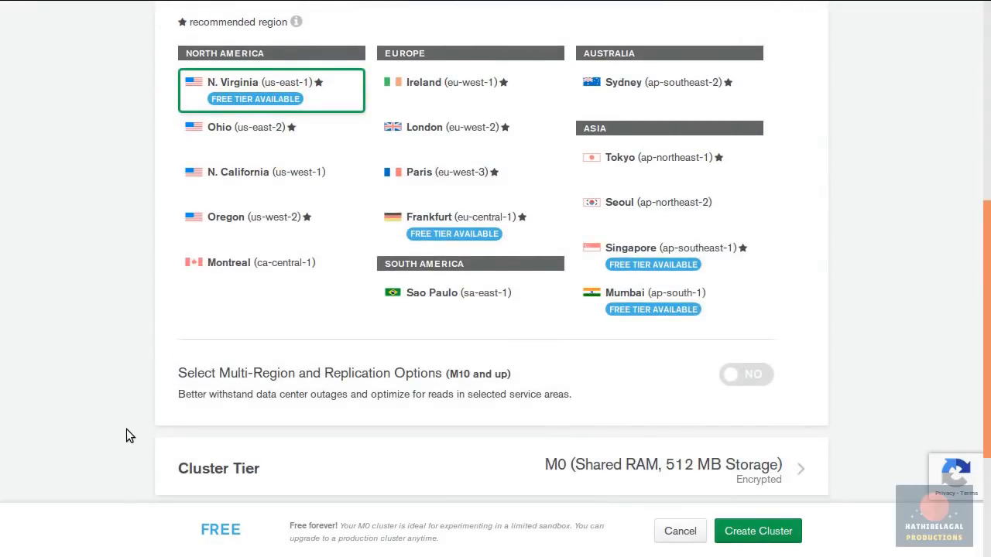
scroll("down", 3)
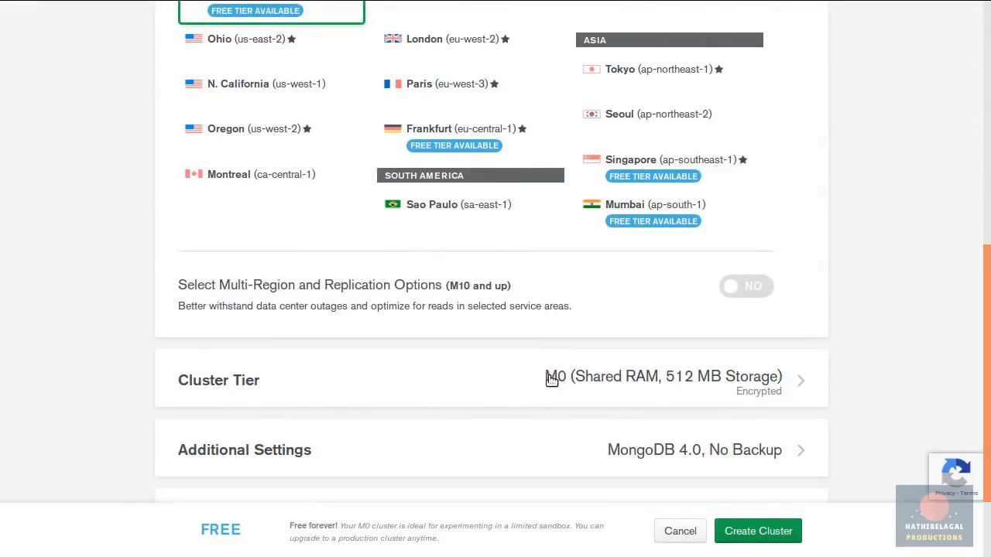
scroll("down", 3)
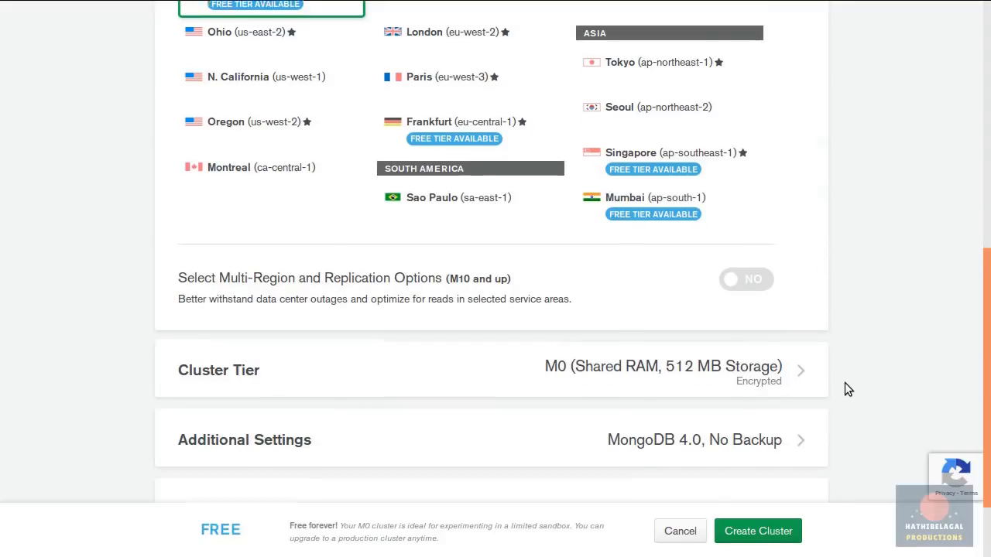
scroll("down", 3)
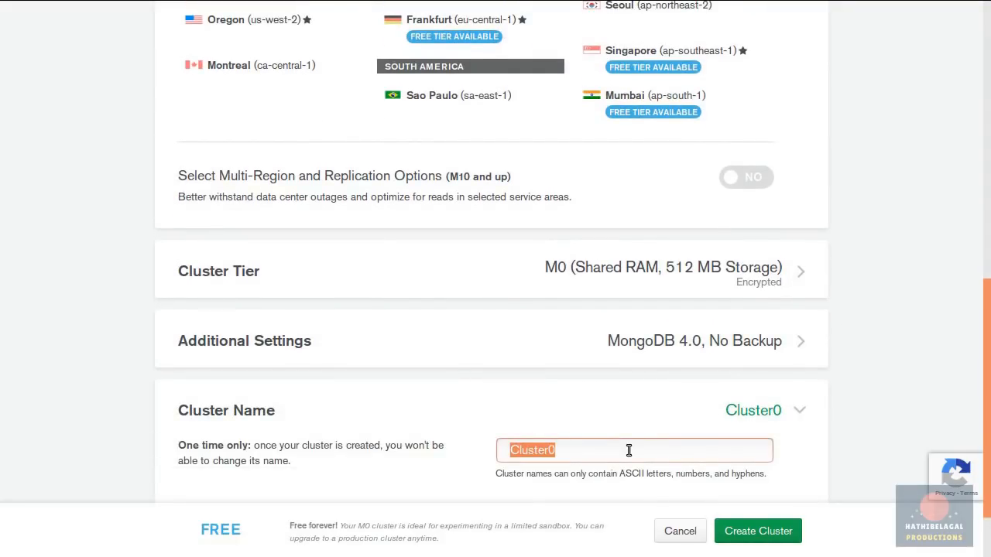
type("TestCluster")
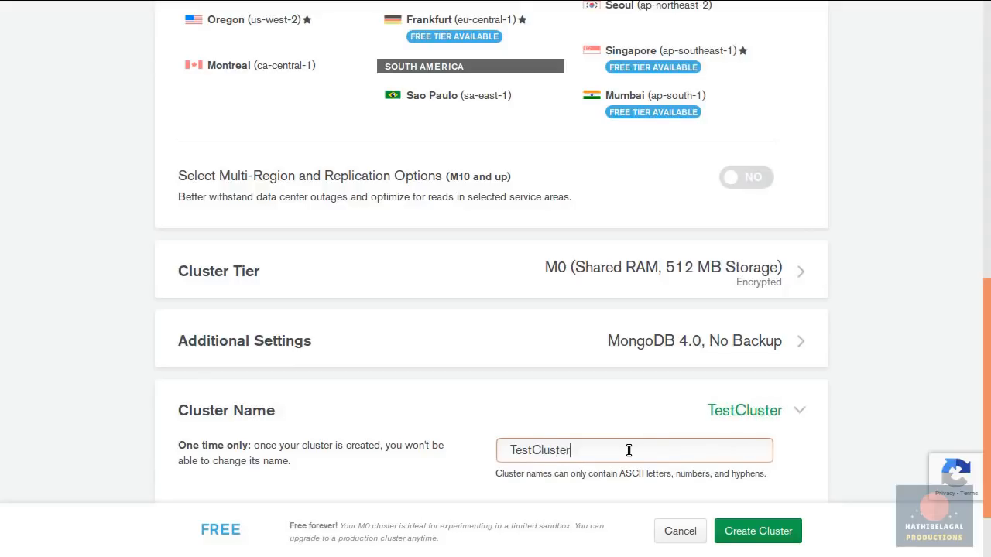
mouse_move(715, 491)
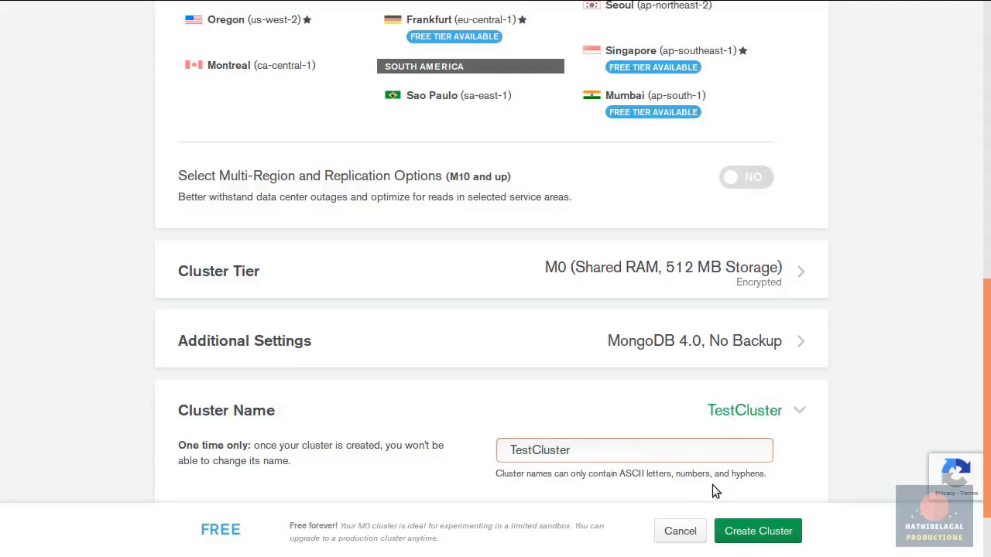
mouse_move(751, 531)
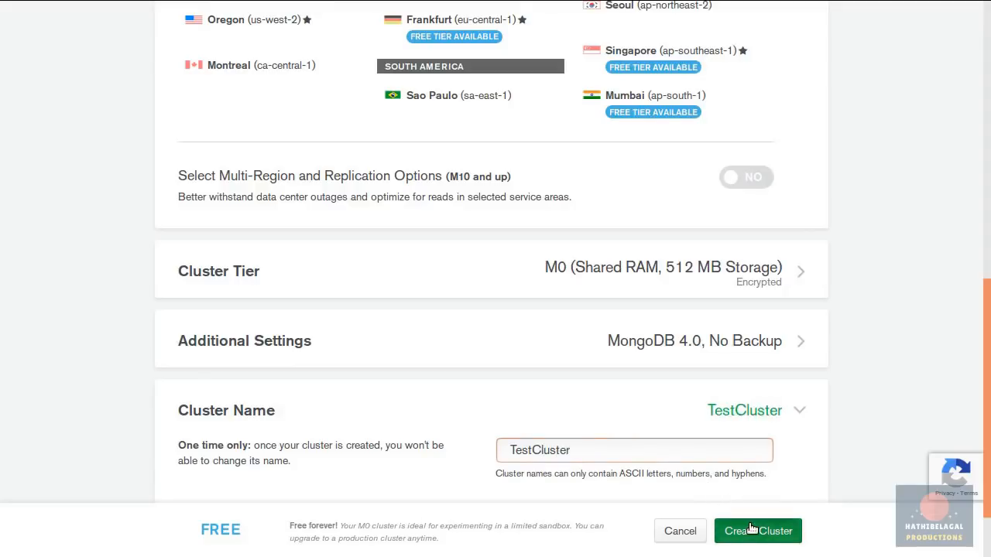
Create TestCluster, wait for provisioning, then start linking a Stitch application to it
left_click(757, 532)
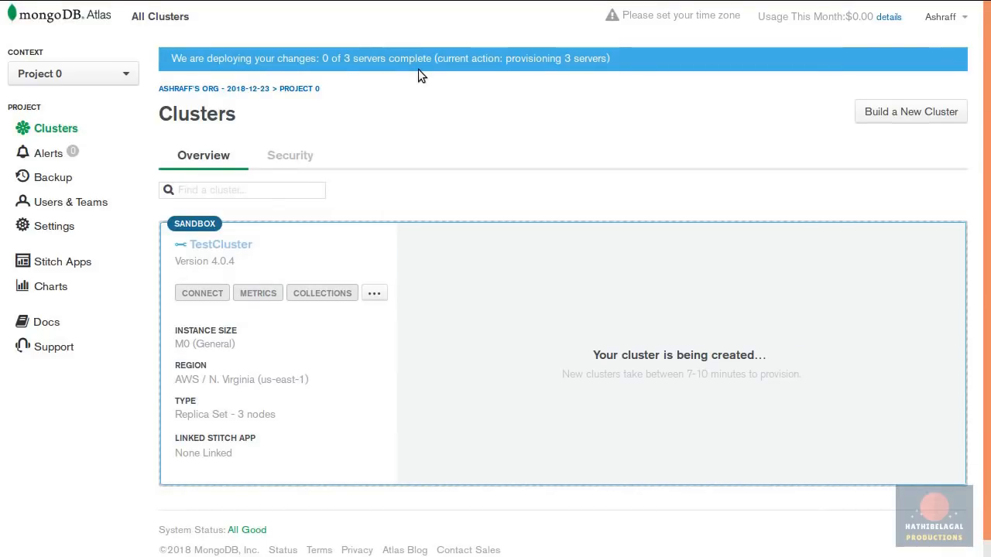
mouse_move(267, 429)
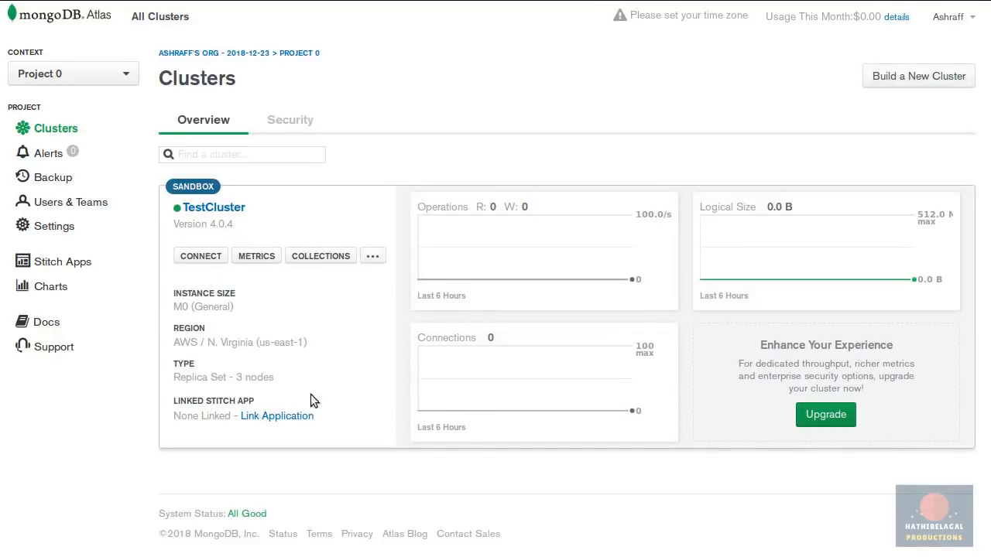
mouse_move(275, 415)
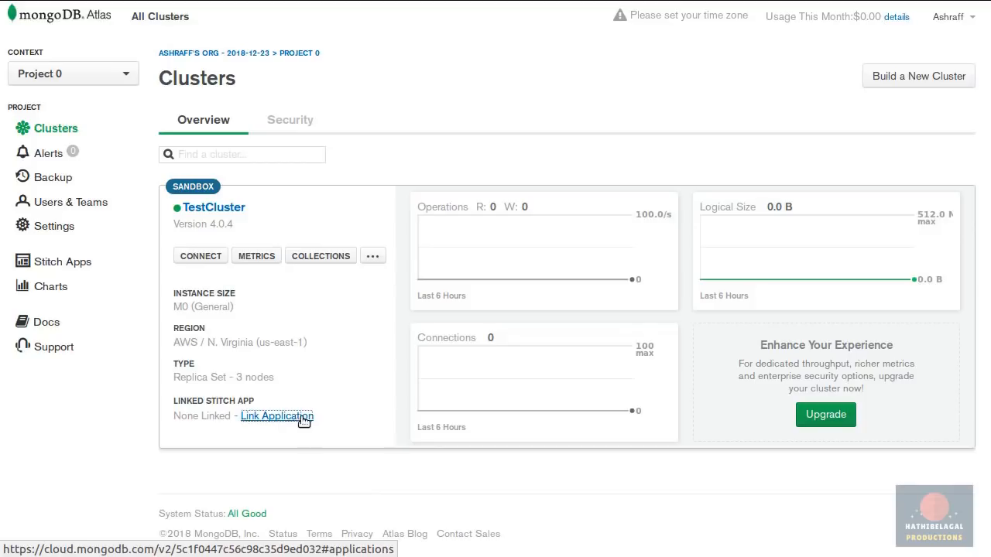
left_click(276, 415)
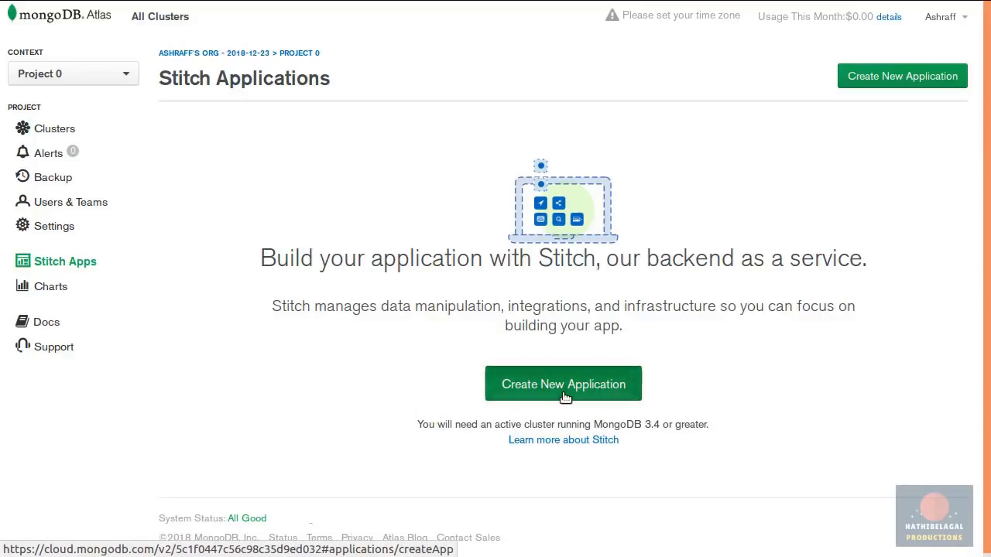
Create a Stitch application named TestApplication linked to TestCluster in Global (Virginia)
left_click(564, 384)
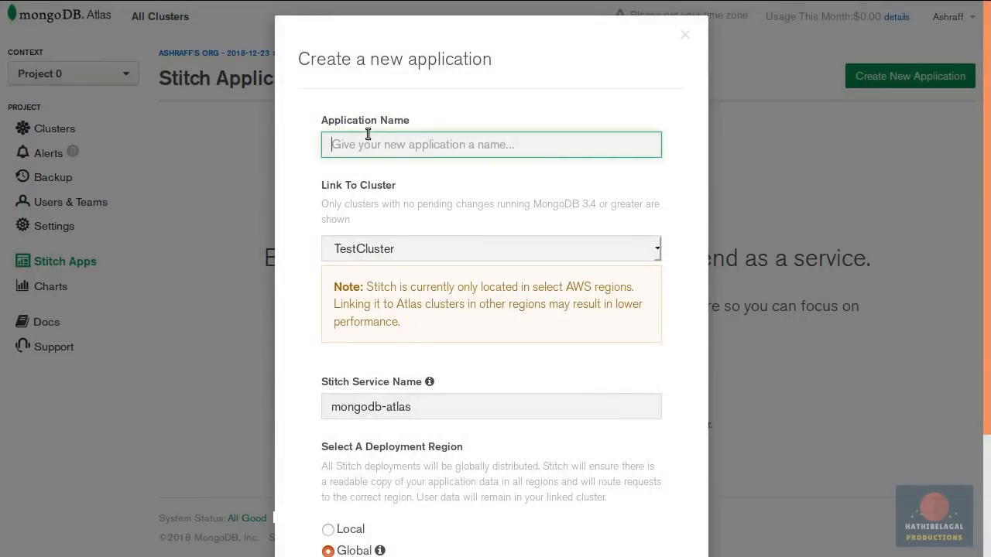
type("TestApplication")
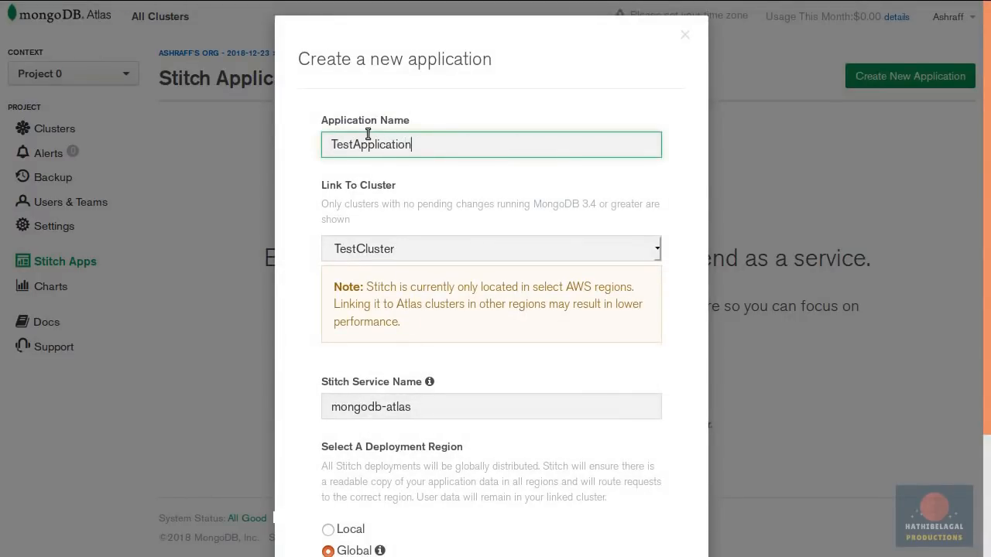
scroll("down", 3)
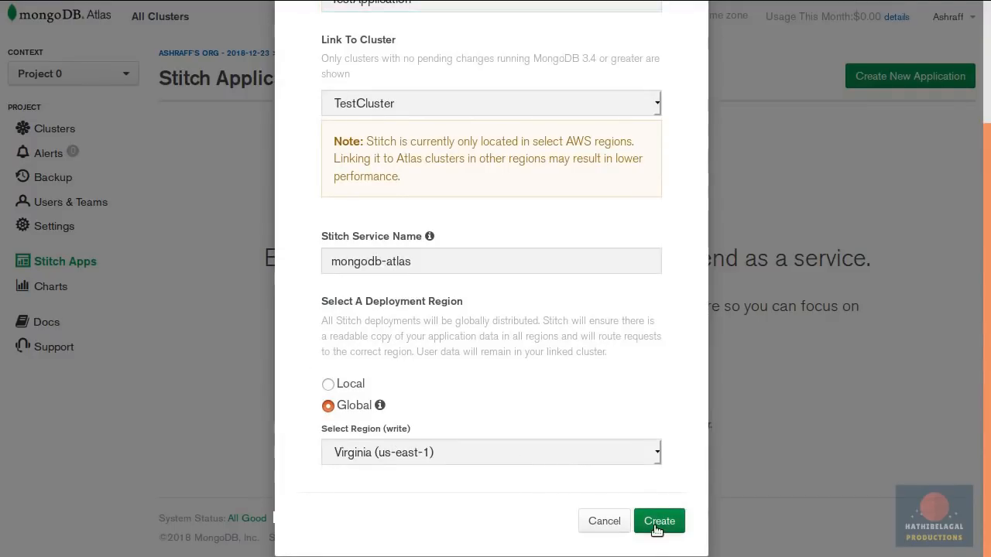
left_click(659, 520)
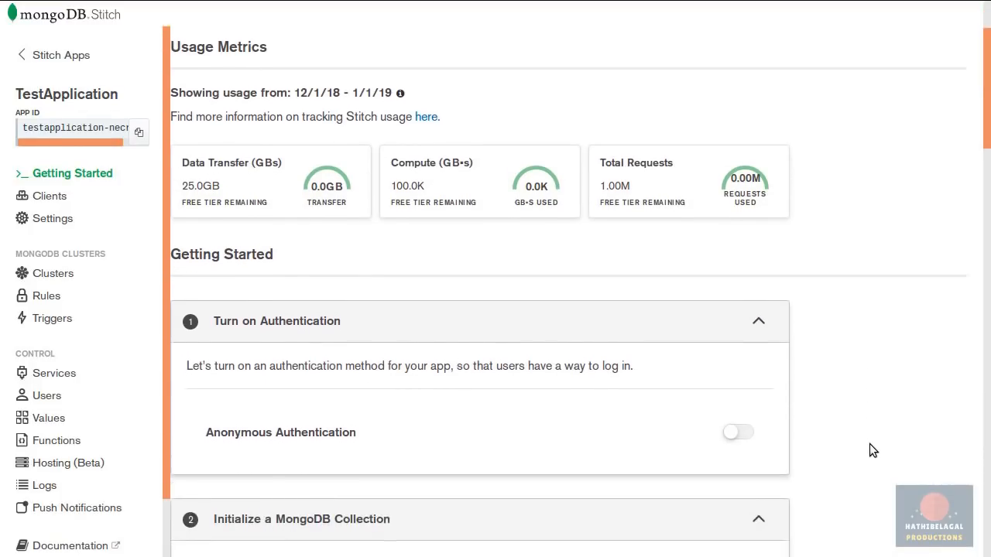
Switch on the Anonymous Authentication toggle on TestApplication's Getting Started page
scroll("down", 3)
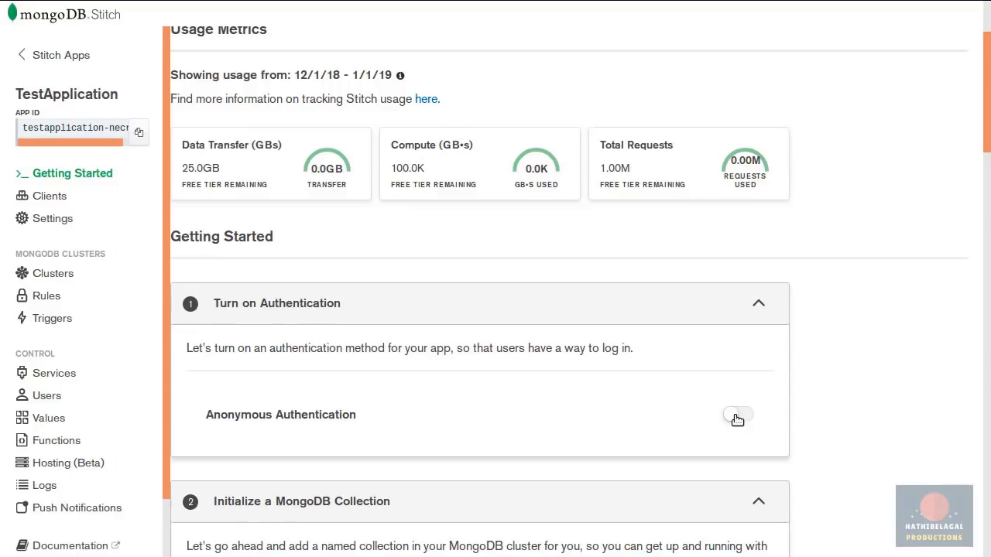
left_click(737, 415)
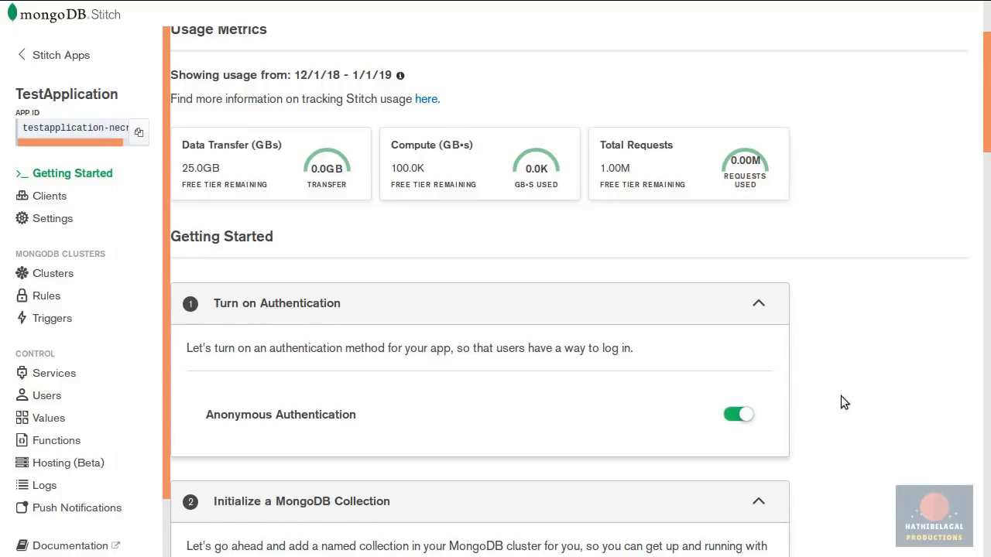
scroll("down", 3)
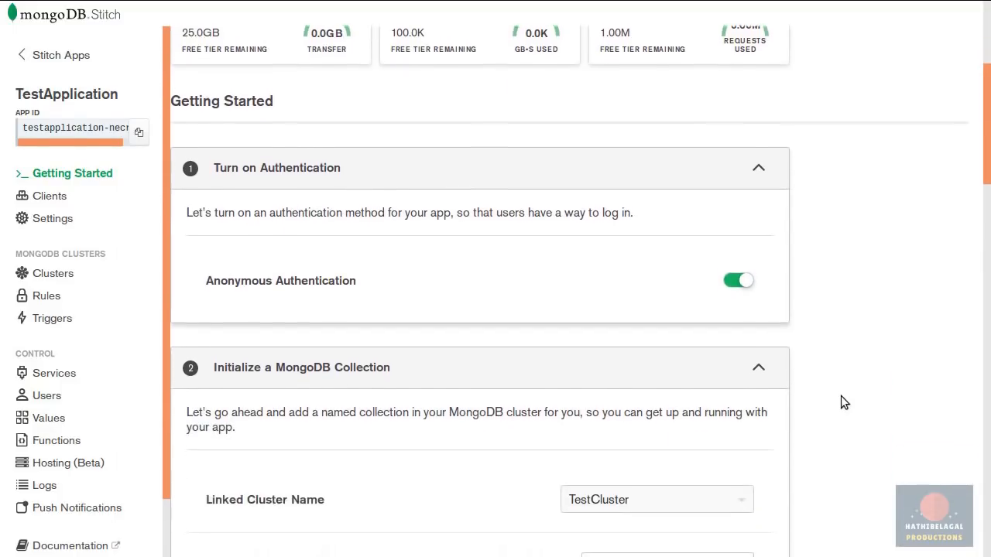
scroll("down", 3)
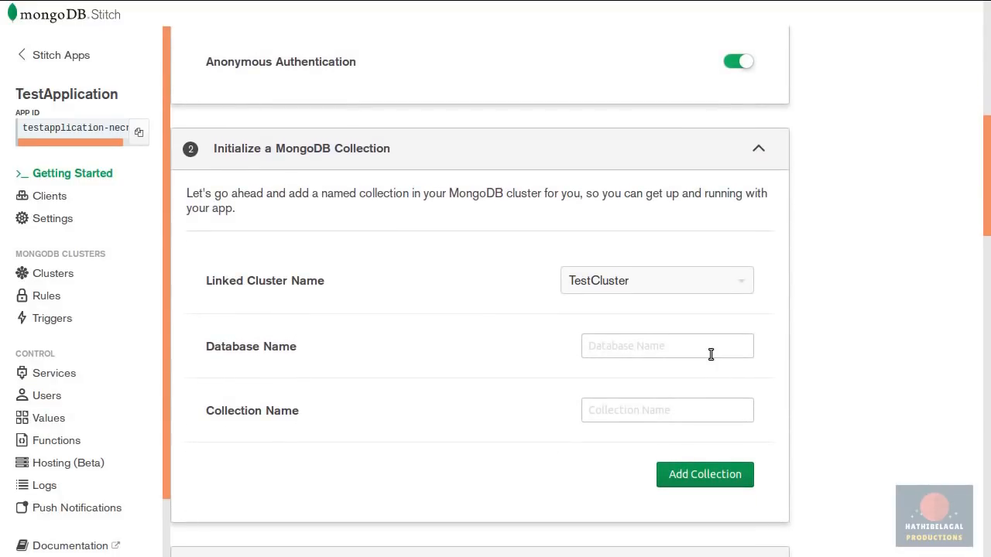
Add test_collection in test_database on TestCluster and scroll to the example JS snippet
left_click(668, 347)
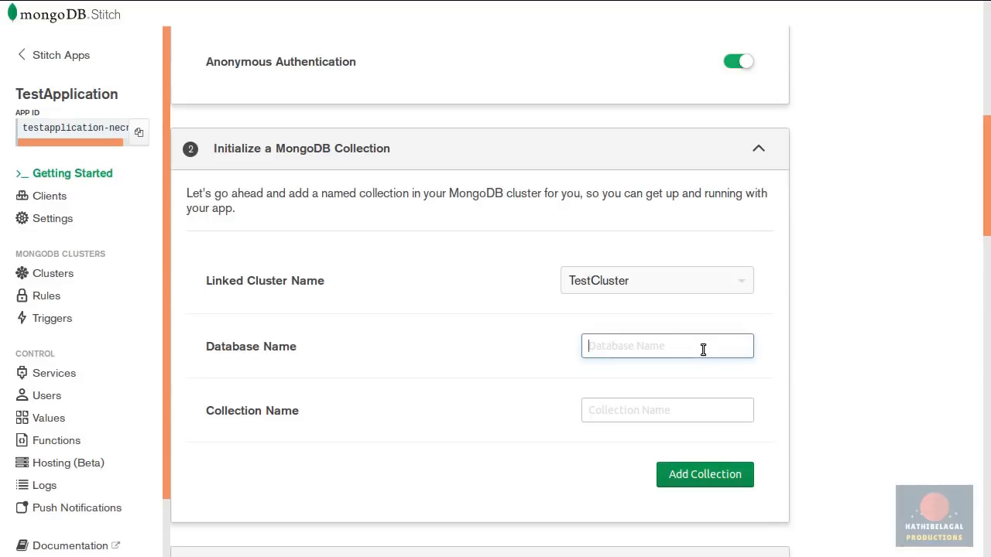
type("test")
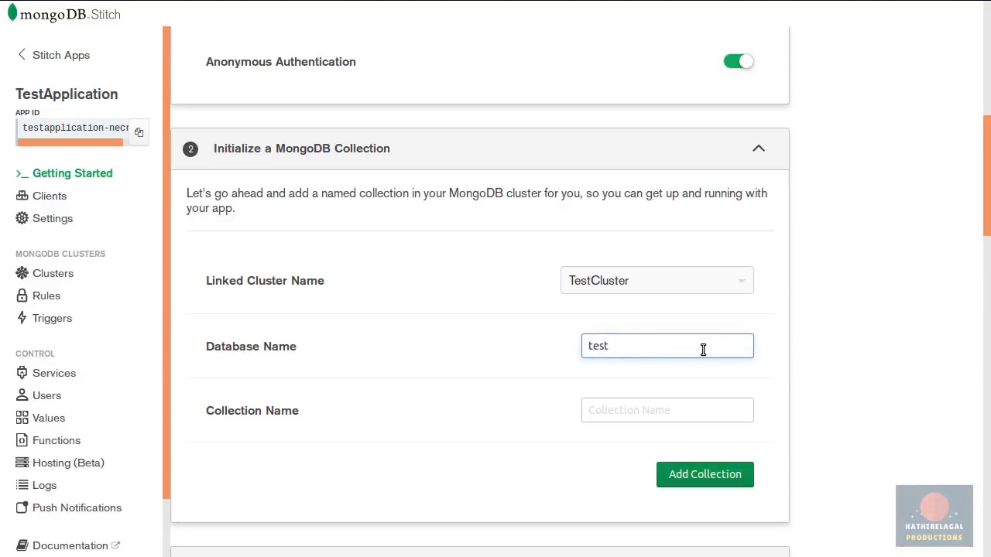
type("test_collection")
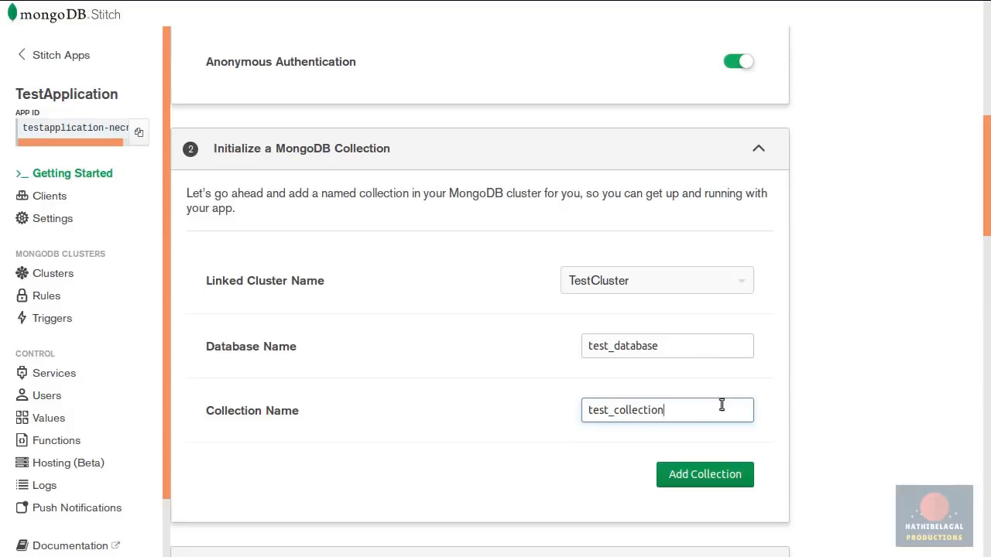
left_click(703, 474)
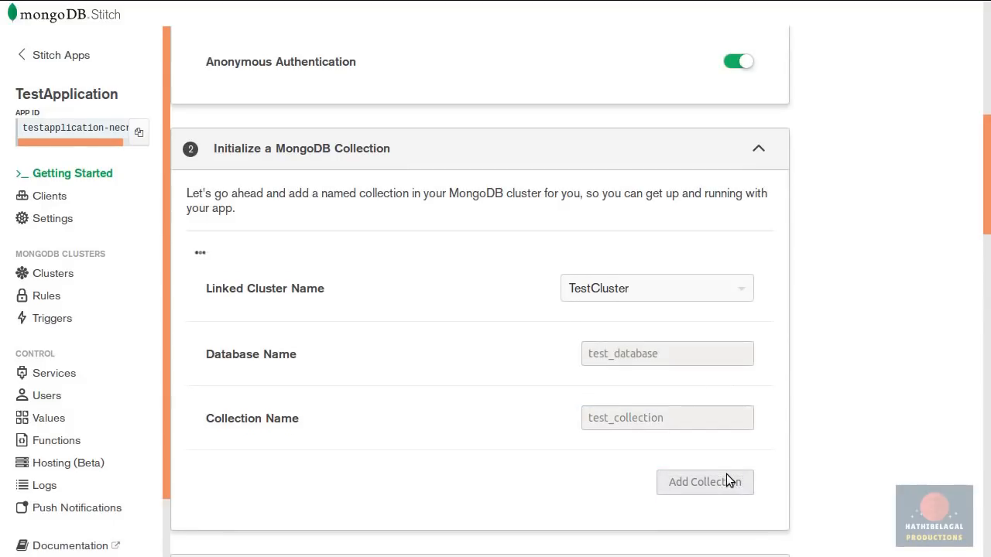
left_click(705, 482)
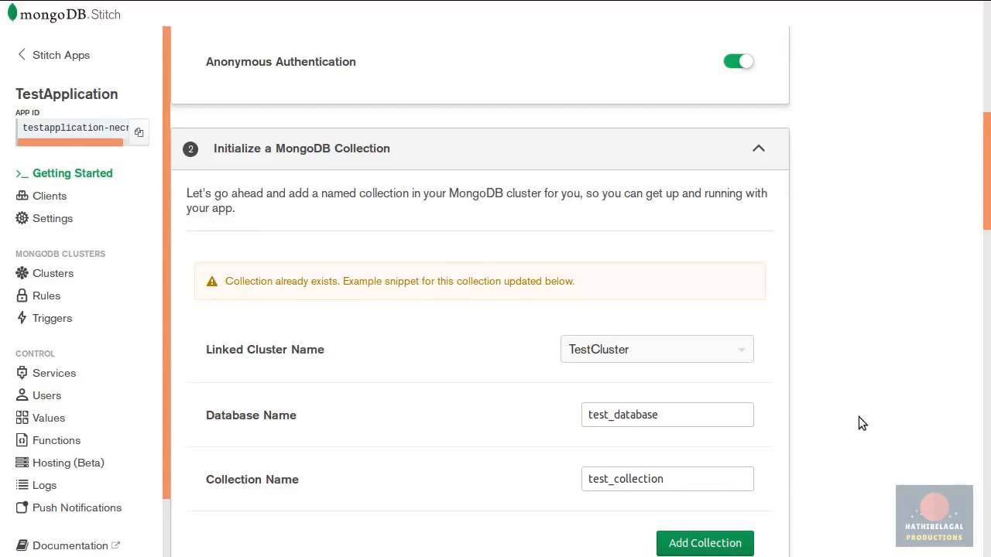
scroll("down", 3)
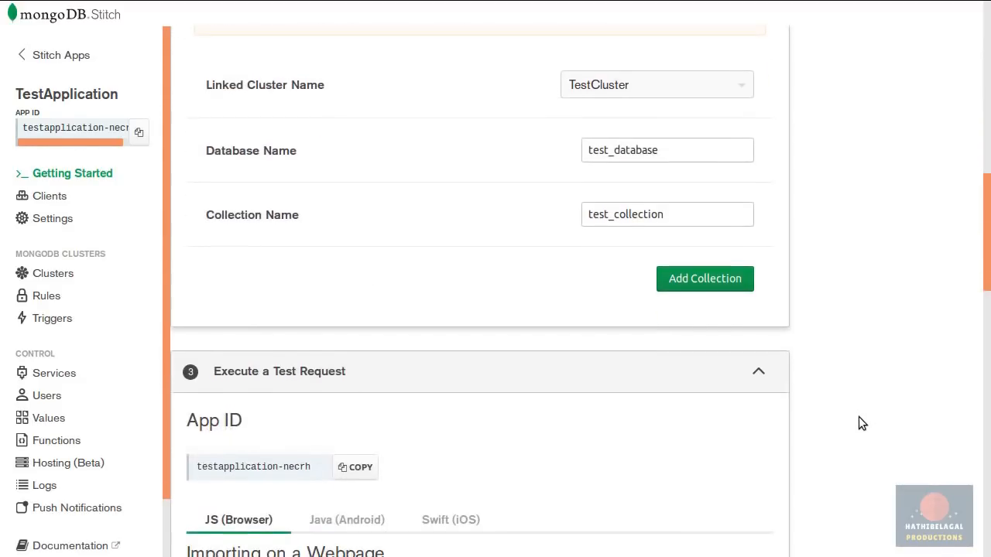
scroll("down", 3)
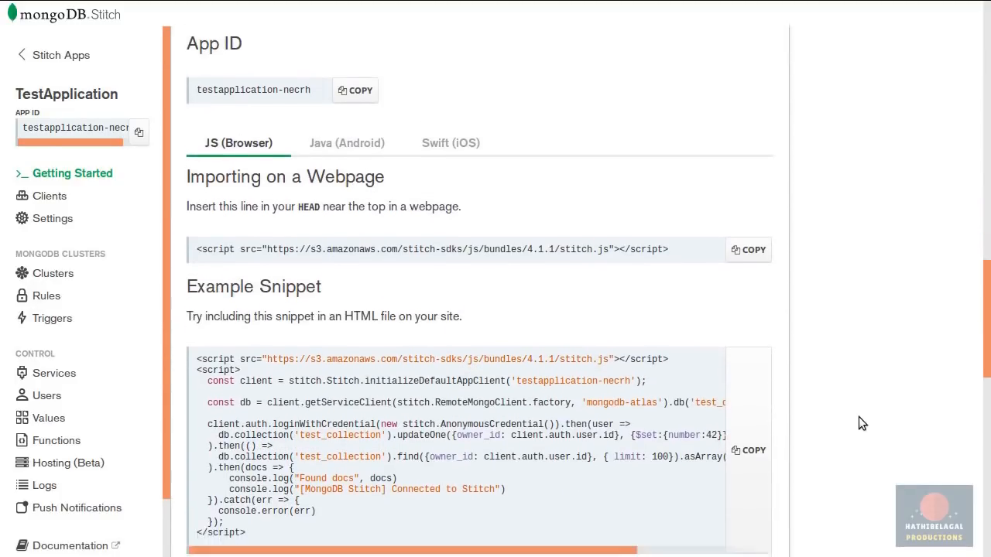
scroll("down", 3)
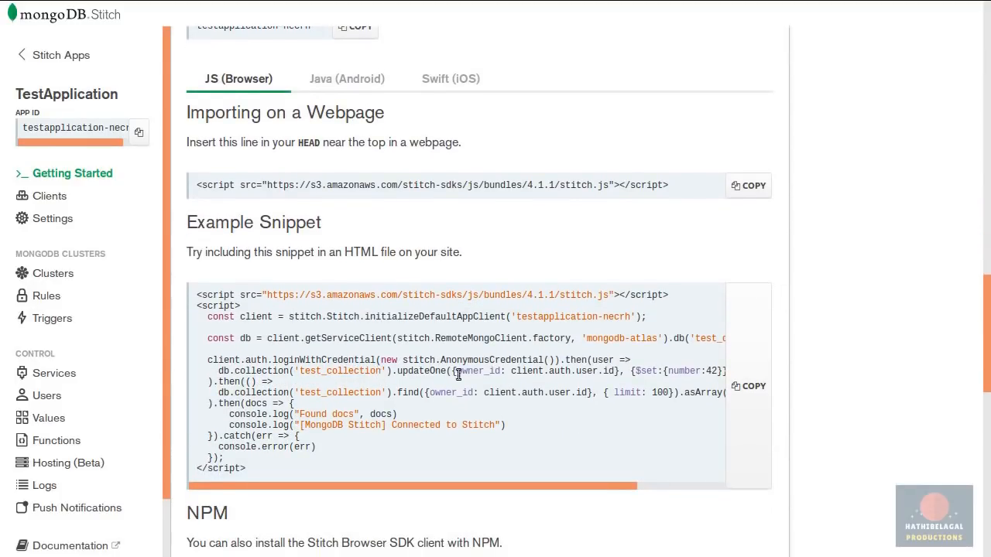
mouse_move(968, 353)
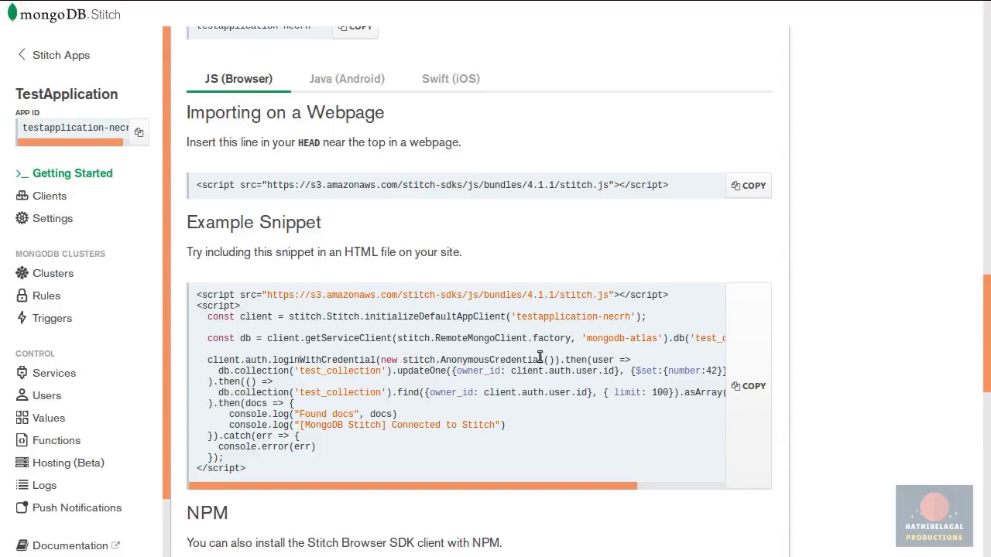
In Services, add an HTTP service named http_for_reddit to TestApplication
left_click(55, 371)
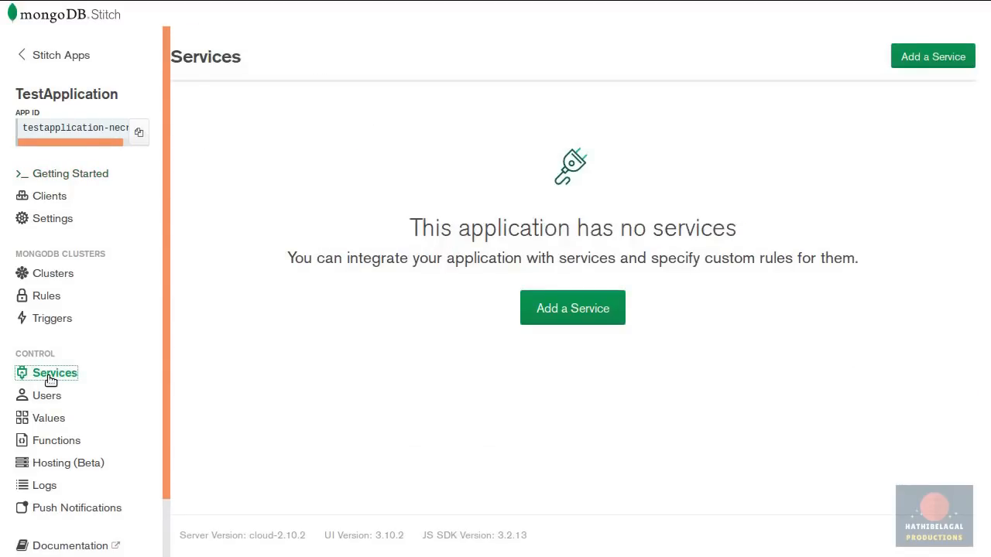
mouse_move(421, 353)
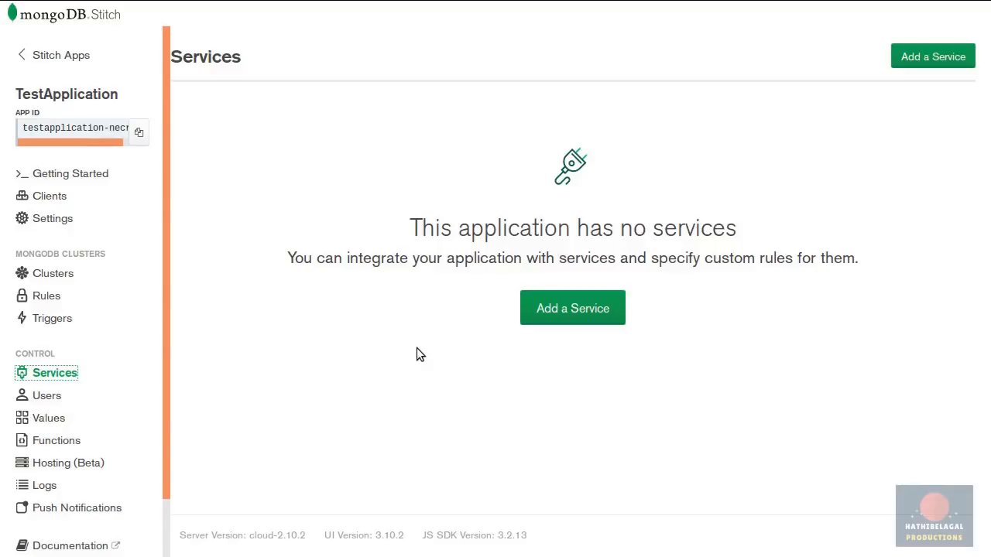
mouse_move(476, 353)
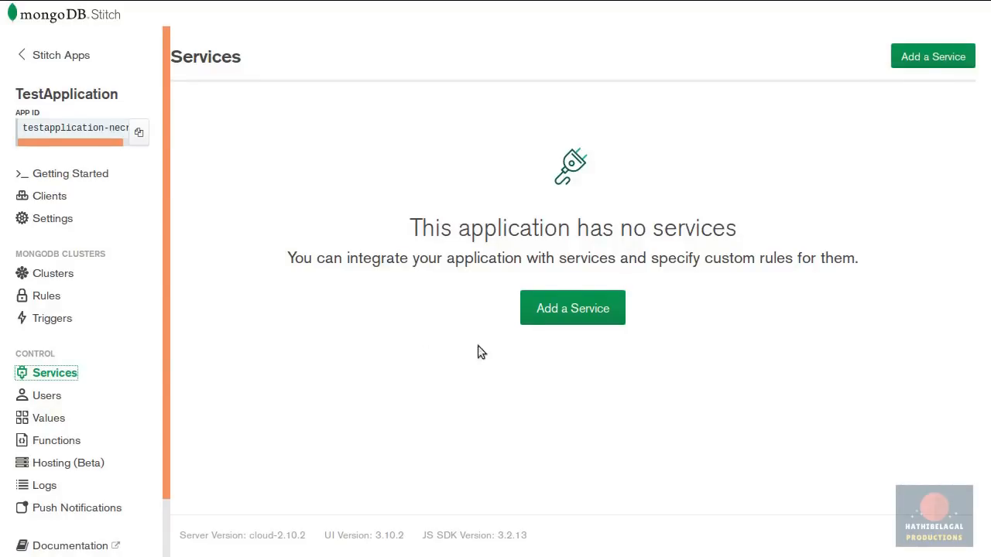
left_click(573, 307)
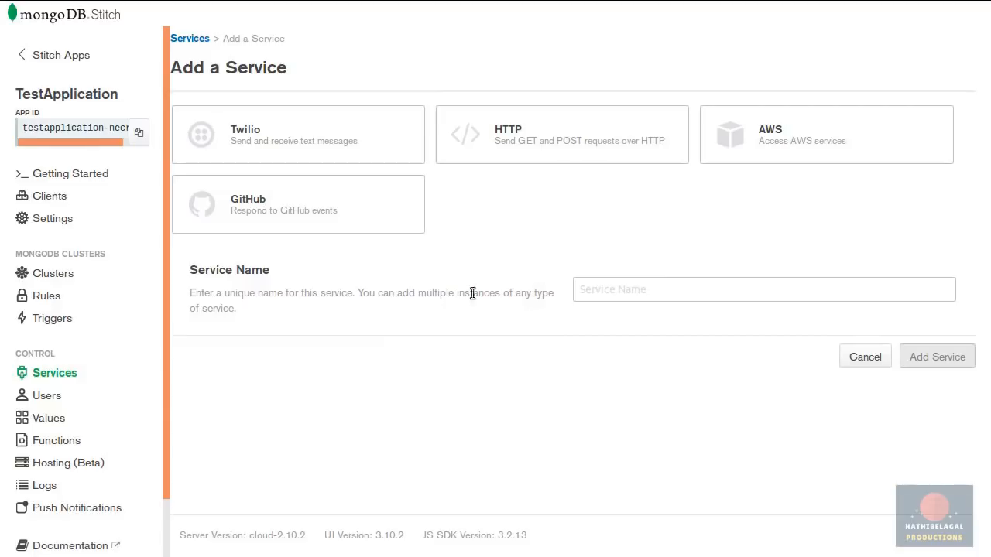
mouse_move(399, 263)
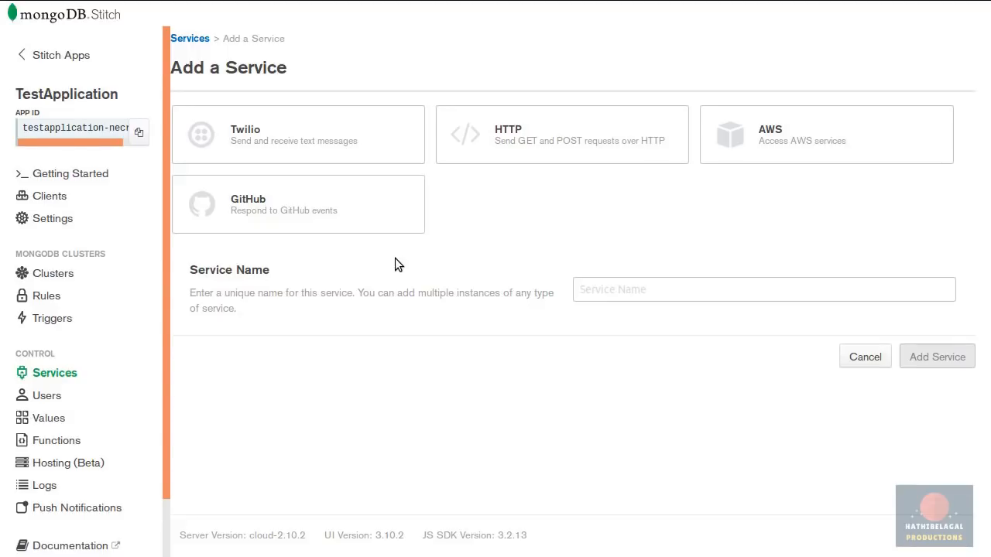
left_click(561, 133)
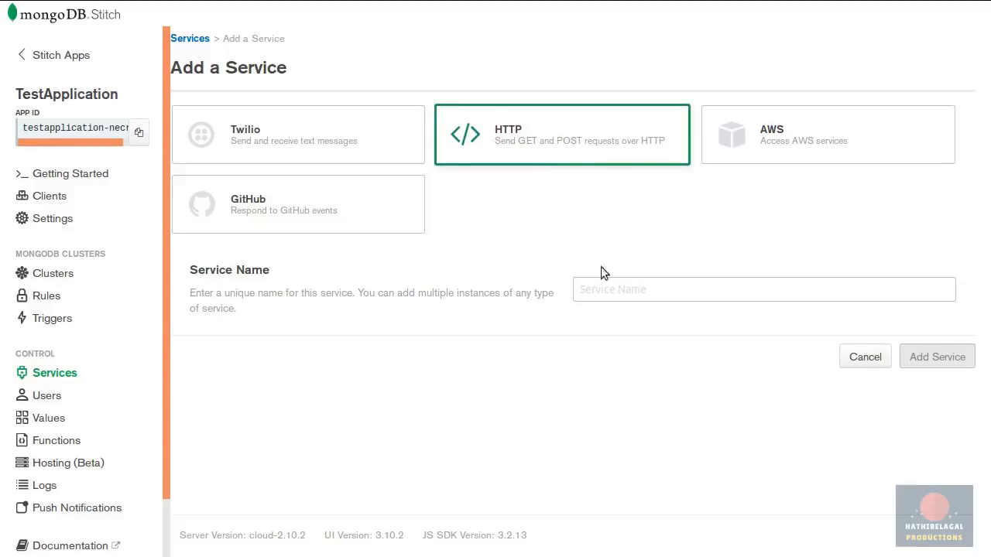
type("http_for_reddit")
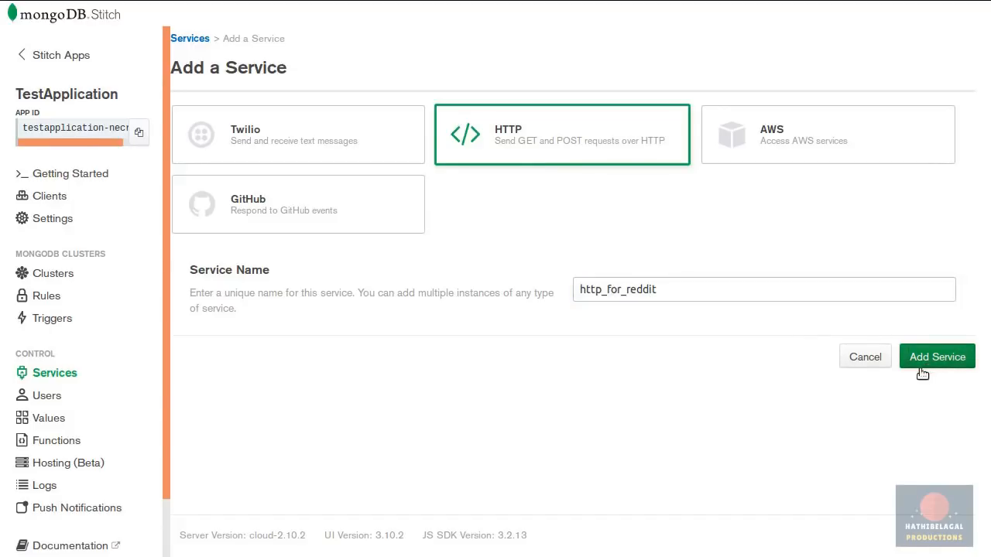
left_click(937, 356)
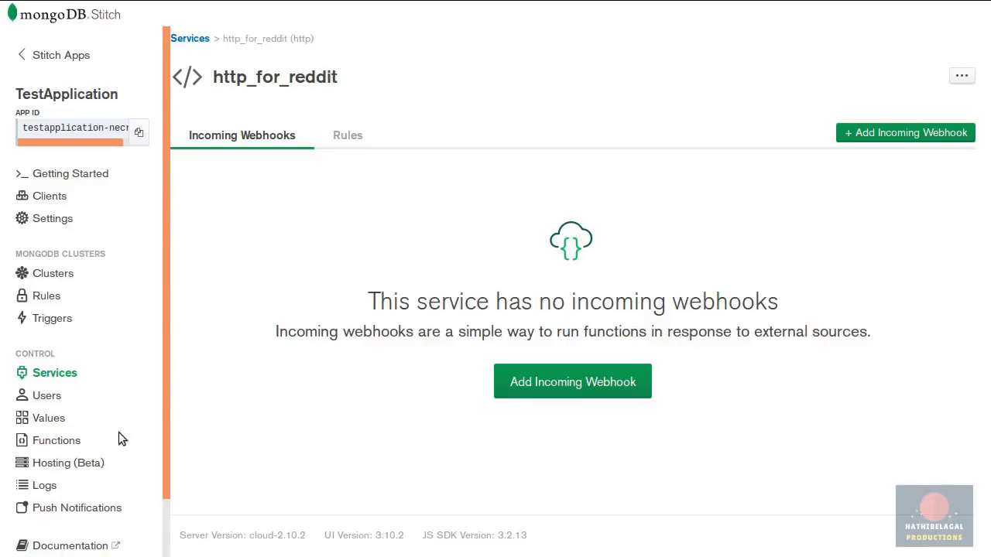
In Functions, create a new function, rename it fetch_from_reddit and save it
left_click(56, 439)
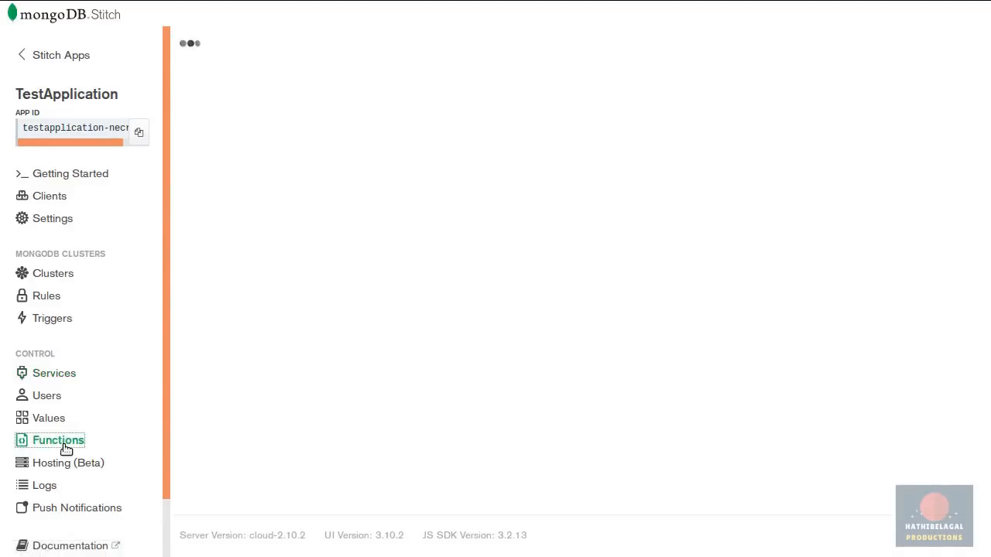
left_click(58, 440)
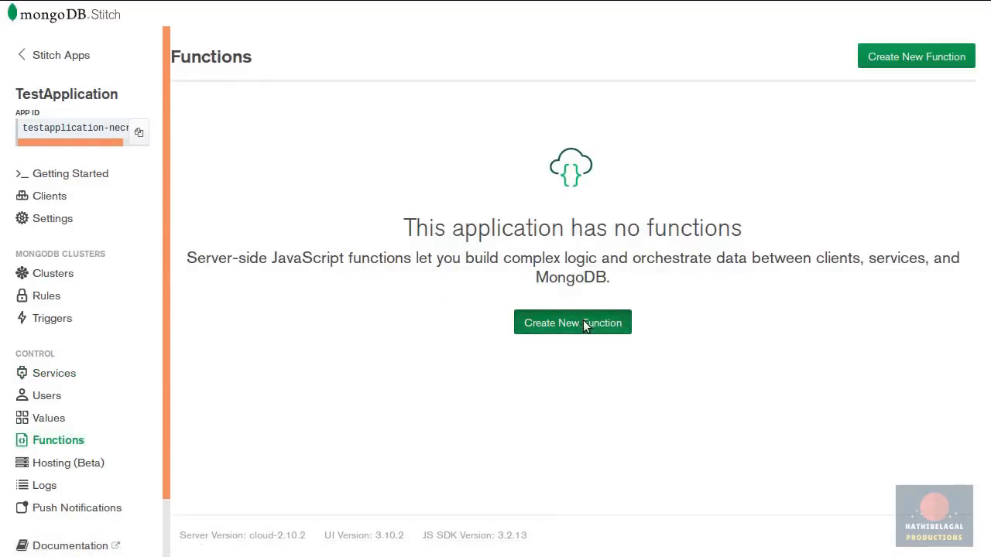
left_click(573, 324)
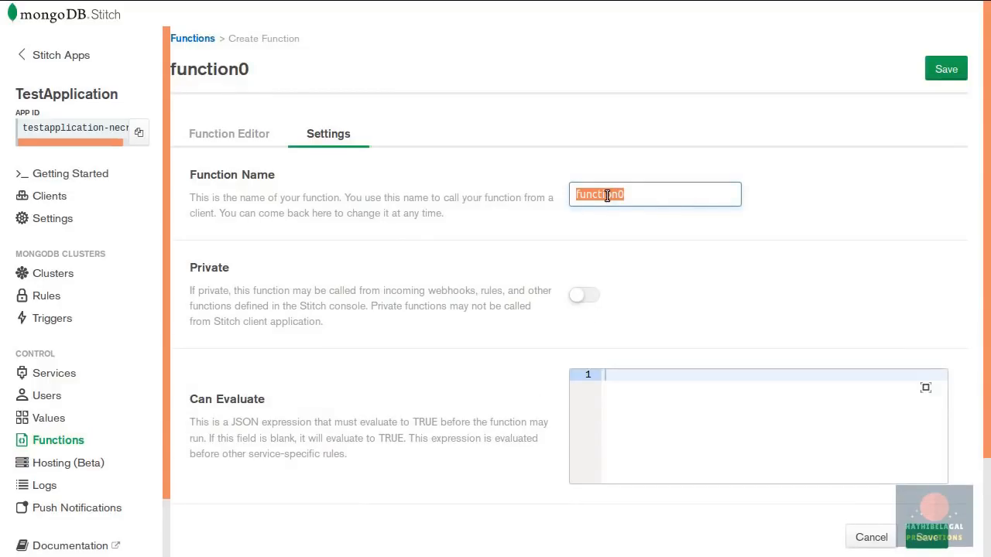
type("fetch_from_reddit")
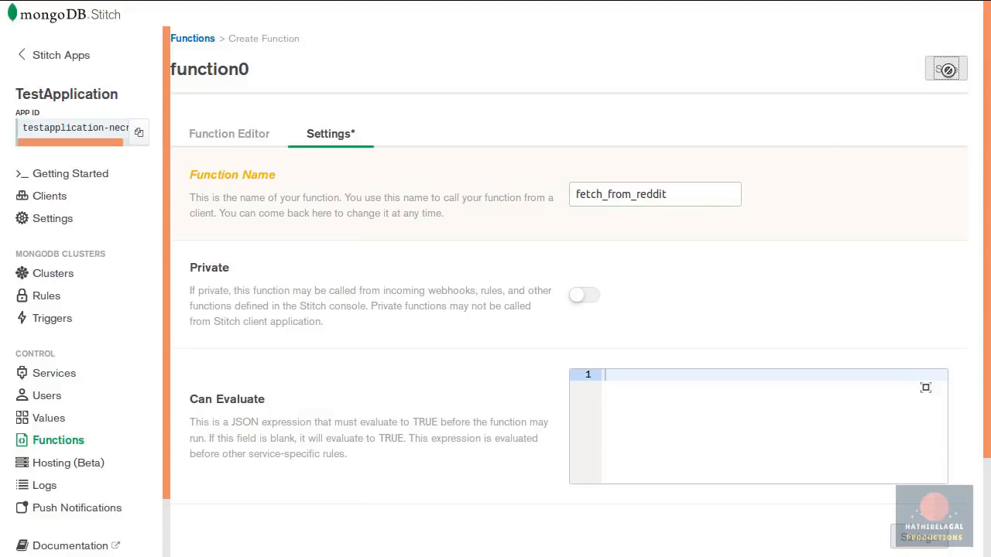
left_click(229, 133)
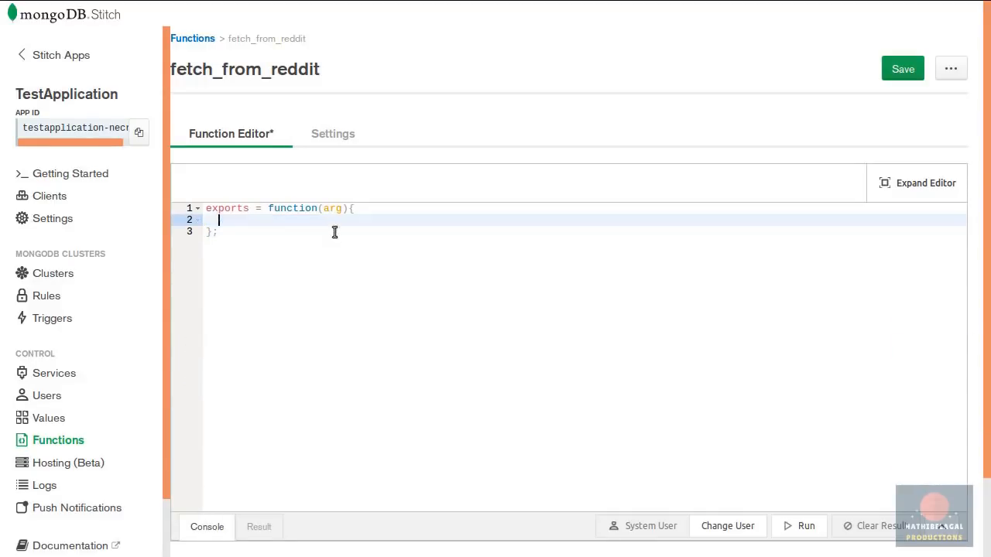
mouse_move(334, 208)
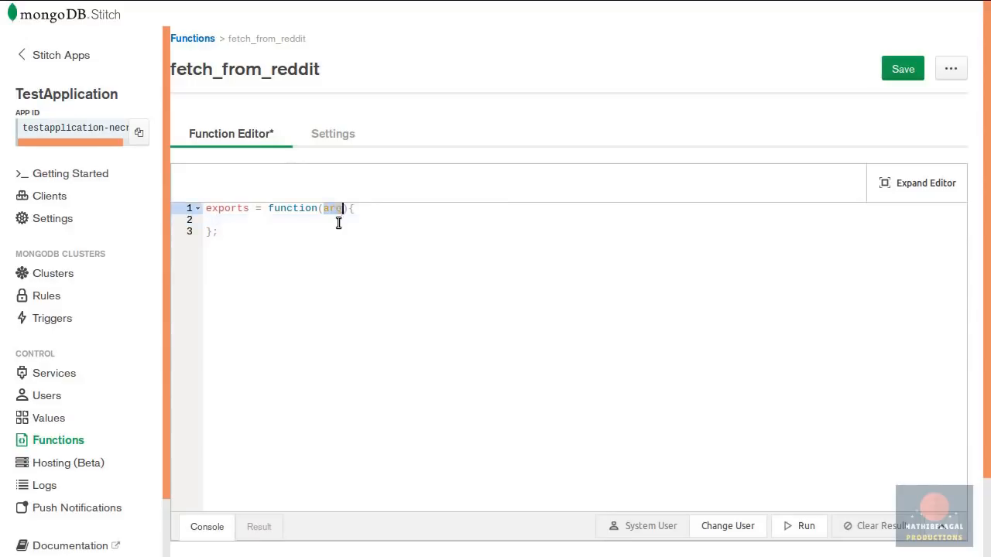
Remove the arg parameter and store context.services.get('http_for_reddit') in var myHTTPService
key("Delete")
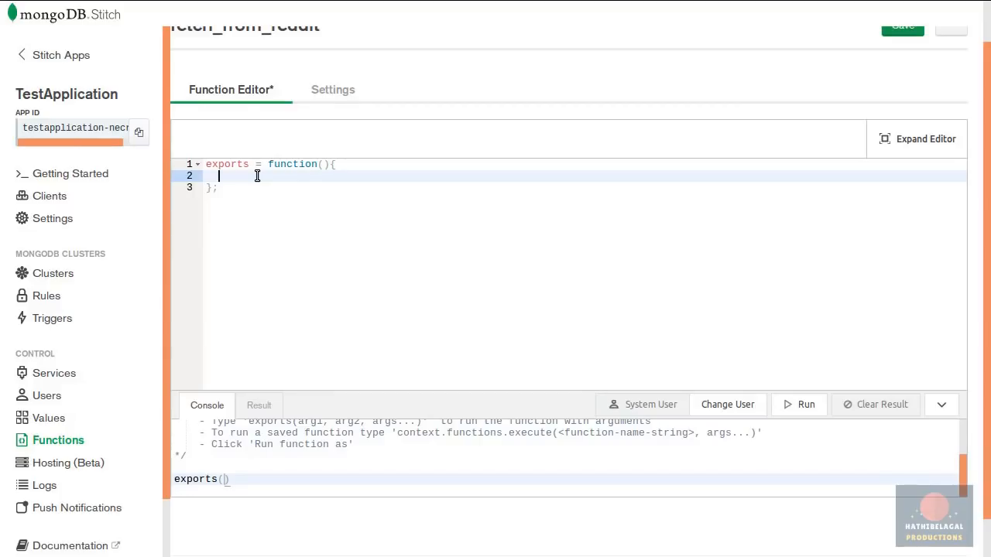
type("var myHTTPSer")
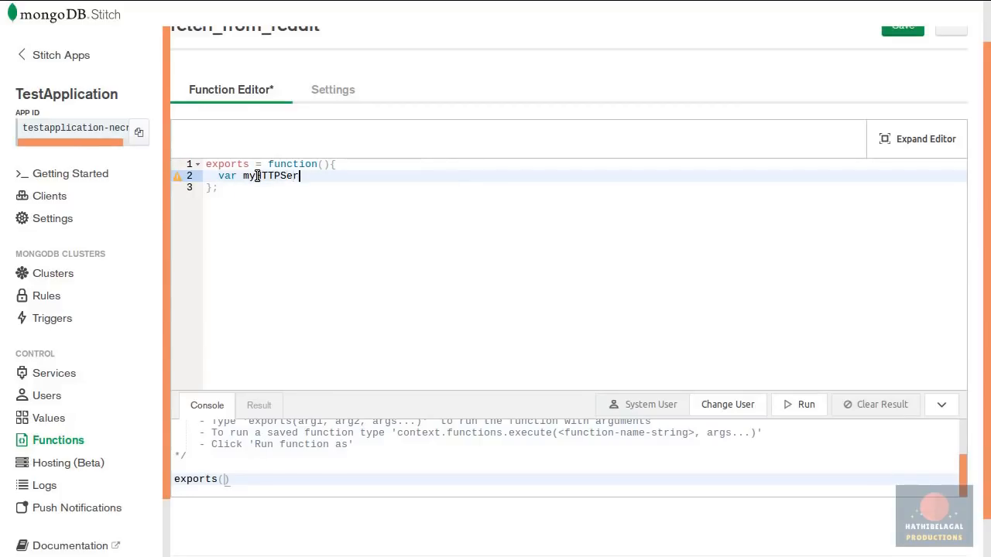
type("vice = context.services")
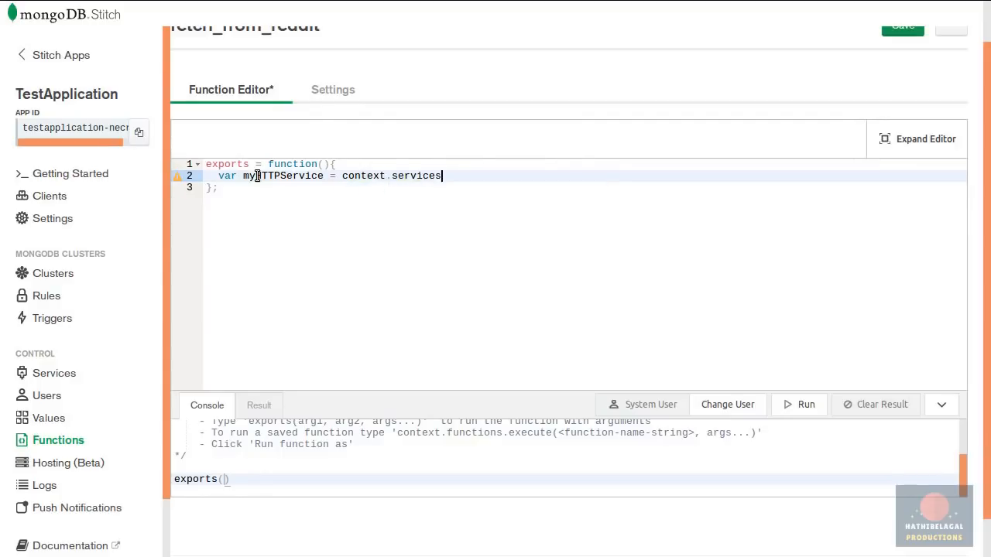
type(".get('http'")
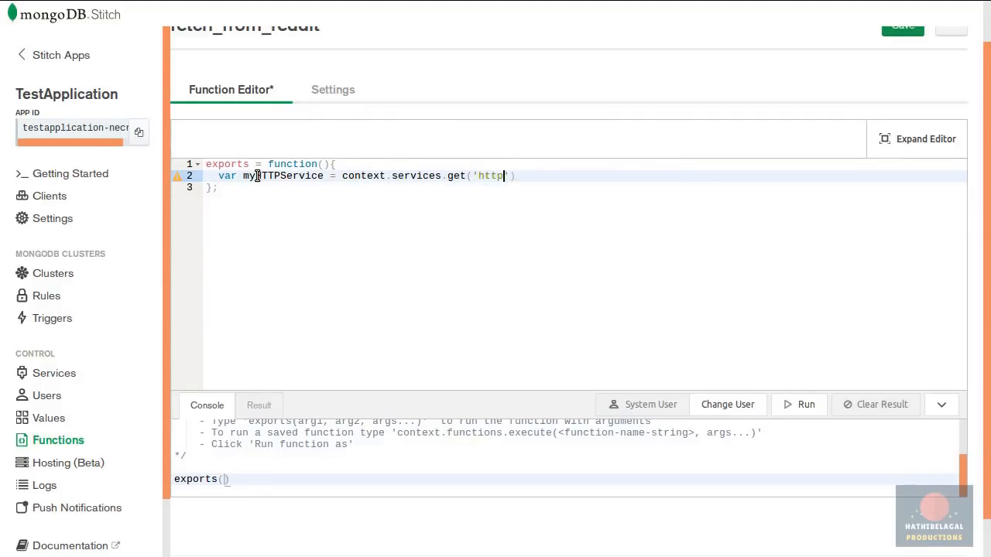
type("_for_reddit")
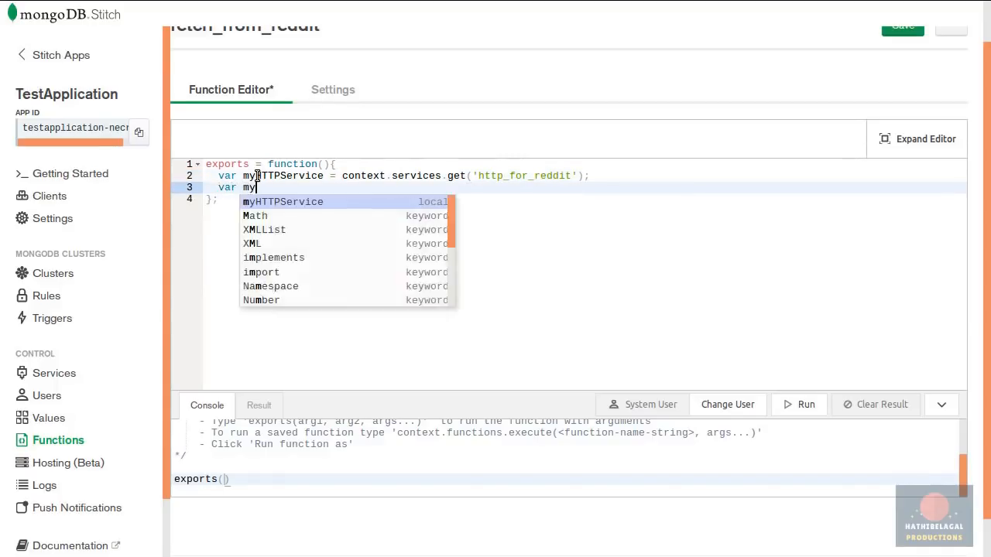
Store context.services.get('mongodb-atlas') in var myDBService
type("DBService =")
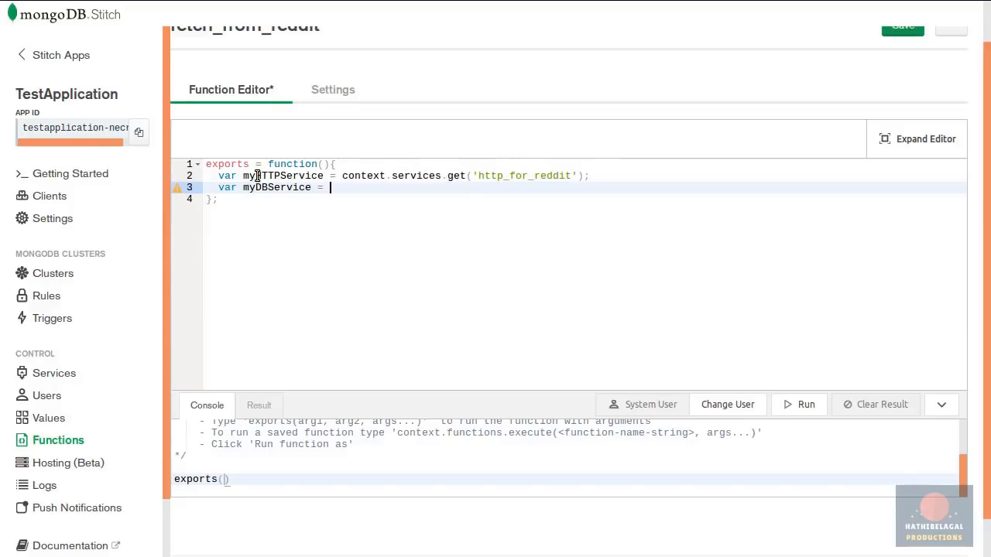
type("context.services.get('mongo")
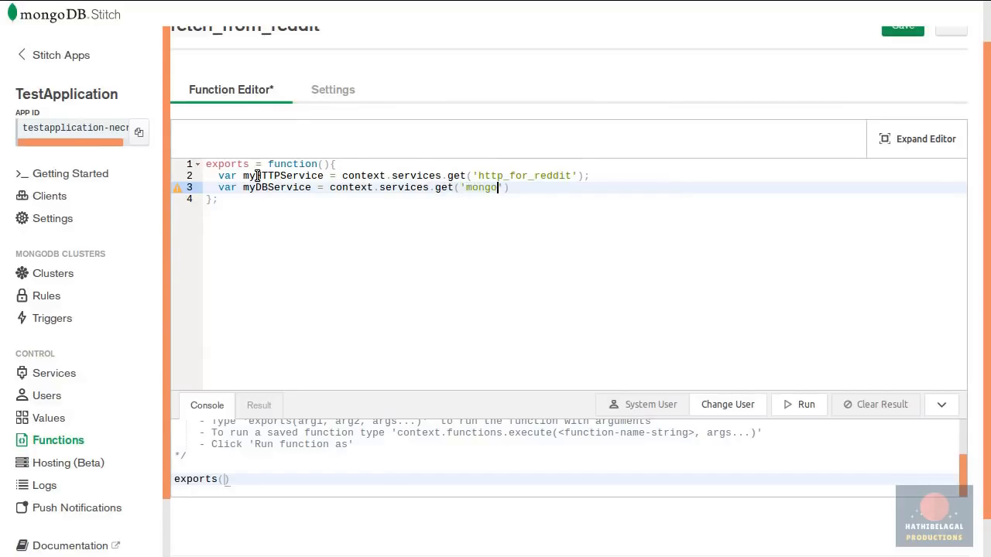
type("db-atlas'")
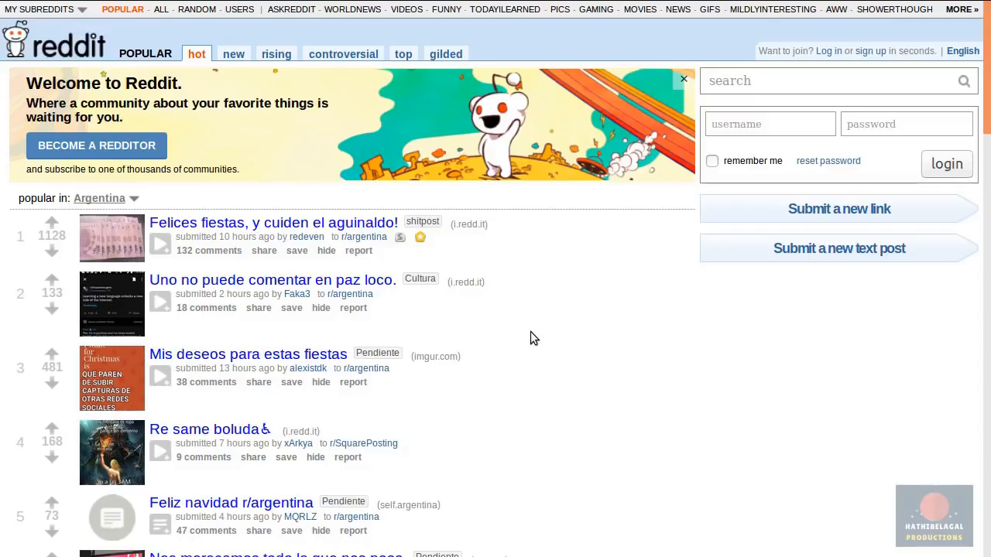
mouse_move(561, 300)
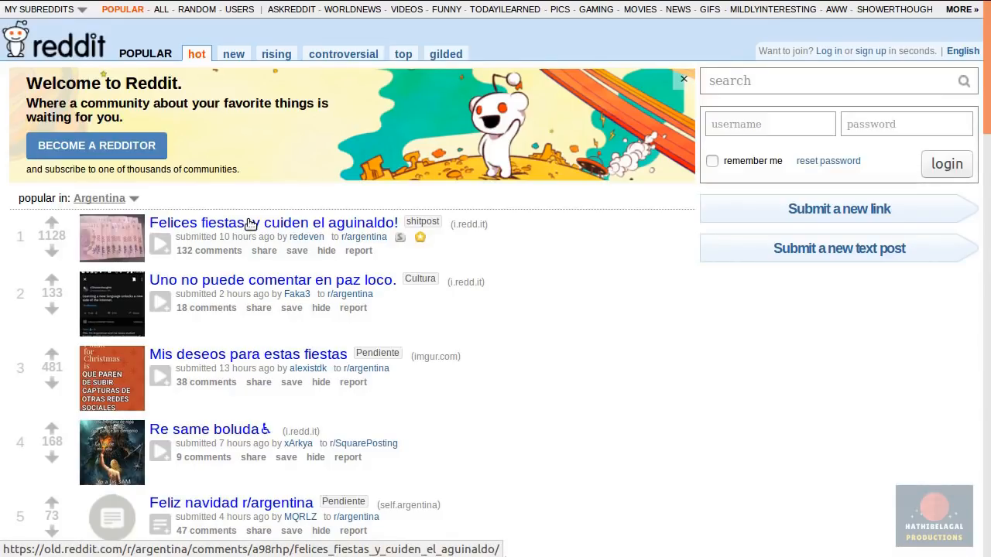
mouse_move(251, 220)
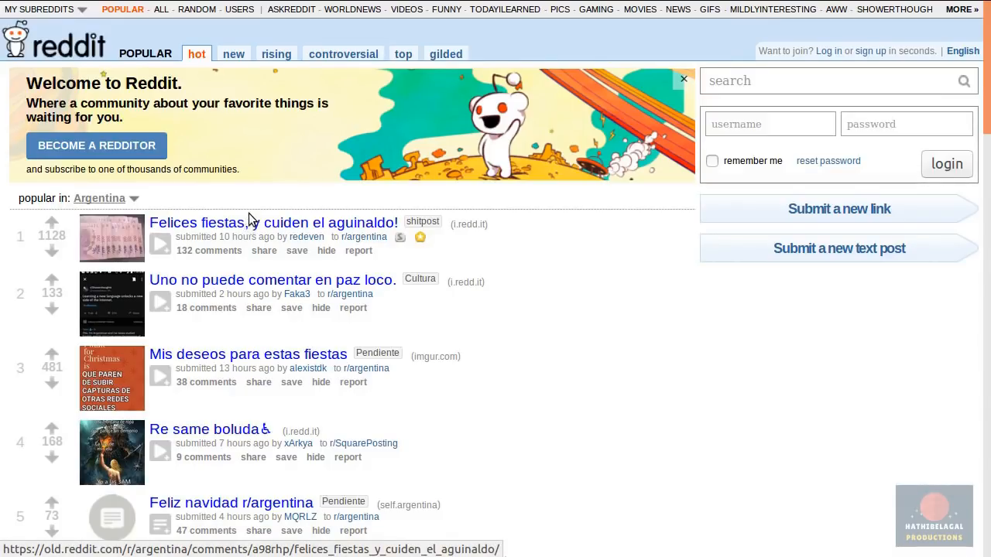
Load old.reddit.com/r/popular/.json?geo_filter=AR&limit=1 to view one post as raw JSON
scroll("down", 3)
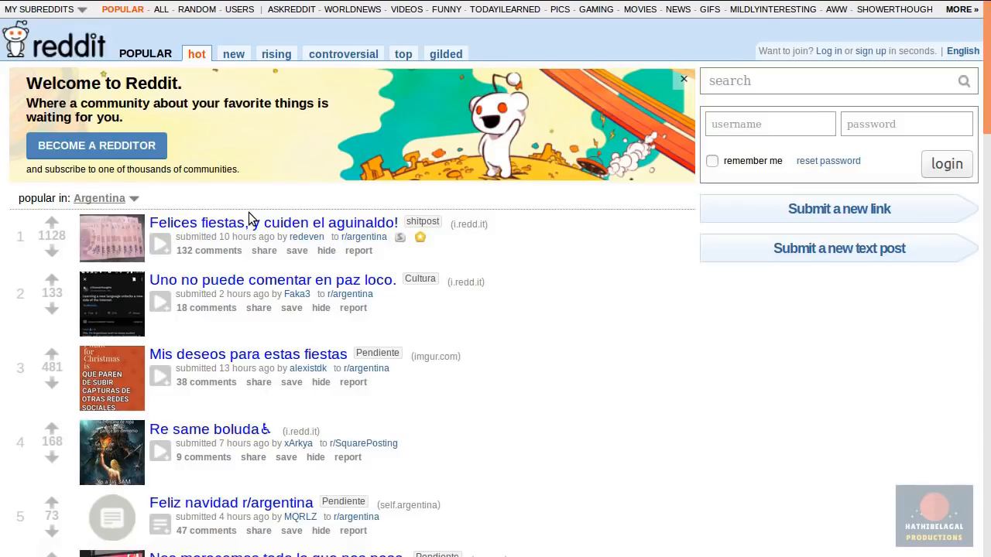
mouse_move(249, 220)
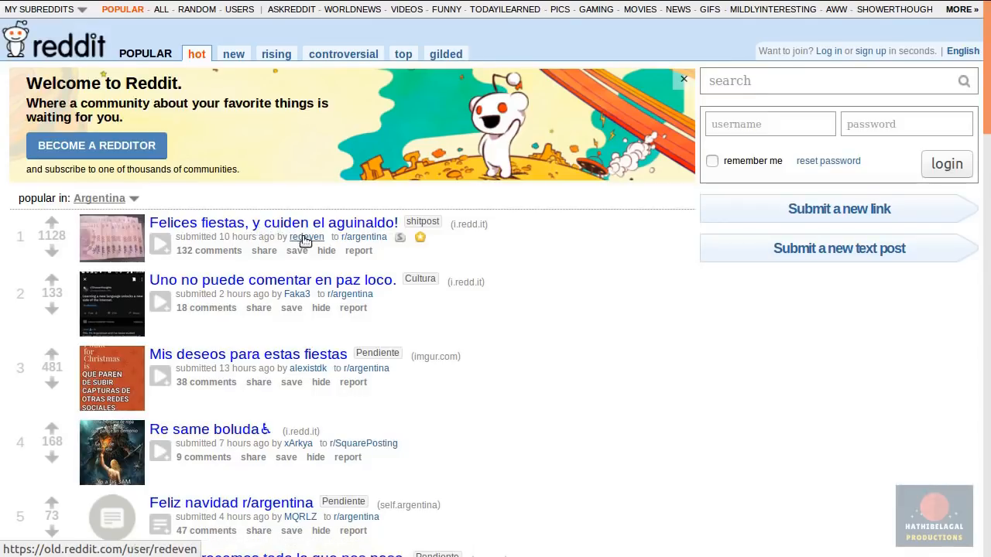
mouse_move(511, 249)
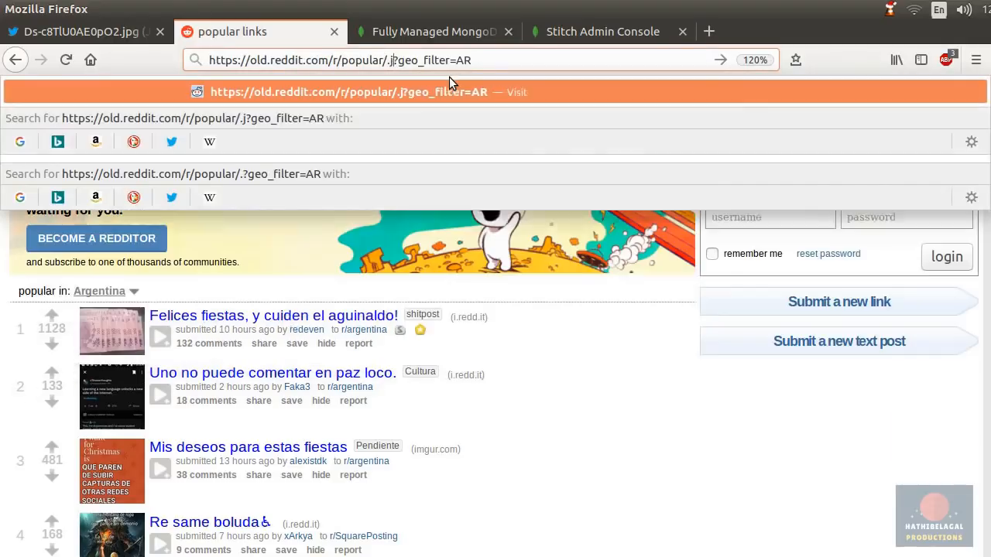
type("son")
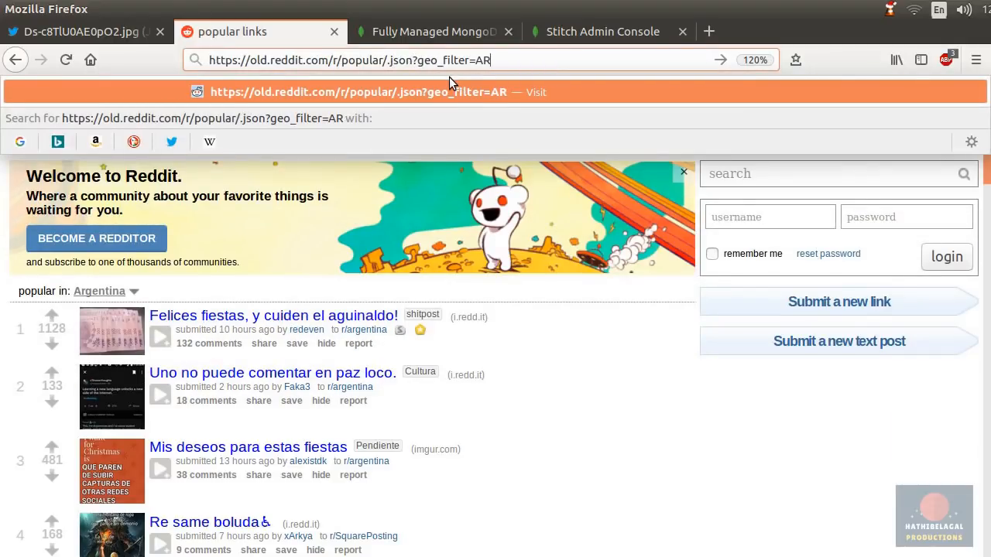
type("&limit=1")
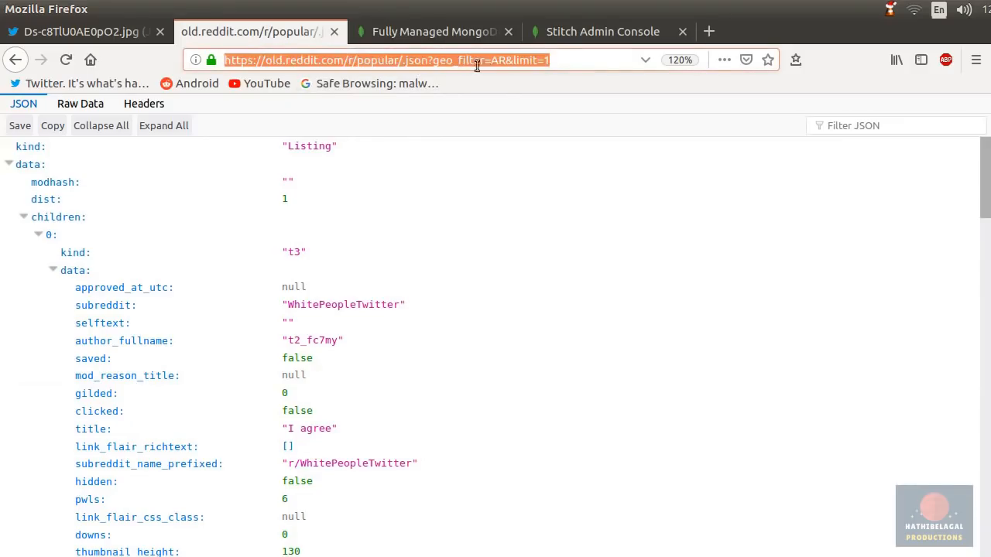
Have fetch_from_reddit call myHTTPService.get on the popular .json URL with geo_filter=GLOBAL&limit=1, chaining .then(response)
left_click(602, 31)
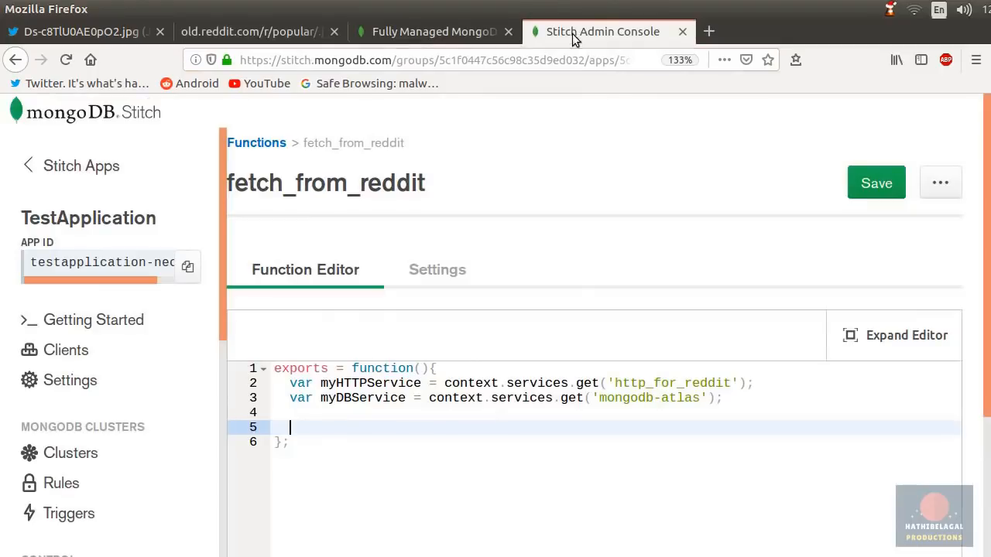
type("m")
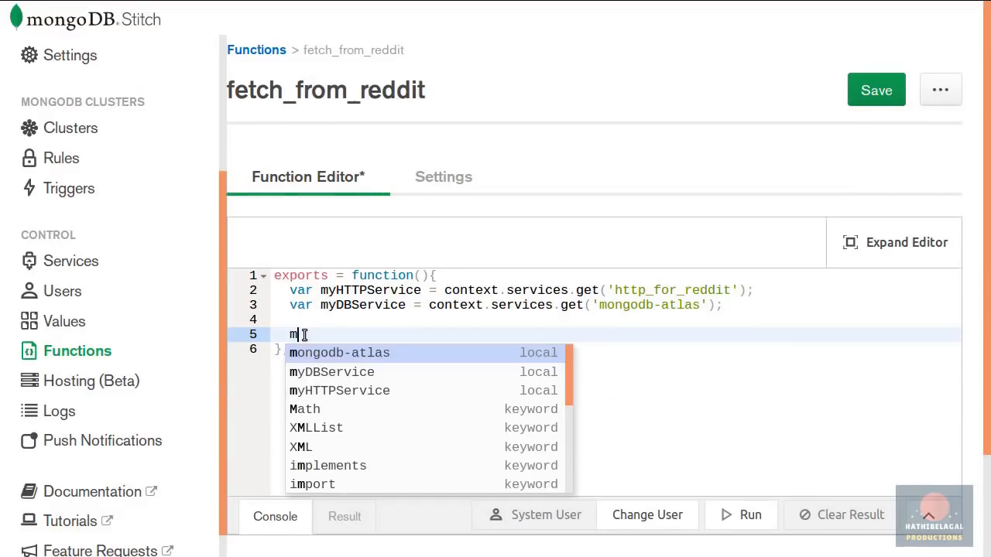
type("yHTTPService.get({")
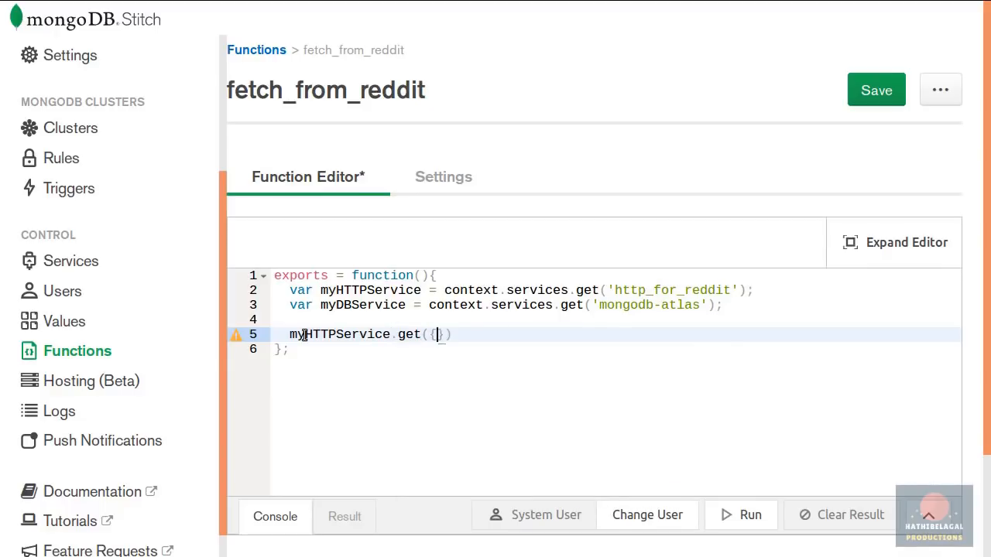
type("url: \"https://old.reddit.com/r/popular/.json?geo_filter=GLOBAL&limit=1\"")
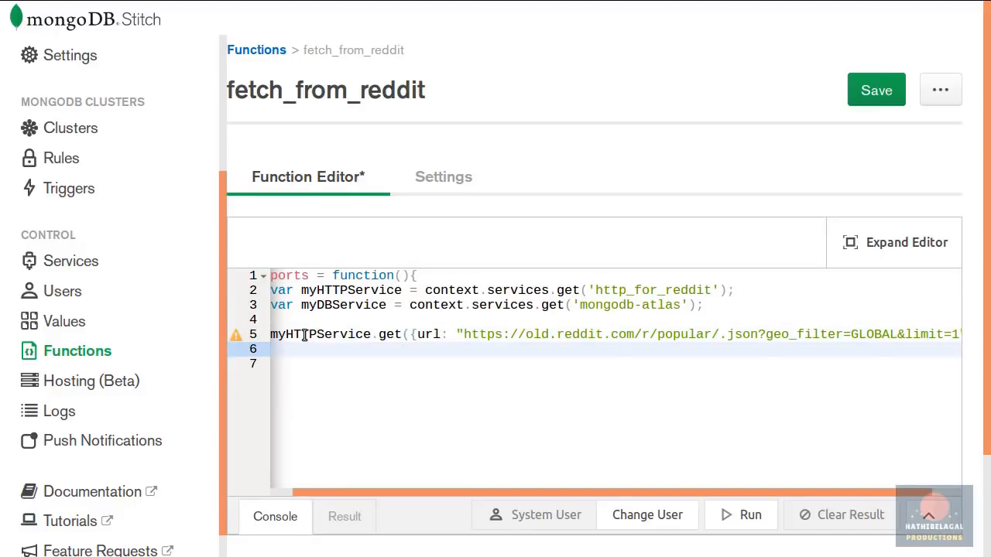
type(".then(response => {")
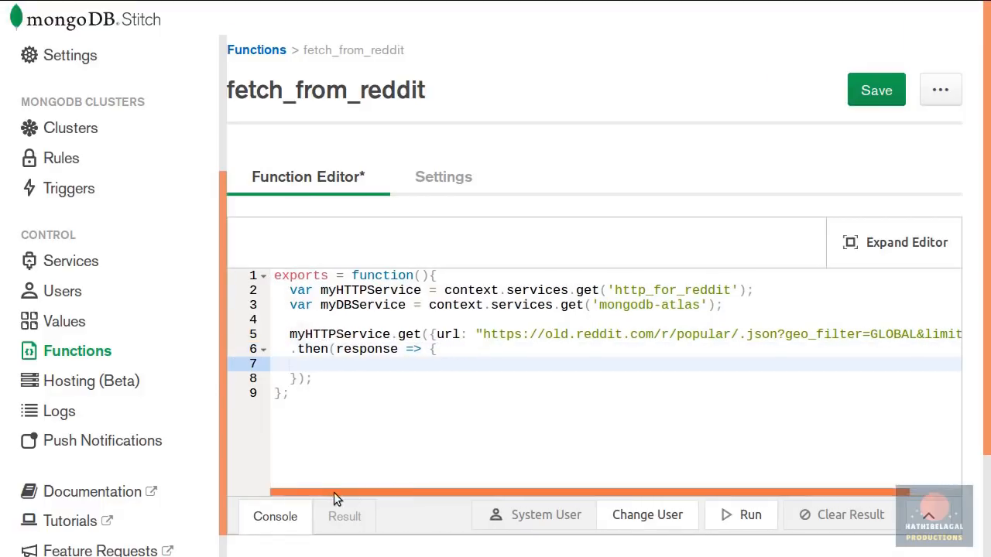
Read response body text, EJSON.parse it and set var post = data.children[0], then save the function
type("var body =")
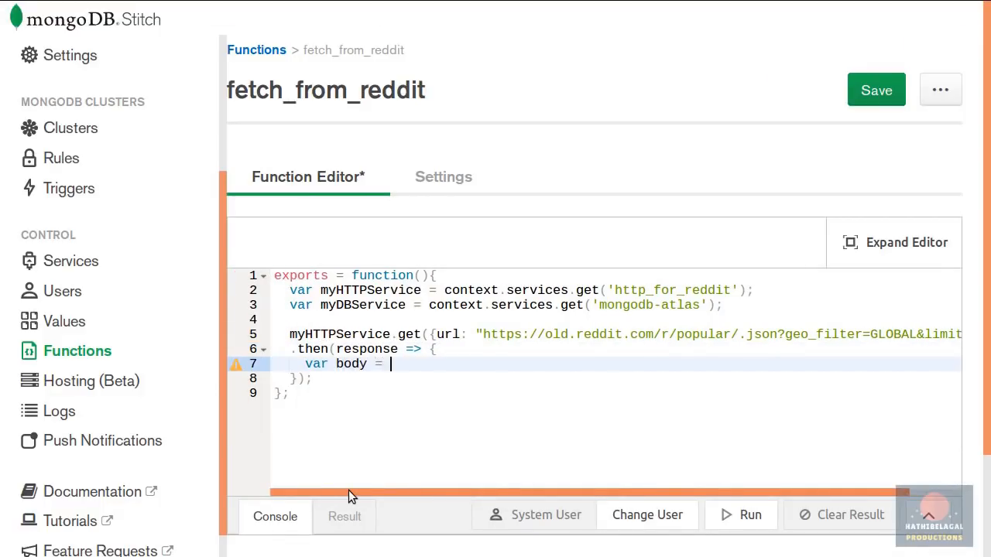
type("response .")
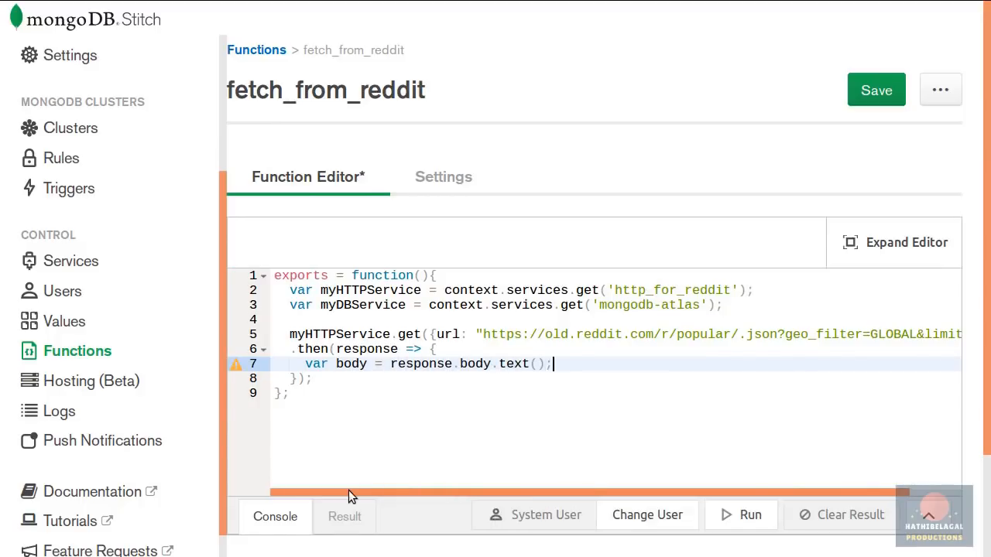
type("var json = EJSO")
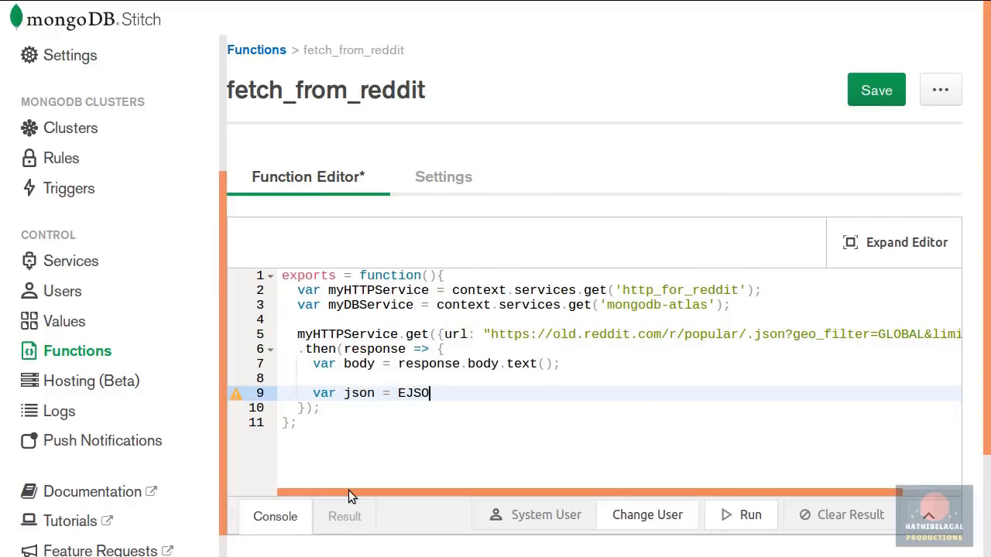
type("N.parse(body);")
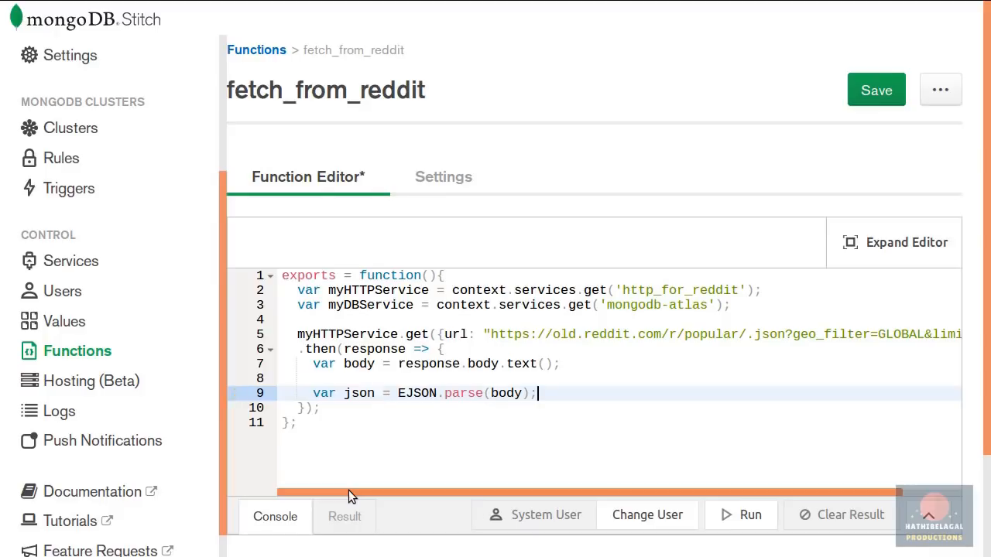
type("var post = json.")
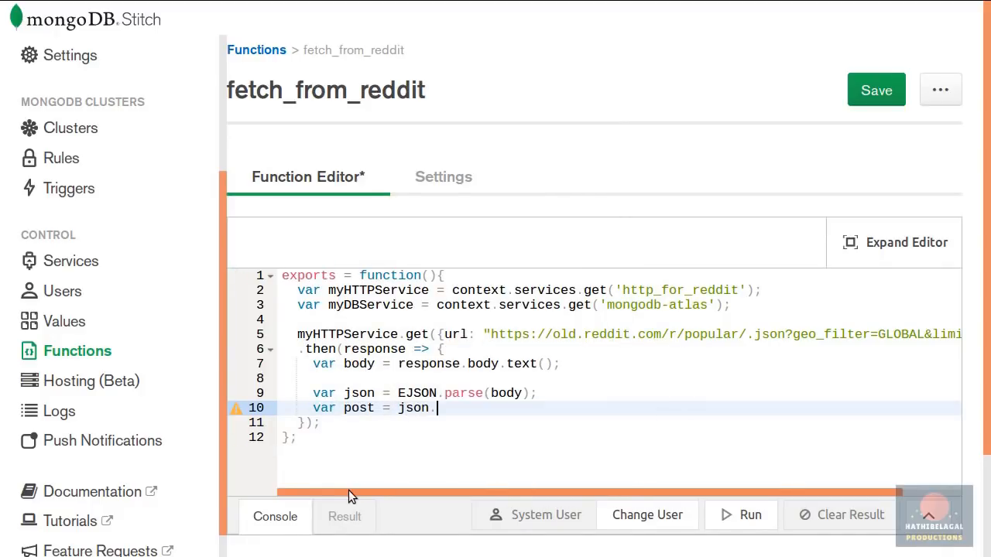
type("data.c")
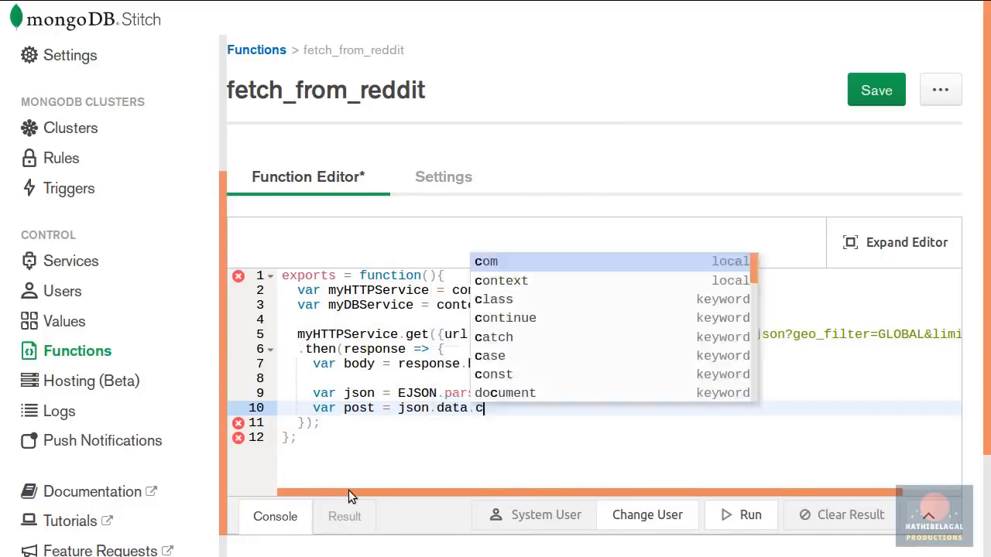
type("hildren[0];")
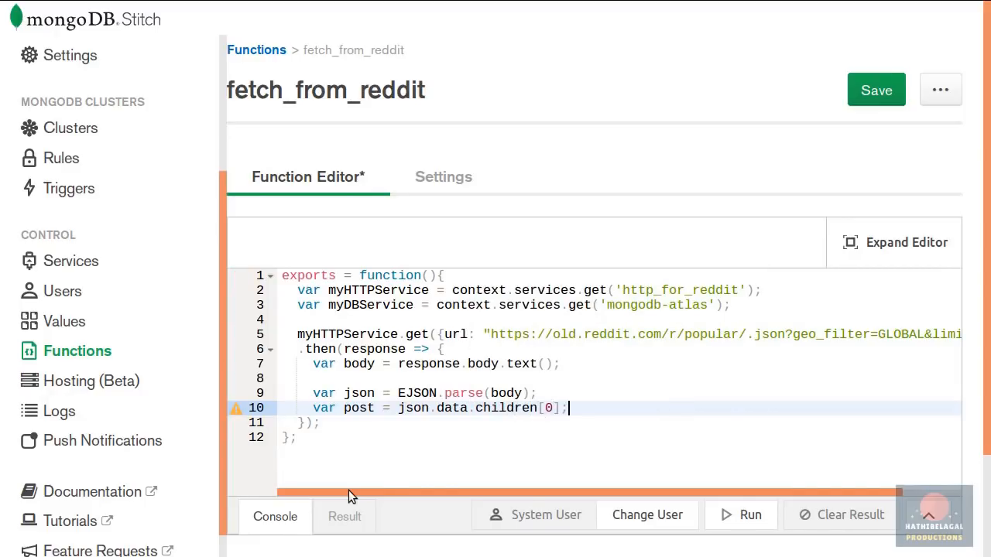
key("enter")
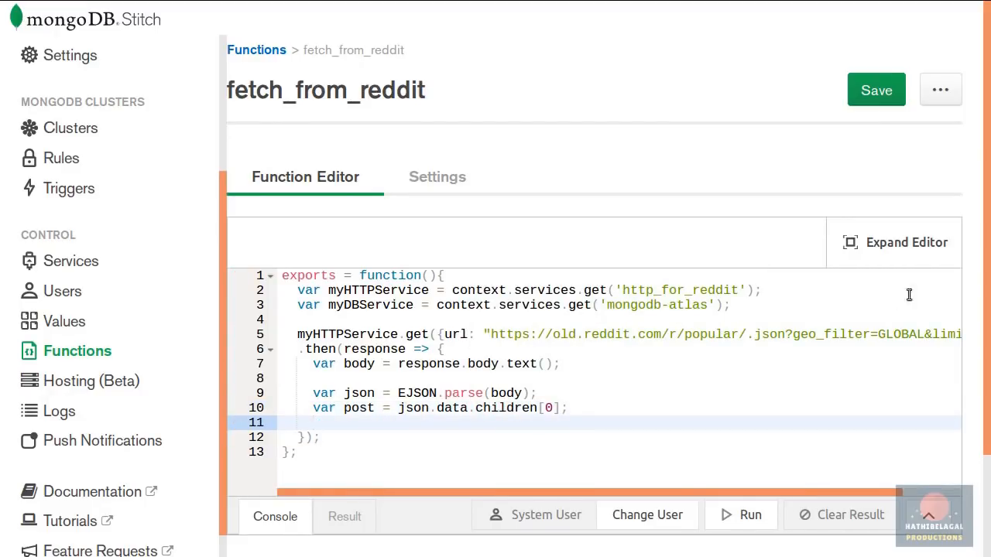
Pull post.data.title, post.data.author and post.data.id into title, author and id variables
left_click(906, 241)
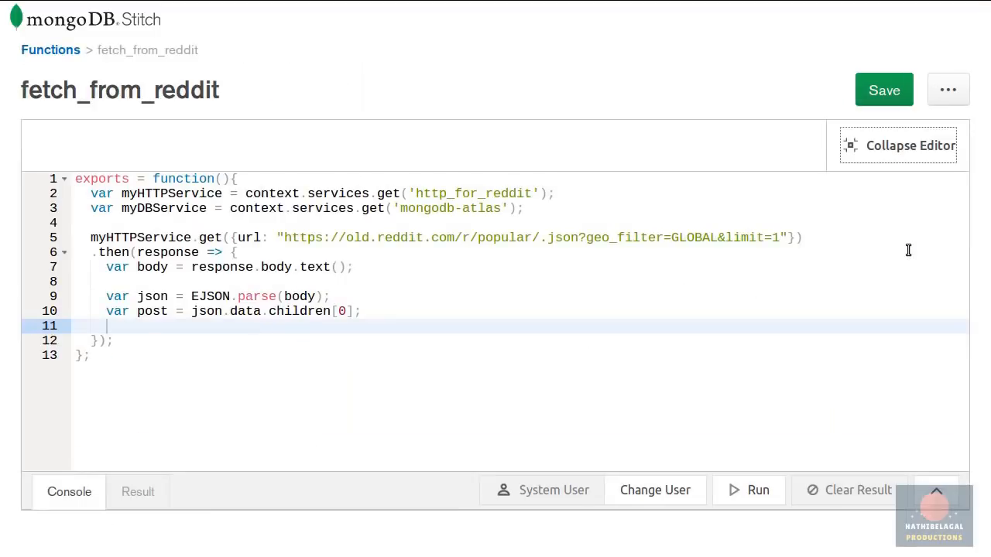
type("var title")
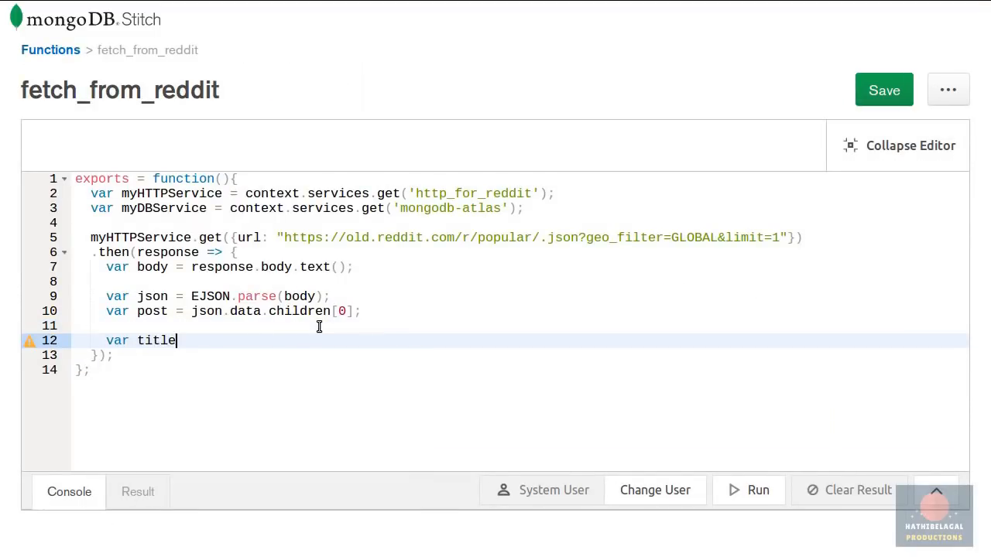
type("= post.data.")
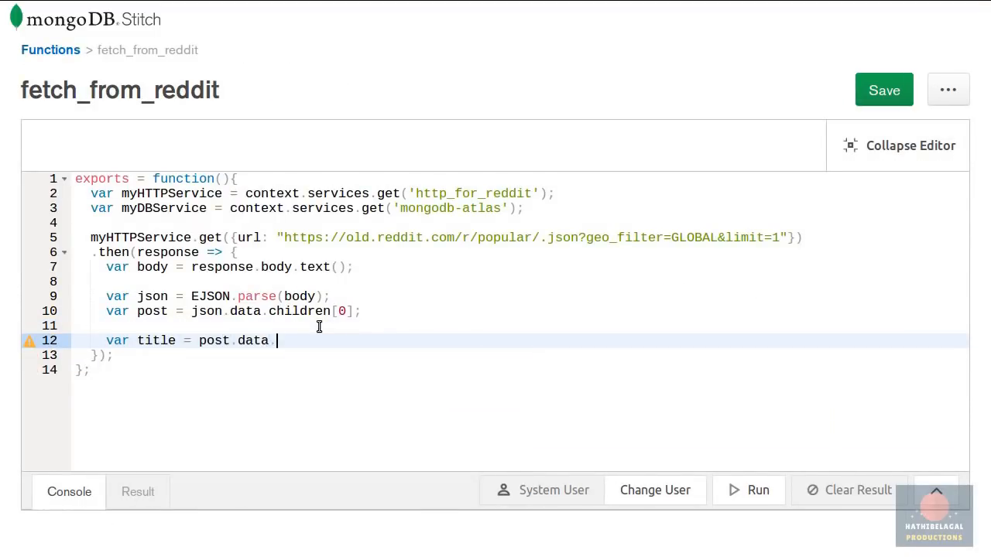
type("title;")
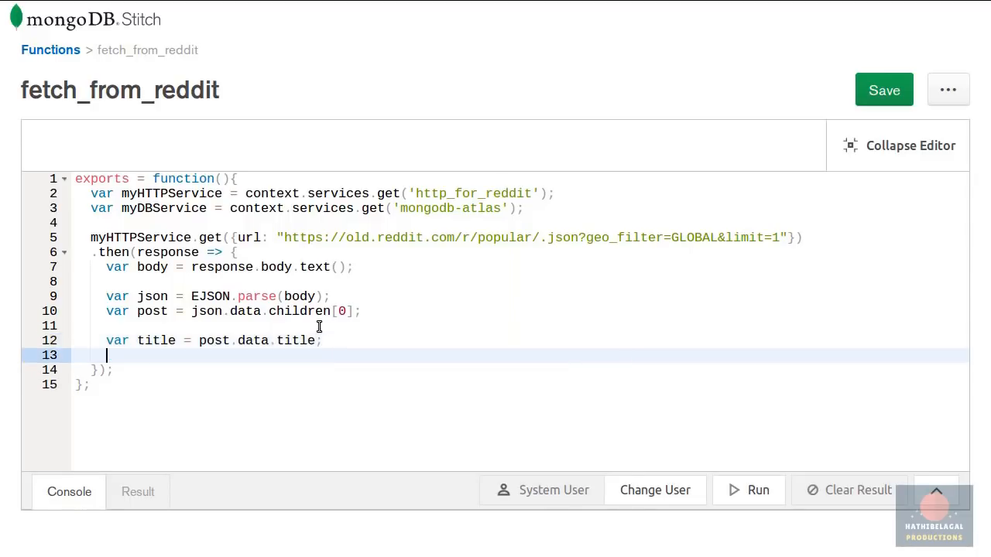
type("var author")
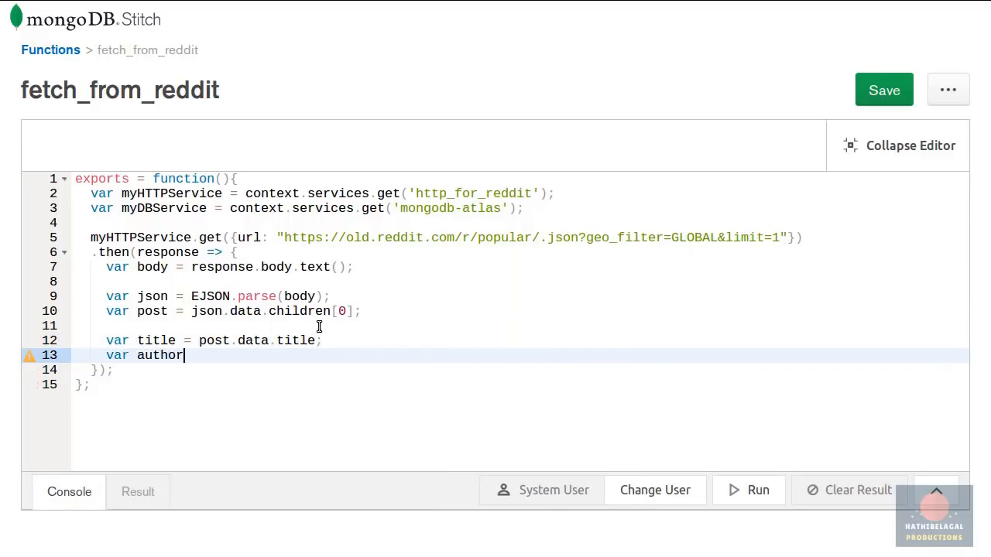
type("= post.")
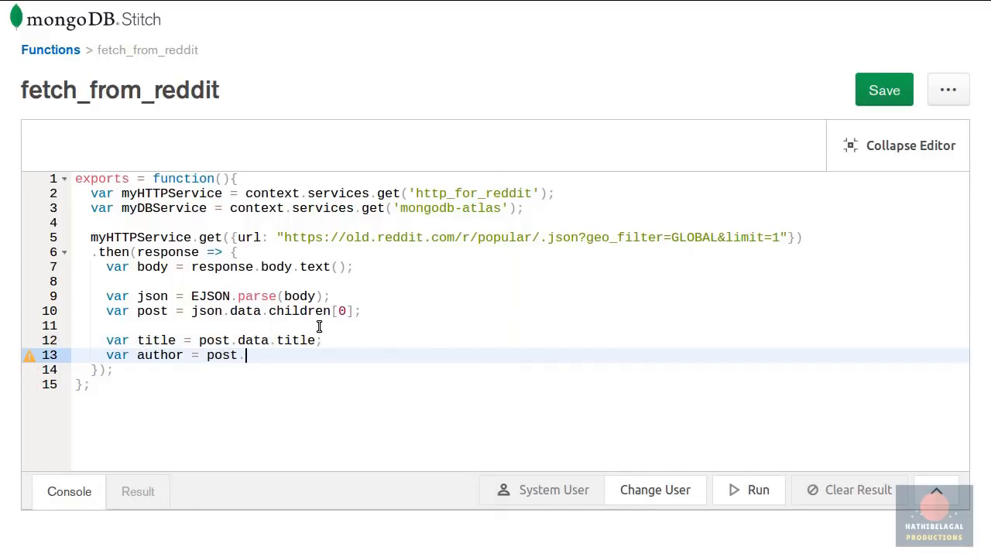
type("data.author;")
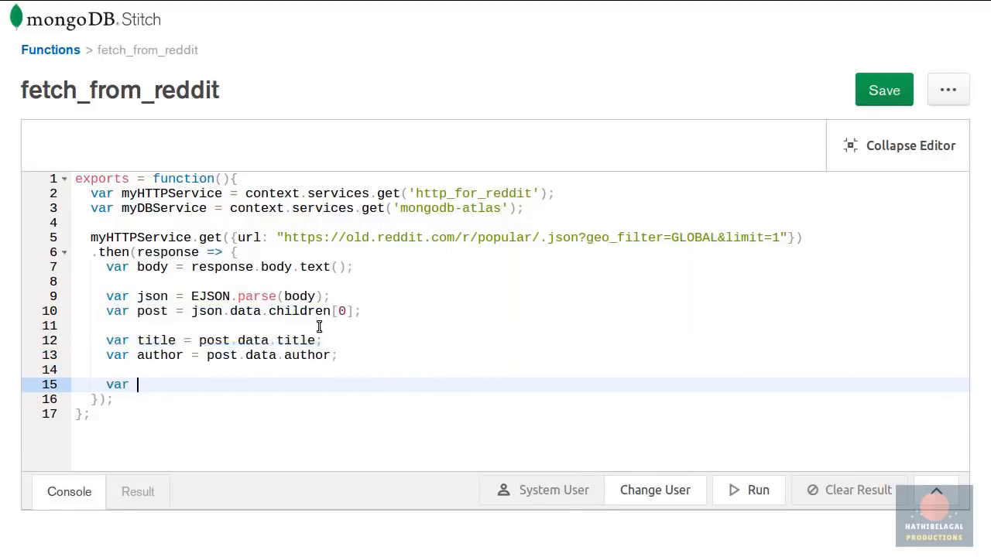
type("id = post.")
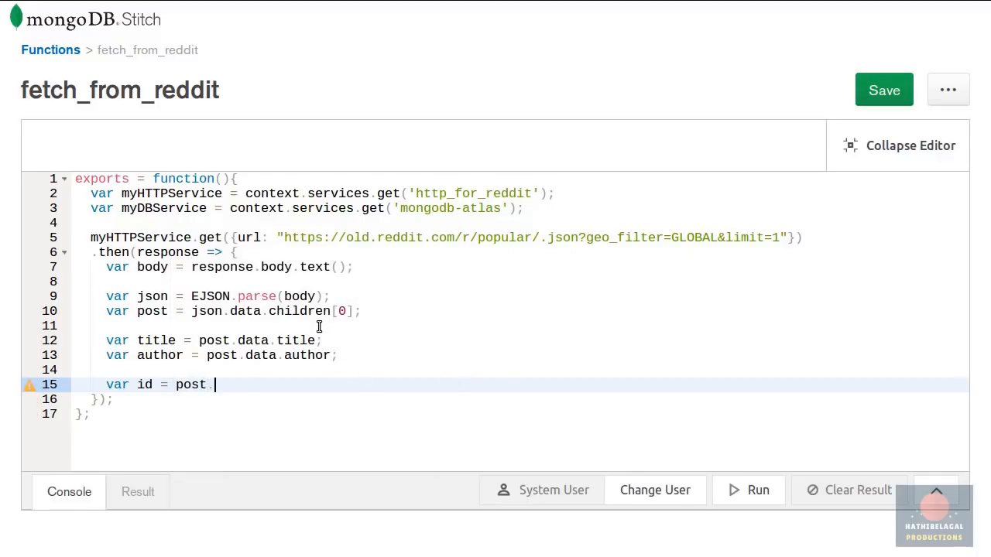
type("data.id;")
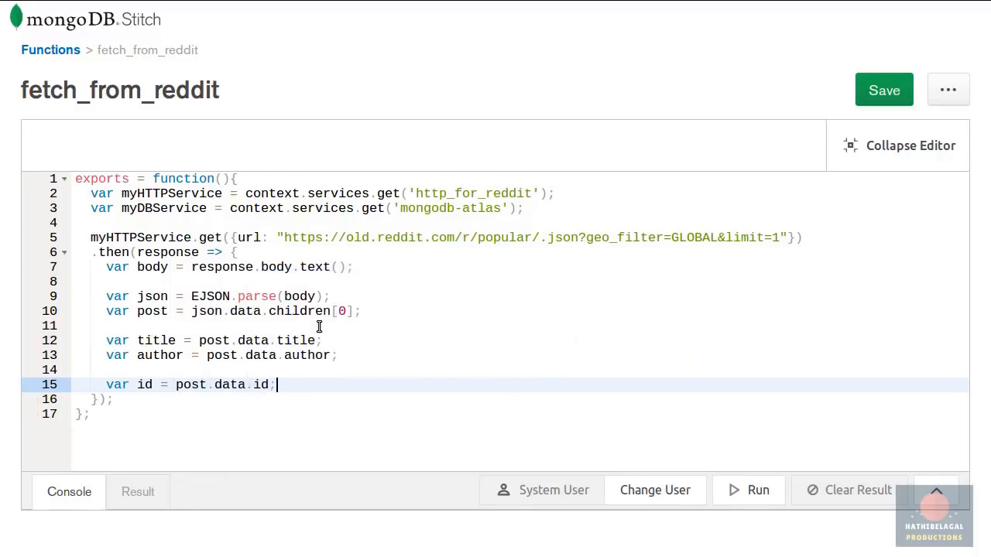
Add console.log("Title : " + title) after the variables
key("enter")
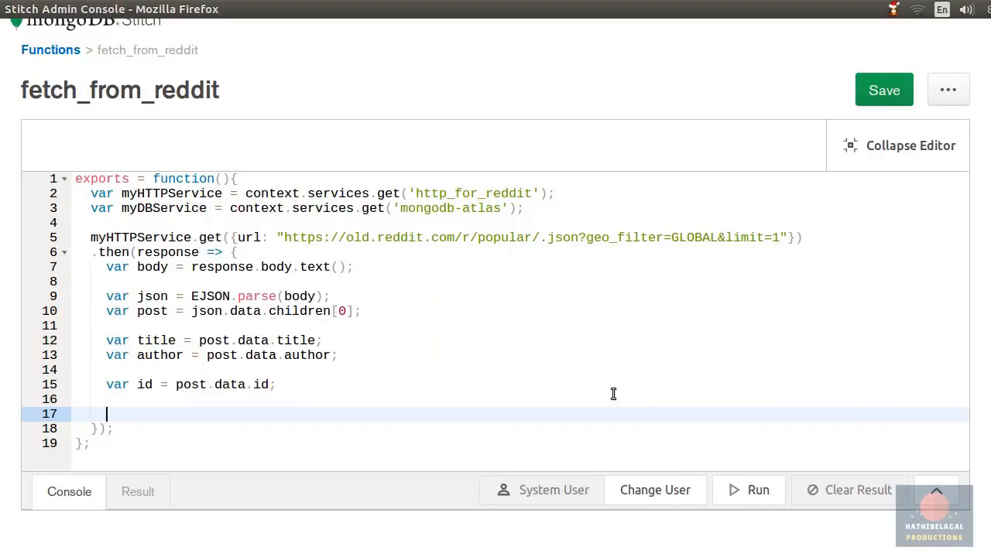
type("console.log(")
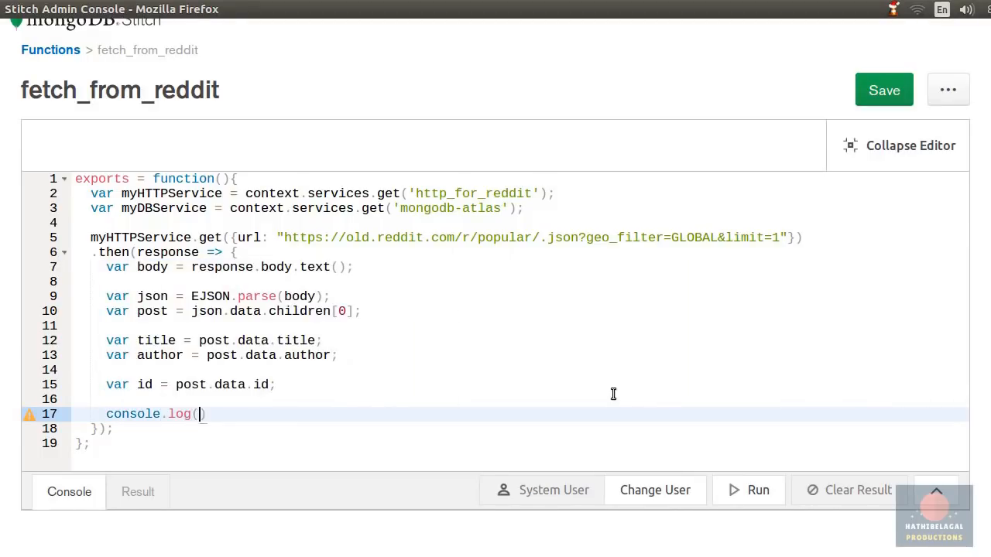
type("\"Title \"")
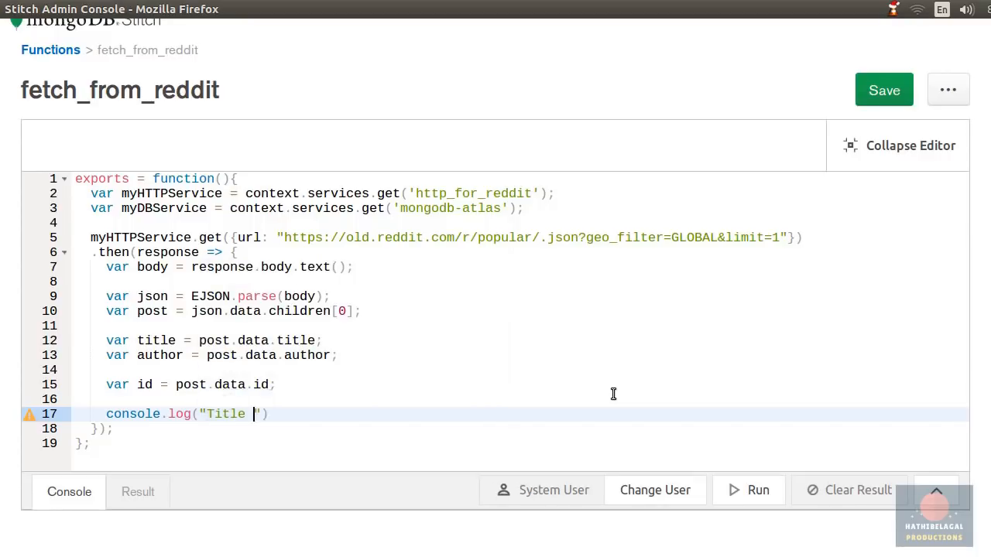
type(": \" + title")
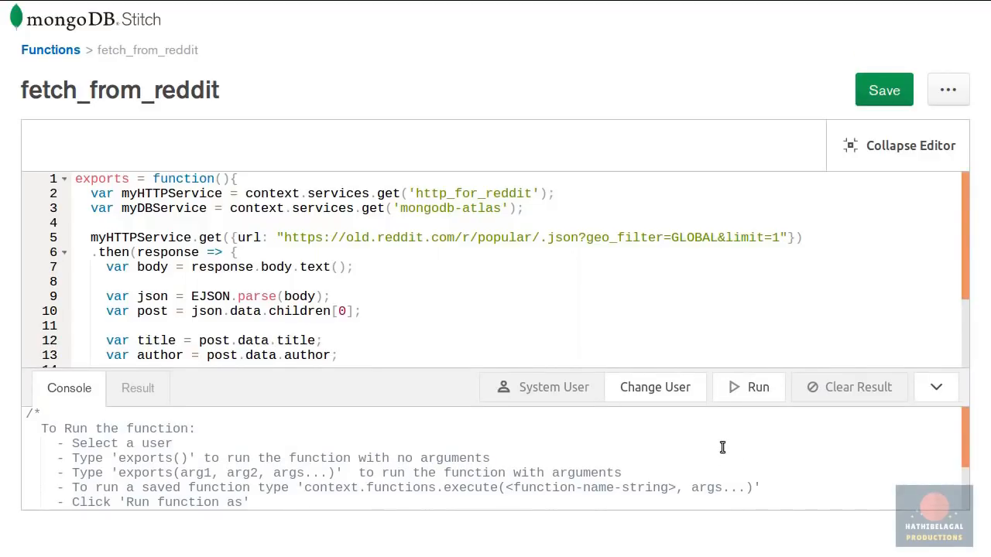
Run fetch_from_reddit and view its Result output, which shows an undefined return
left_click(138, 387)
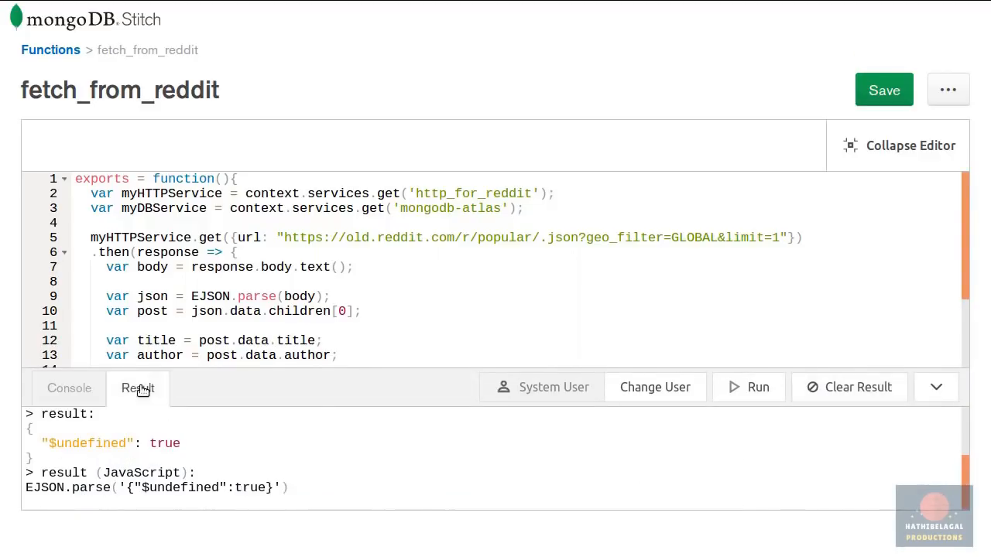
left_click(748, 387)
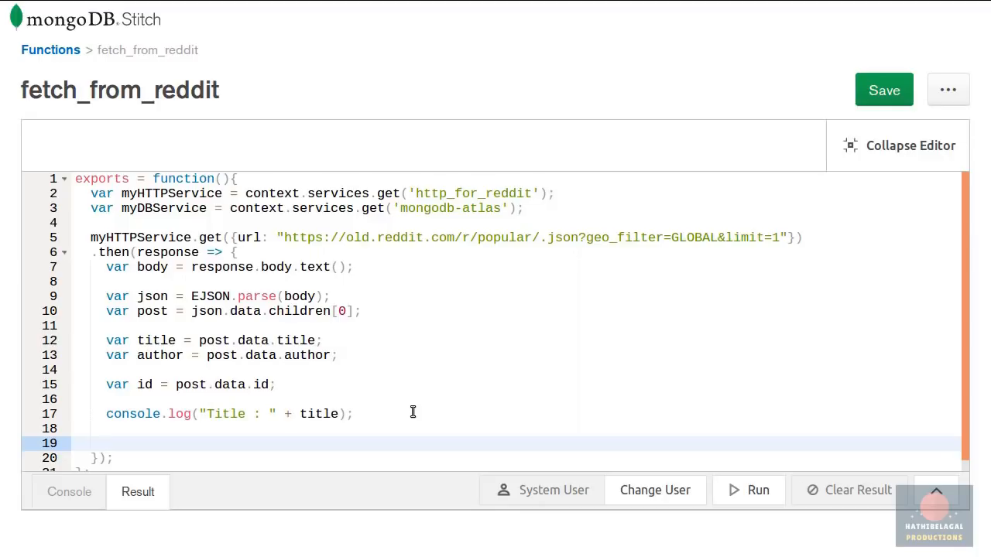
Get db and test_collection from myDBService and call collection.insertOne({title, author, _id: id})
type("var db = myDBService.db(\"test_database\");")
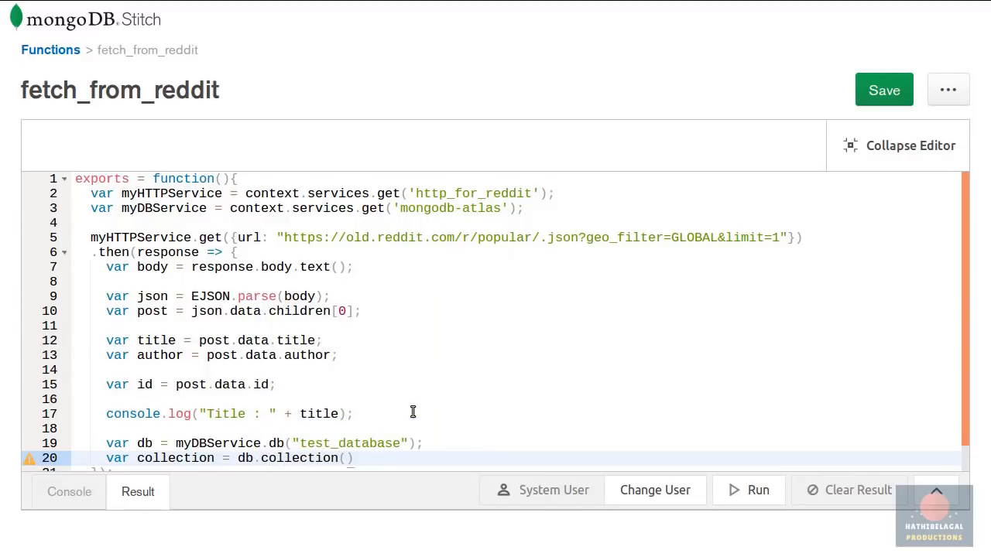
type("test_collection\"")
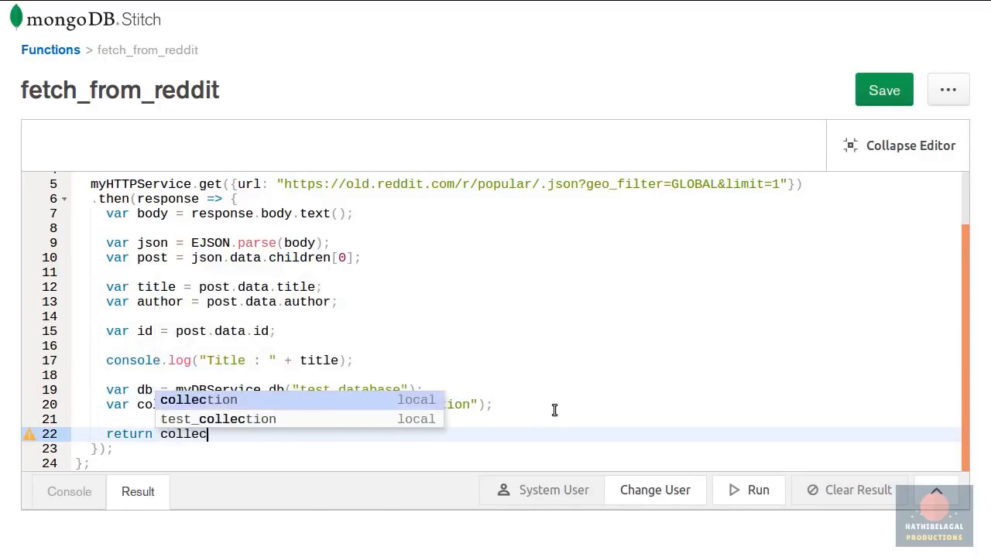
type(".insertOn")
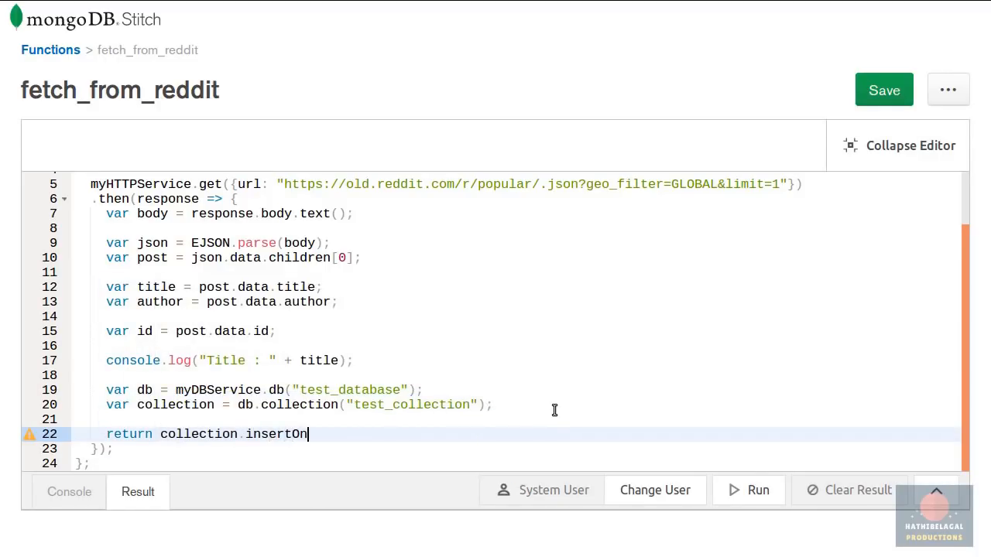
type("e({")
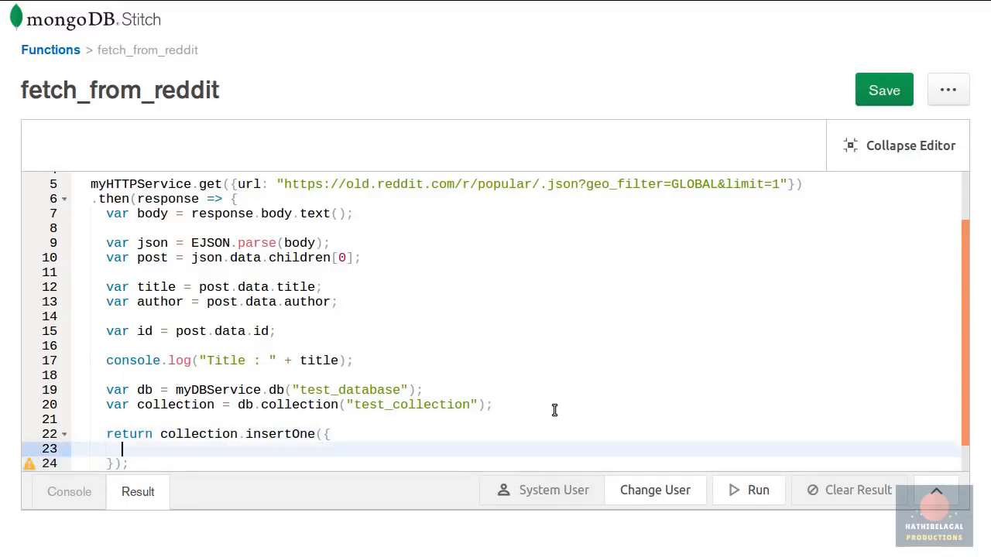
type("title: title,")
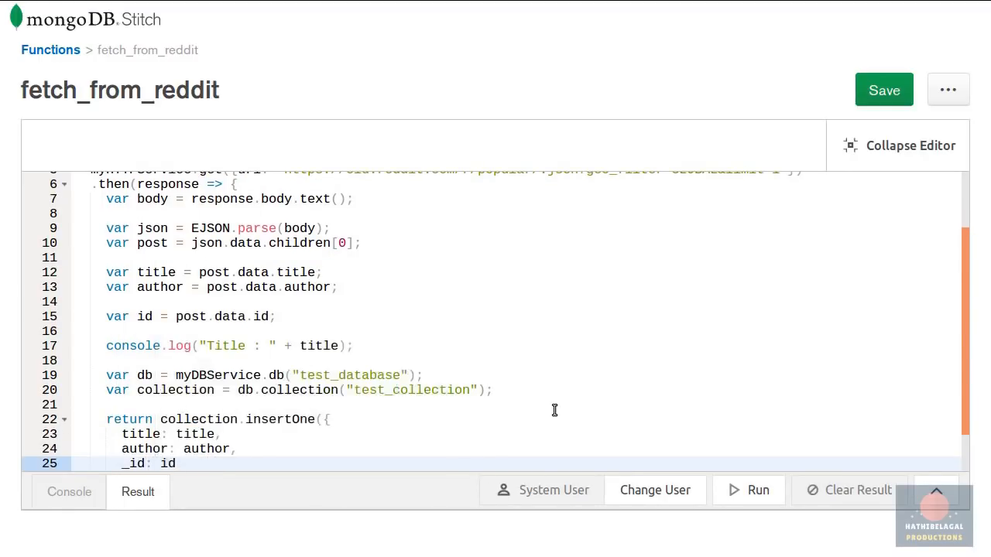
Return {"message": "One document inserted"} in .then and an "Error inserted" message in .catch
type("}).then;")
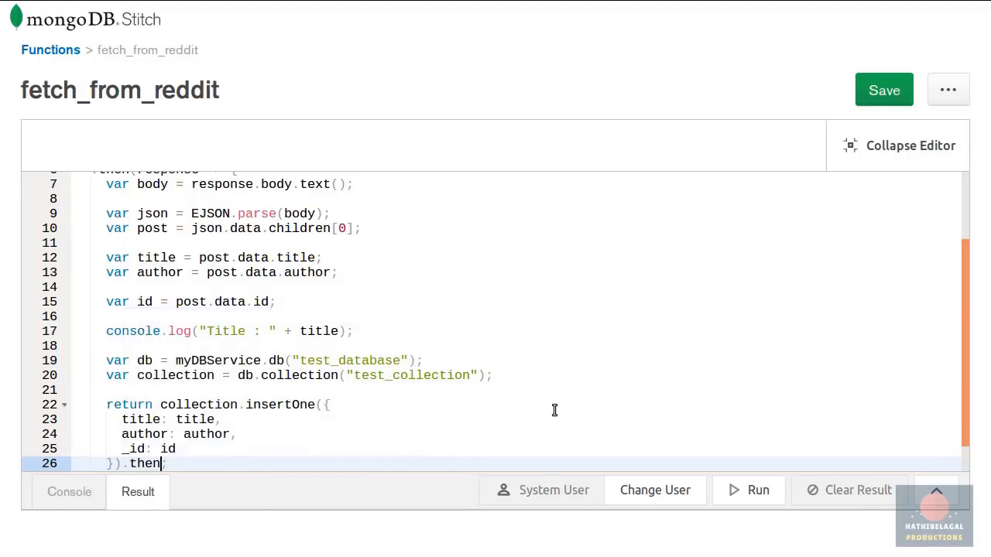
type("(result=> {")
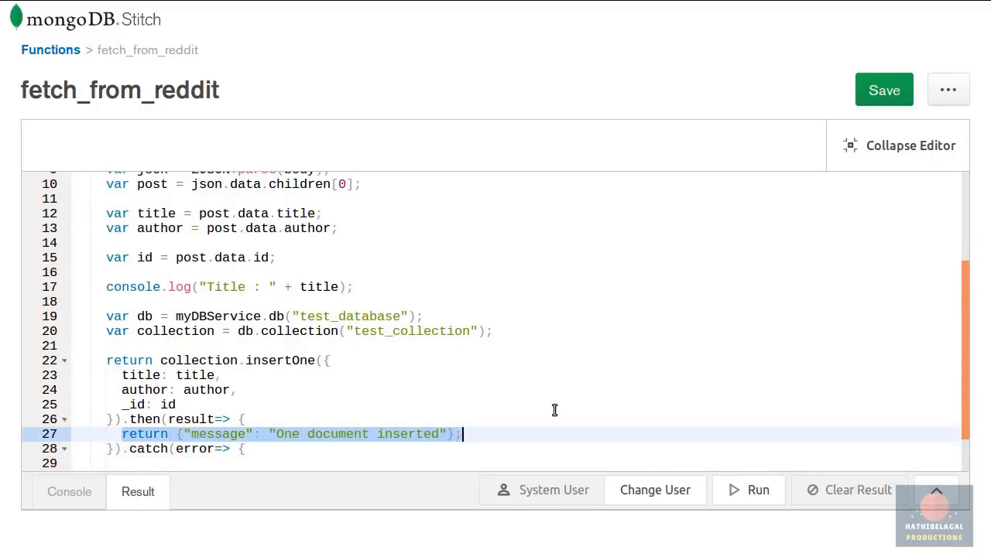
type("return {\"message\": \"One document inserted\"};")
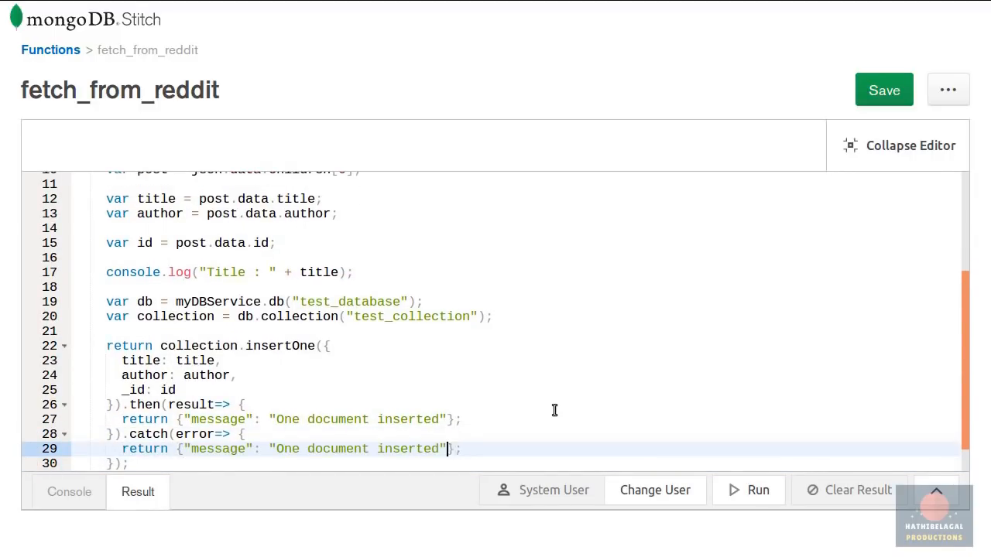
key("Backspace")
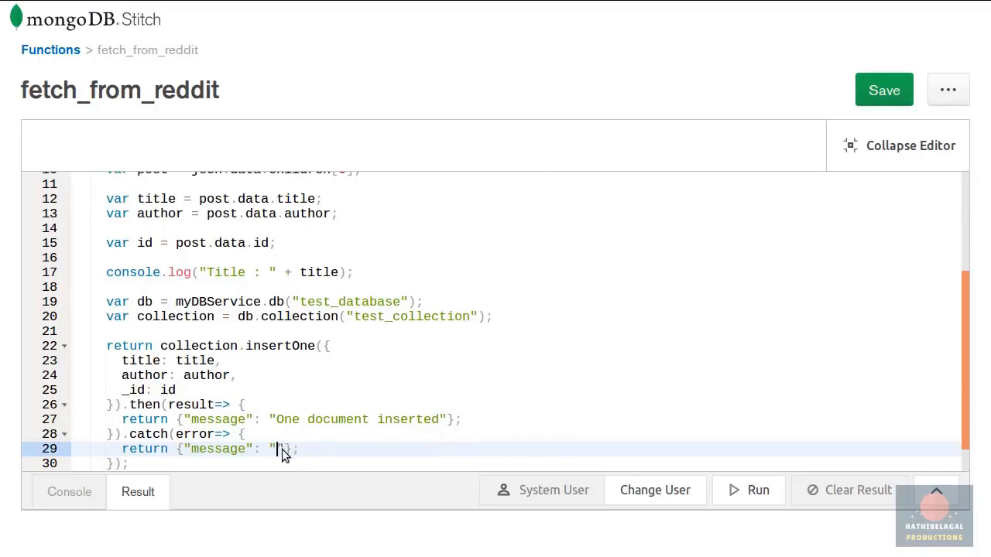
type("Error inserte")
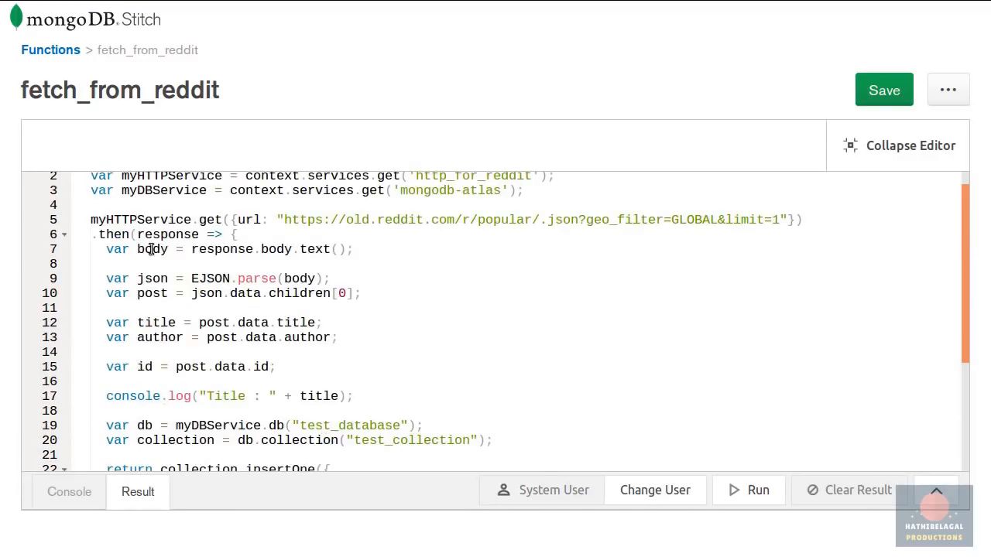
Add return before myHTTPService.get so the promise chain is returned
type("return")
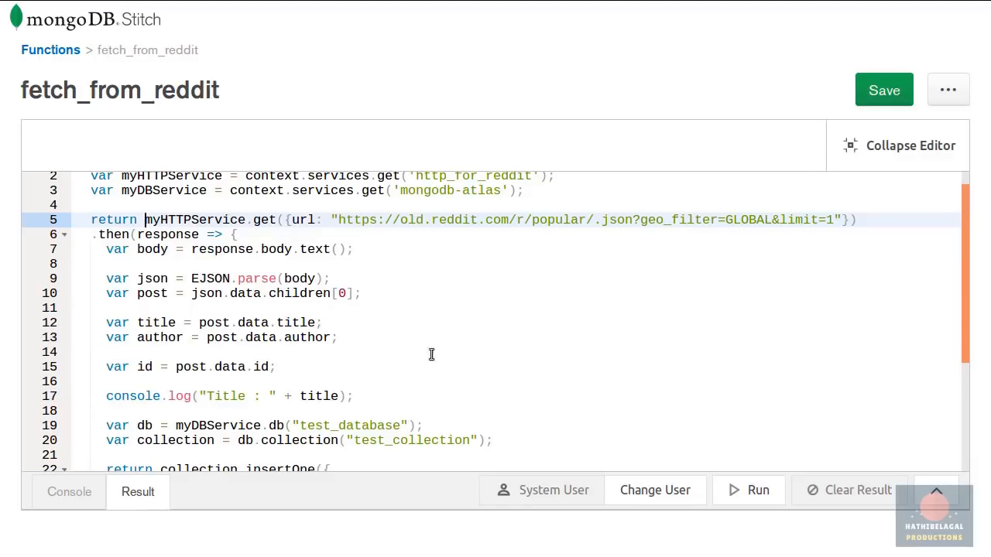
scroll("down", 3)
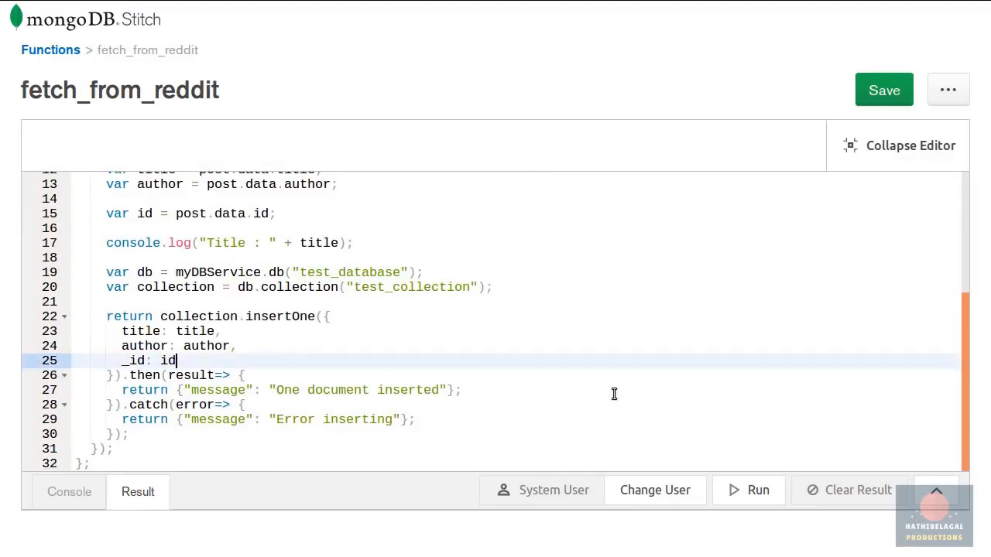
mouse_move(660, 421)
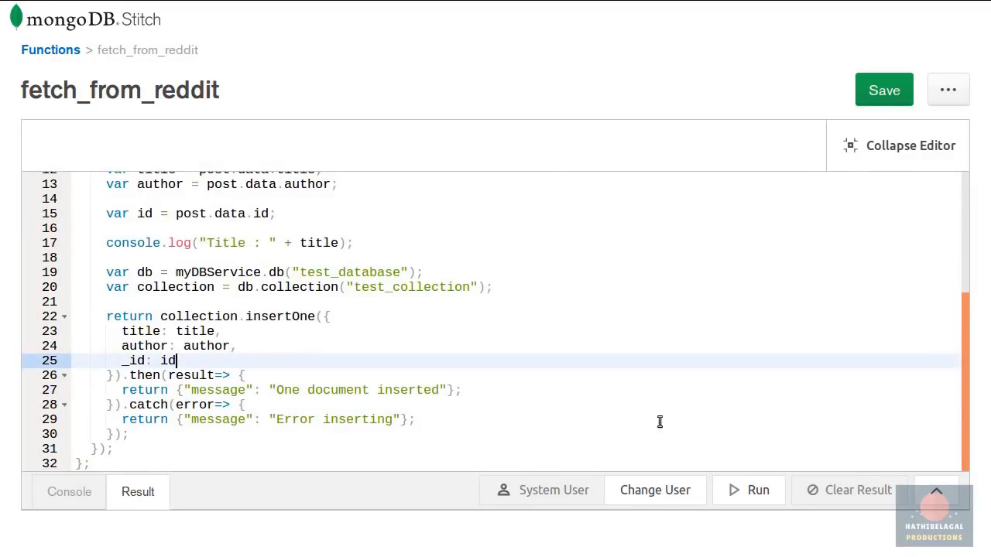
Run the function again; Result now shows "One document inserted"
left_click(747, 490)
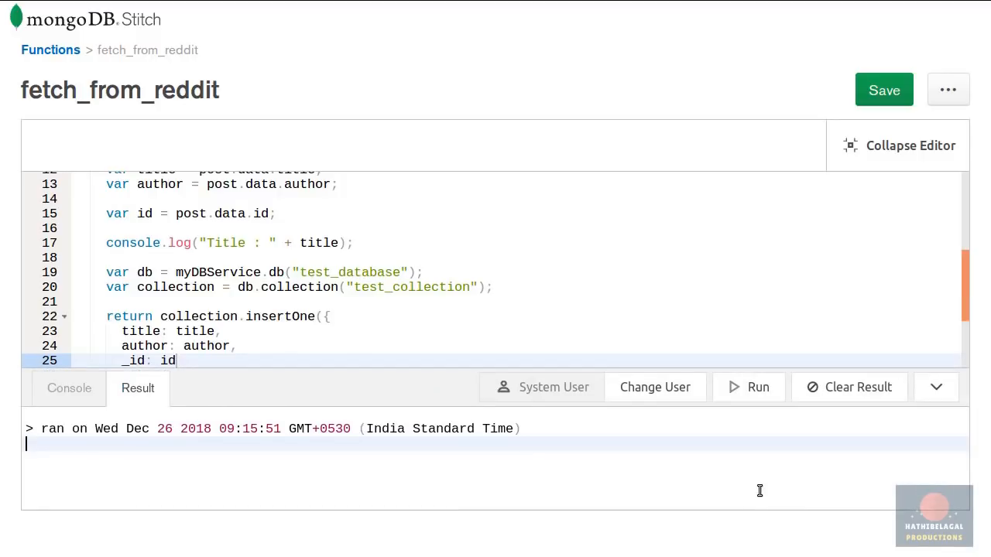
left_click(748, 387)
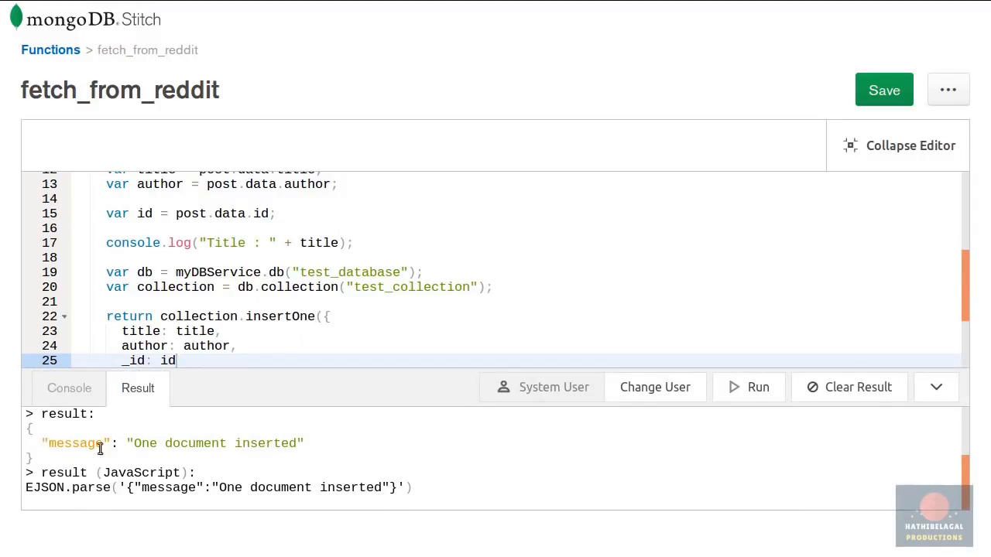
mouse_move(261, 447)
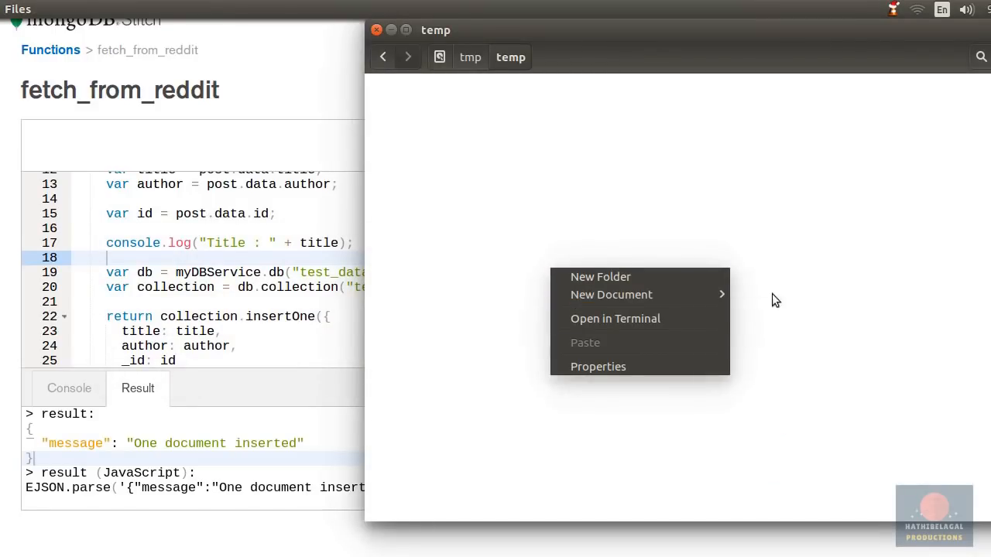
Create an empty document named test.html in the temp folder and bring up its actions menu
left_click(610, 295)
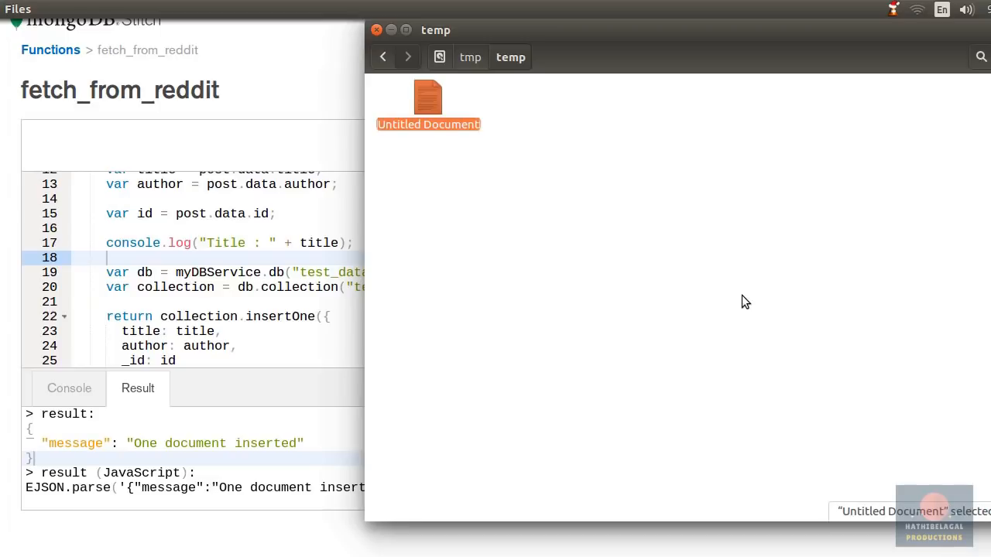
type("test.html")
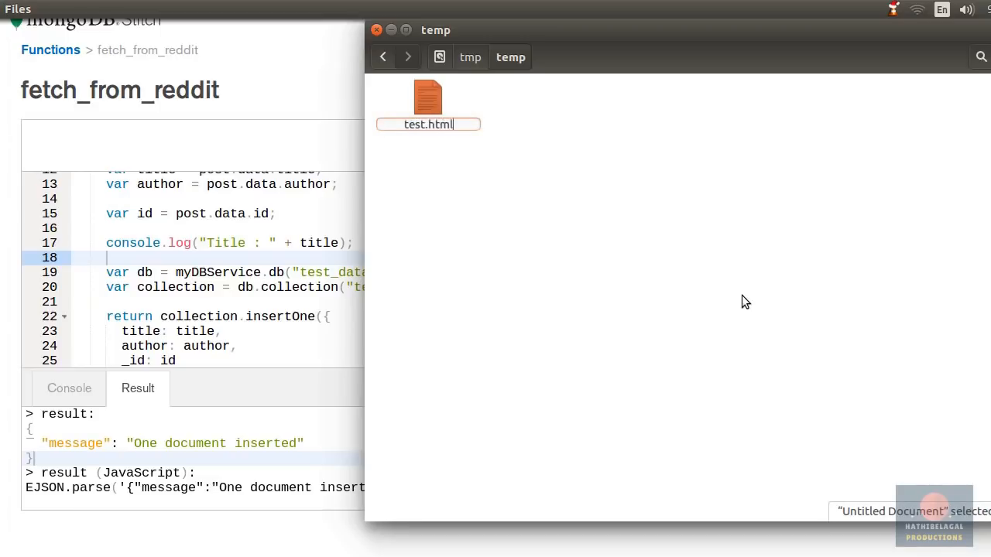
right_click(427, 101)
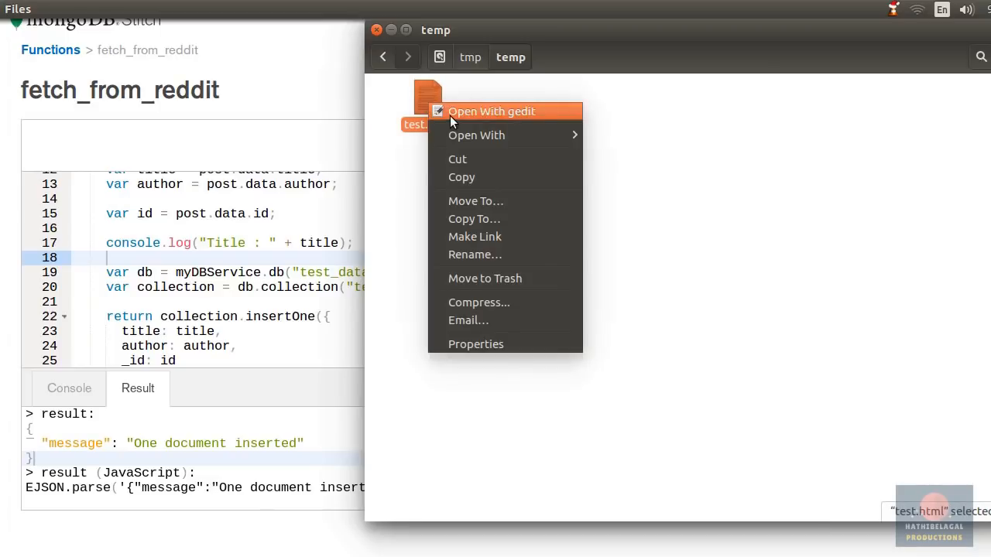
Edit test.html in gedit with <!DOCTYPE html>, <html>, <head></head> and a body skeleton
left_click(492, 112)
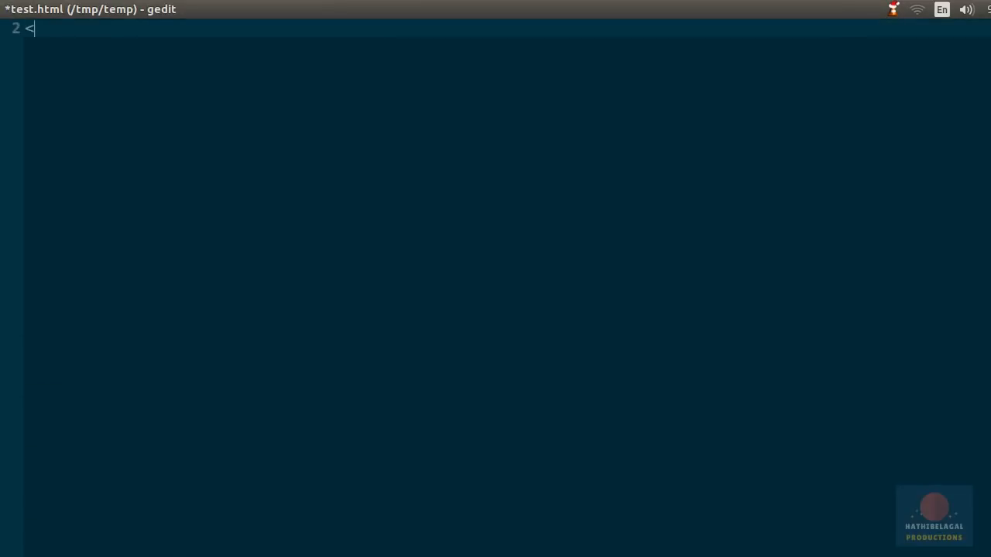
type("!DOCTYPE html>")
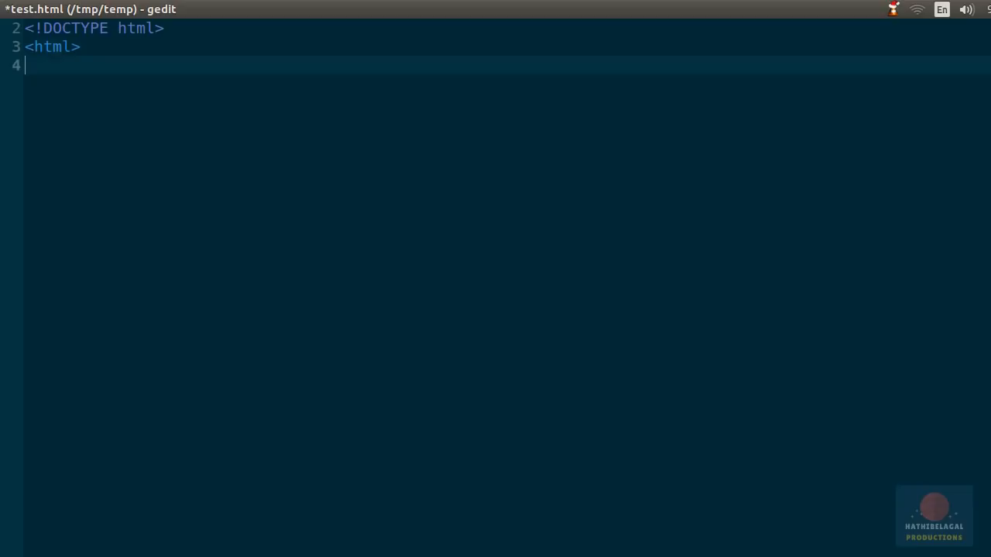
type("<")
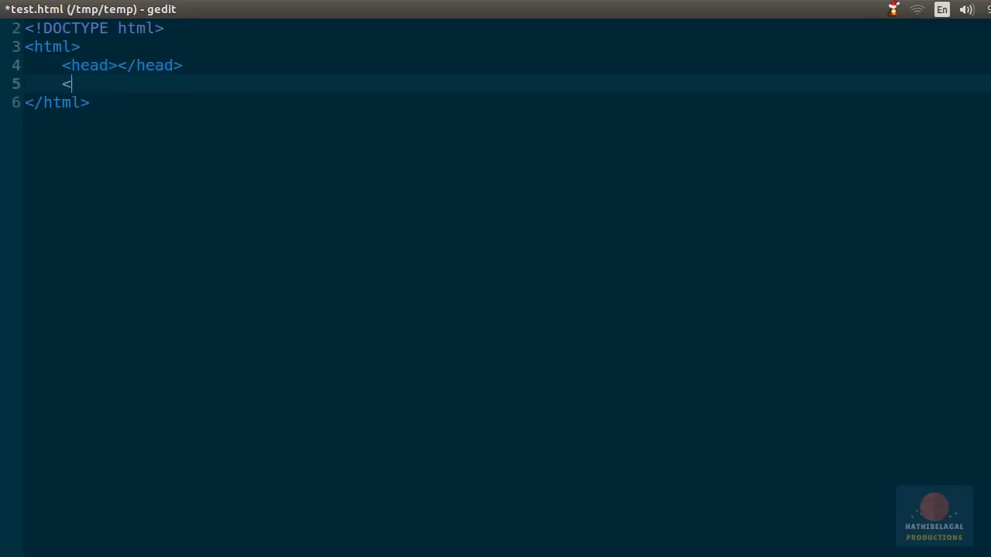
type("body>")
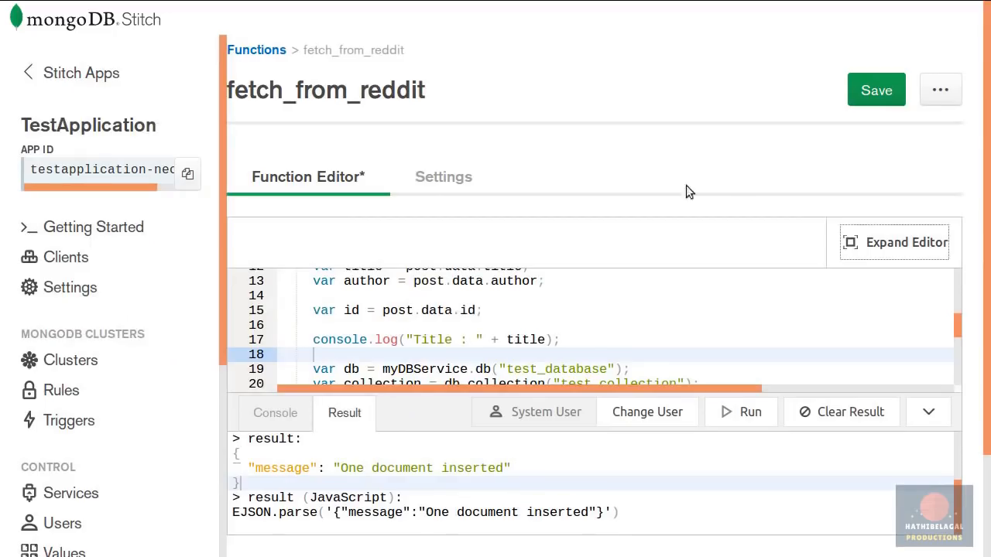
mouse_move(93, 226)
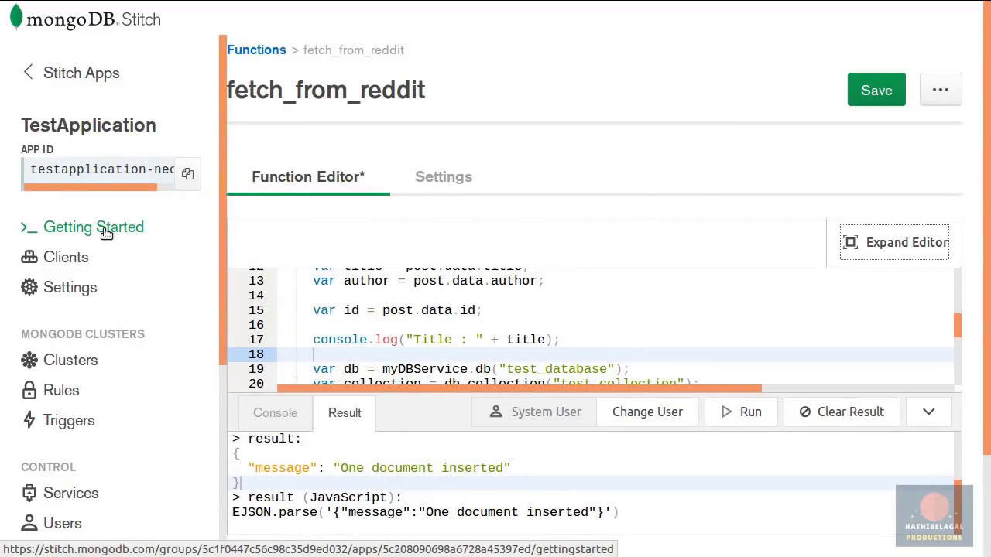
Bring up TestApplication's Getting Started guide at the JS (Browser) script tag and example snippet
left_click(93, 226)
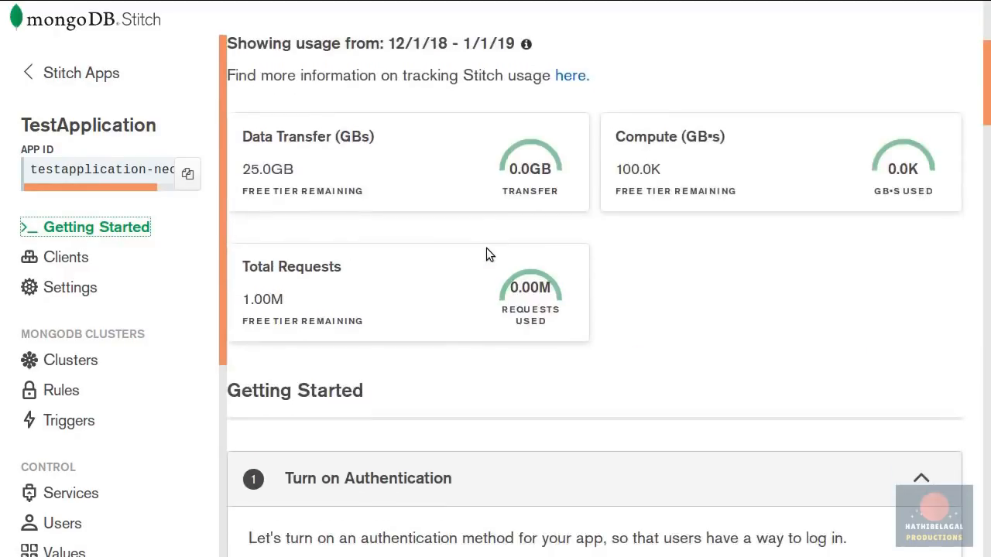
scroll("down", 3)
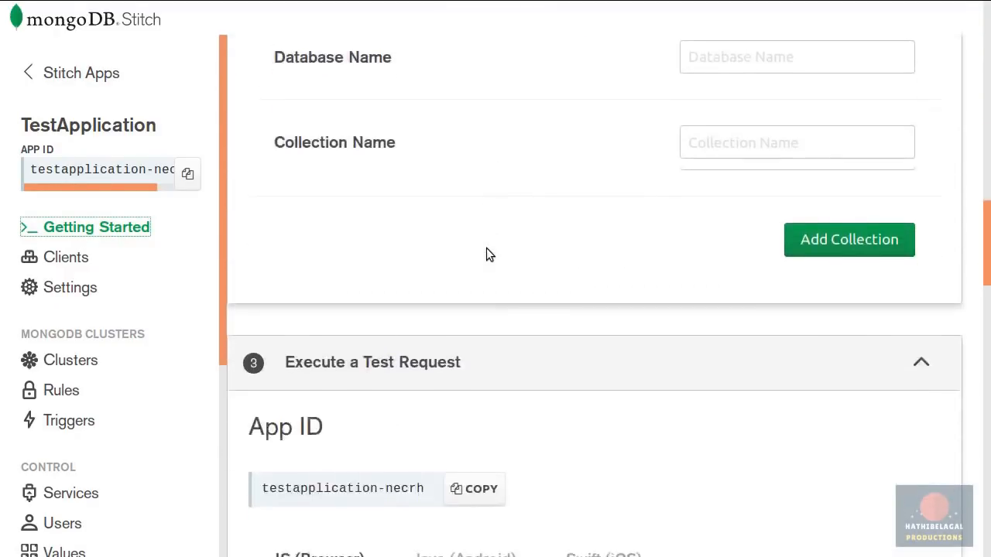
scroll("down", 3)
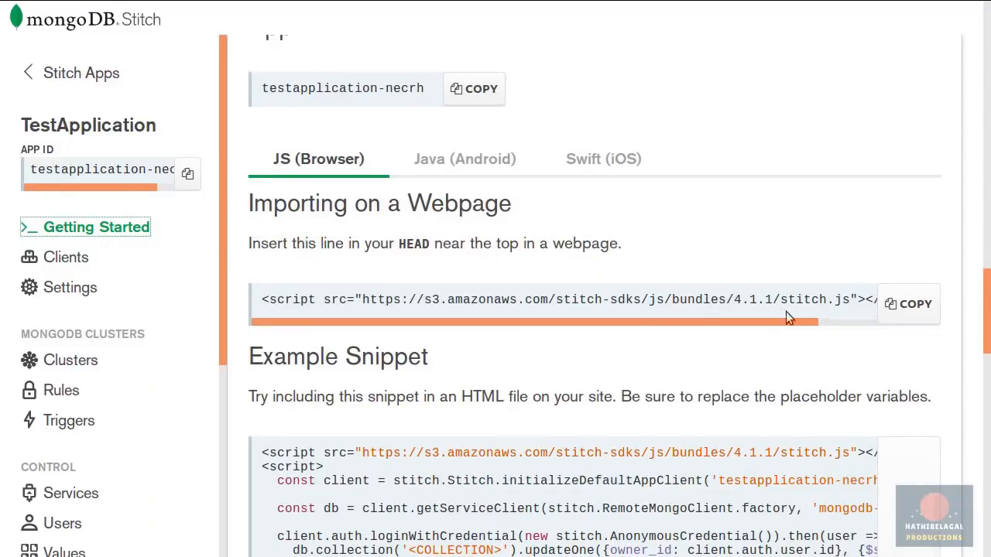
mouse_move(907, 303)
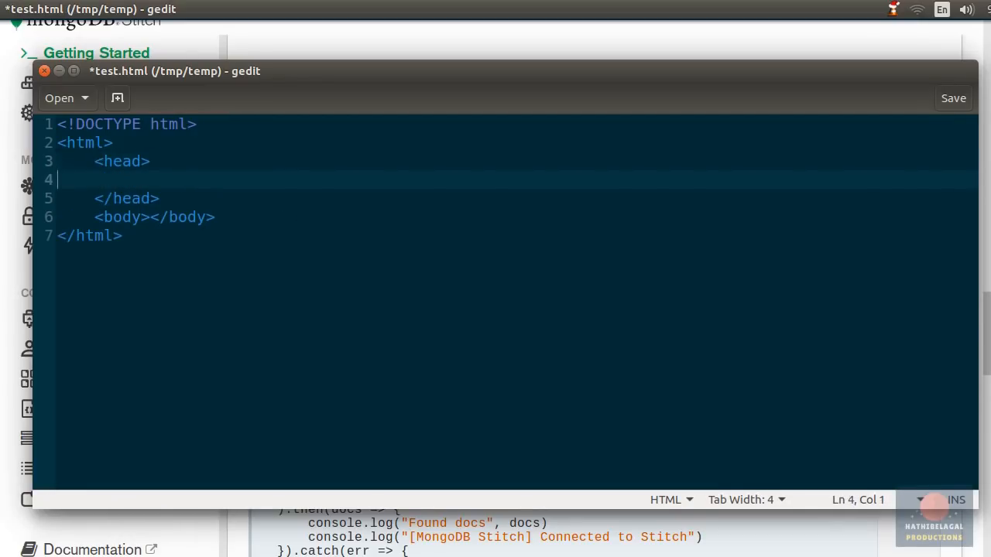
Add the stitch-sdks 4.1.1 stitch.js script tag in <head> and an empty <script></script> block in <body>
type("<script src=\"https://s3.amazonaws.com/stitch-sdks/js/bundles/4.1.1/stitch.js\"></script>")
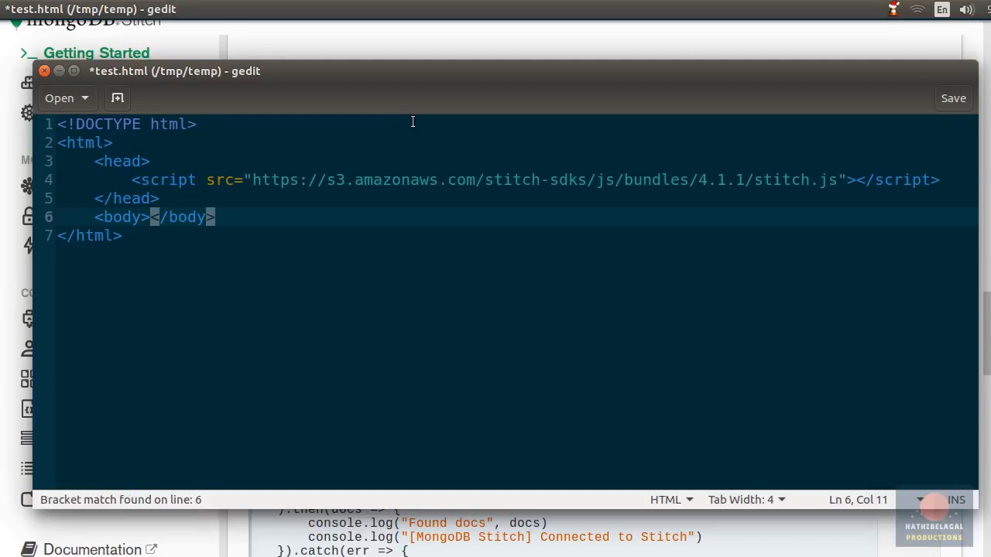
type("<script>")
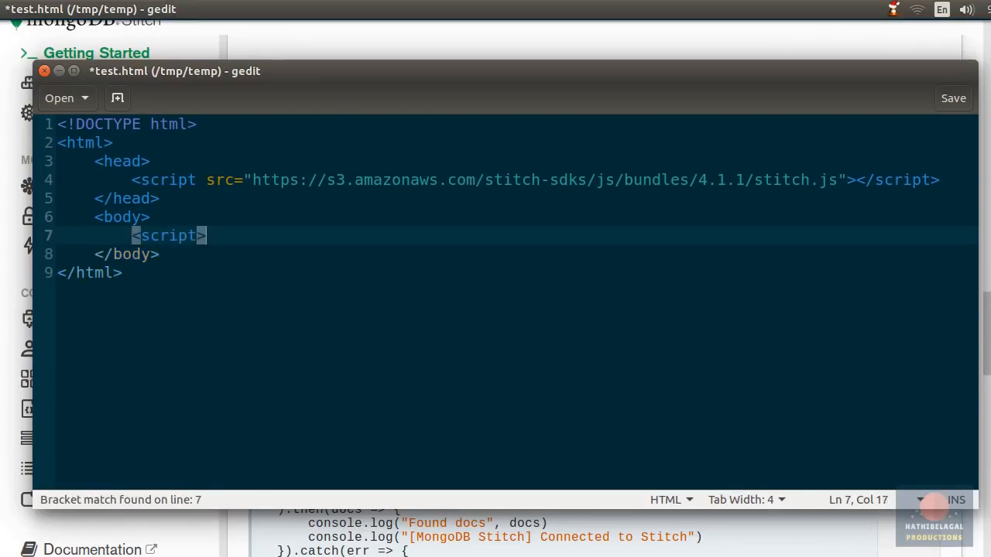
type("</script>")
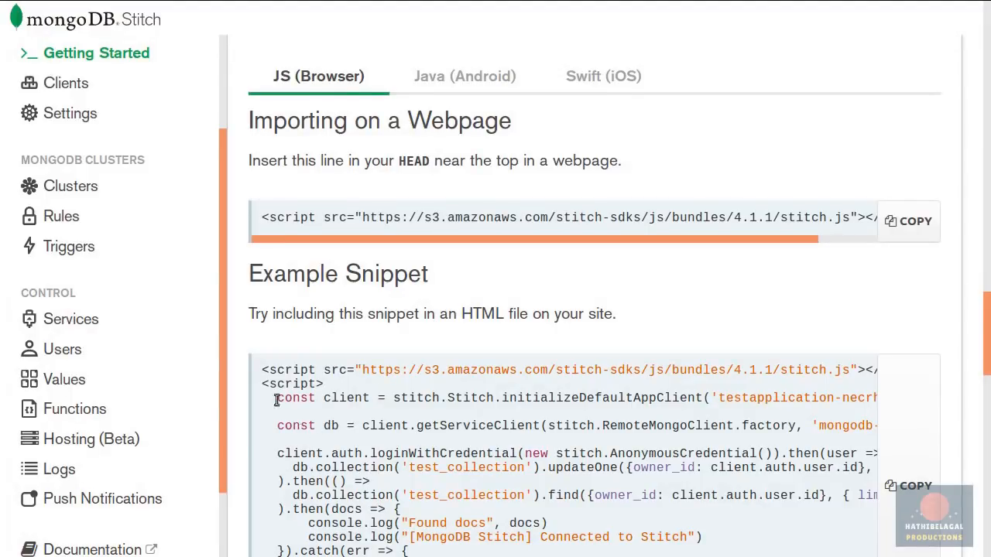
Select the snippet's client, test_database and anonymous loginWithCredential lines for copying into the script block
left_click_drag(277, 398, 282, 453)
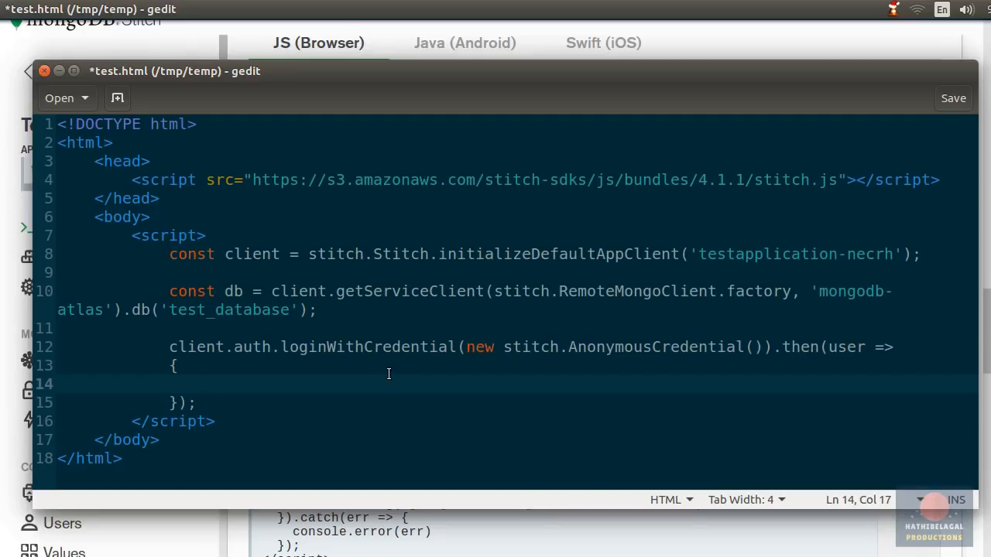
Fetch test_collection with find().asArray().then(posts => ...) and loop over posts.length
type("db.")
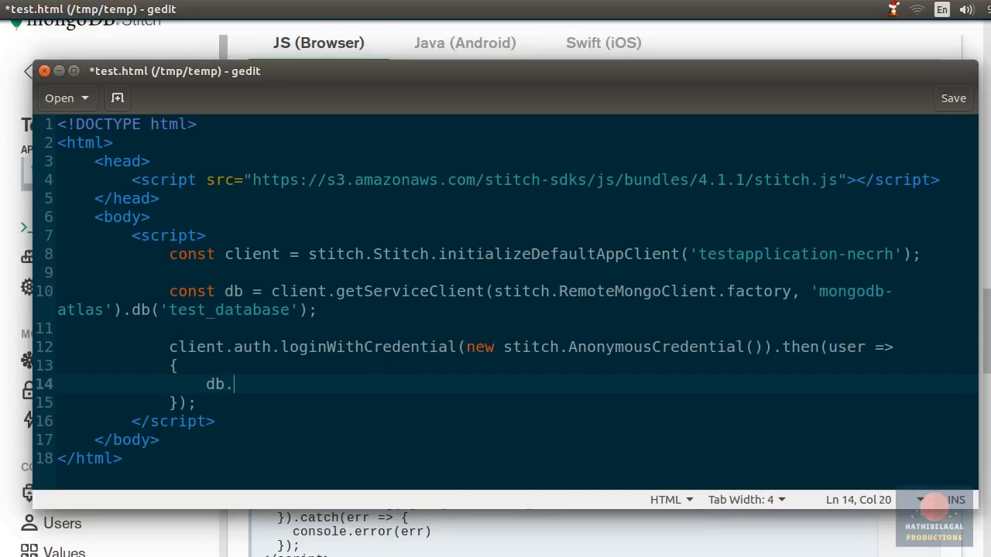
type("collection(\"test")
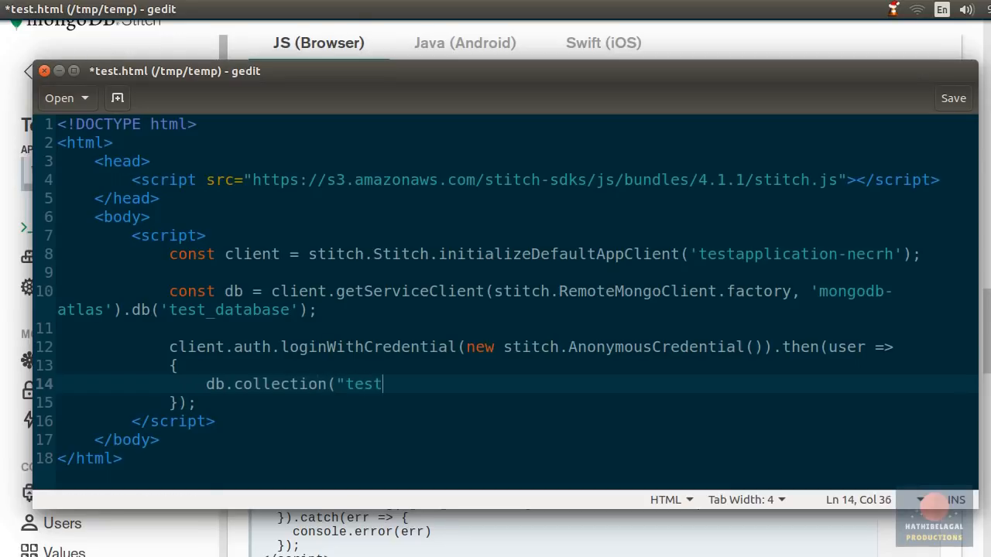
type("_collection\")")
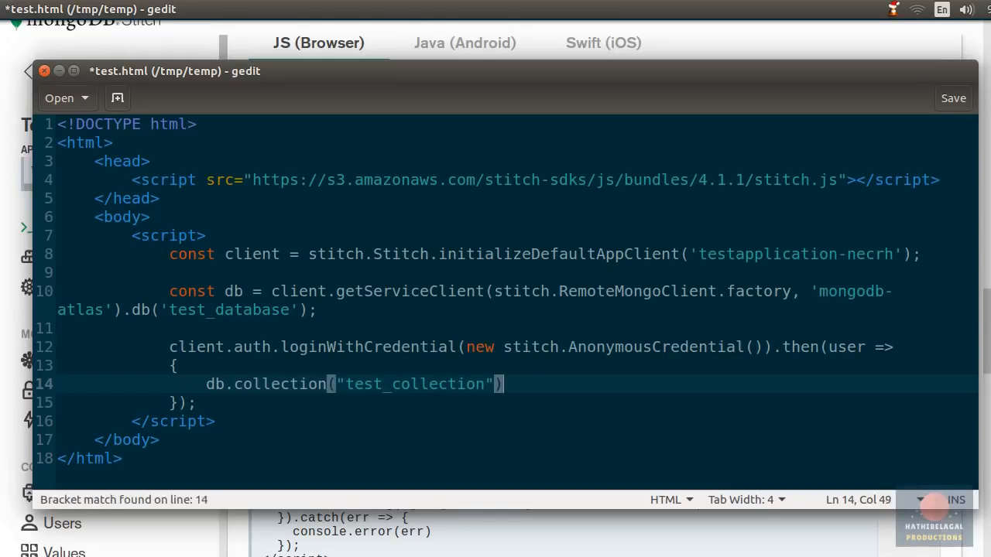
type(".find()")
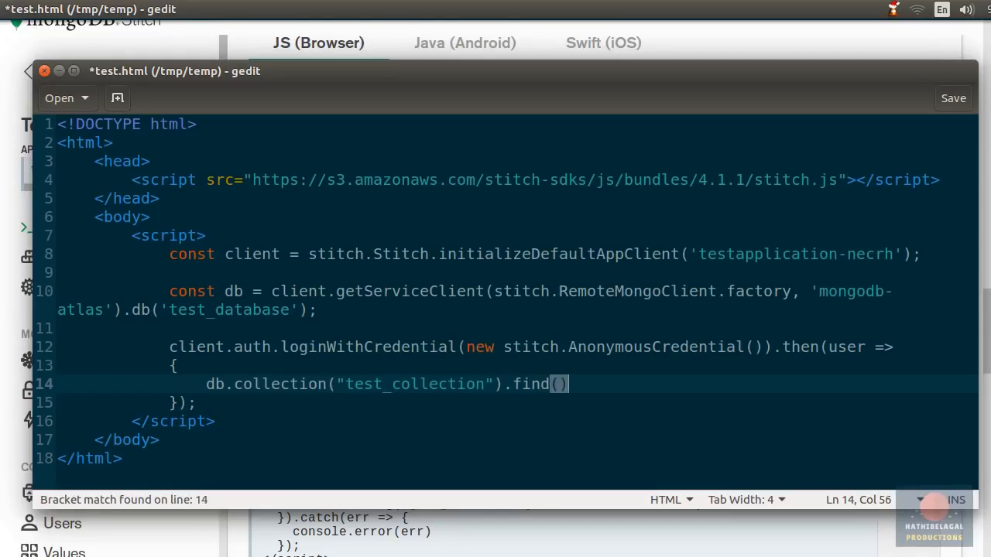
type(".asAr")
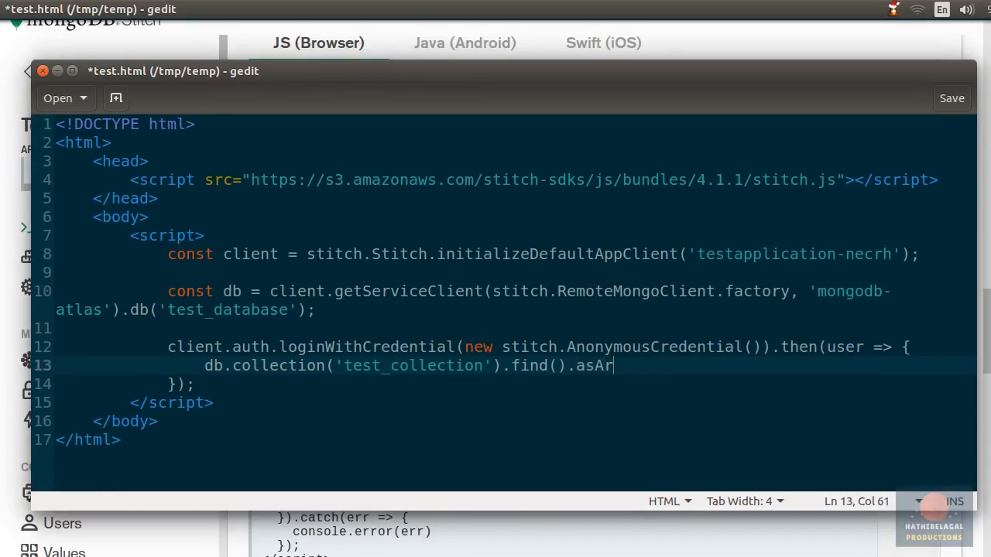
type("ray().then")
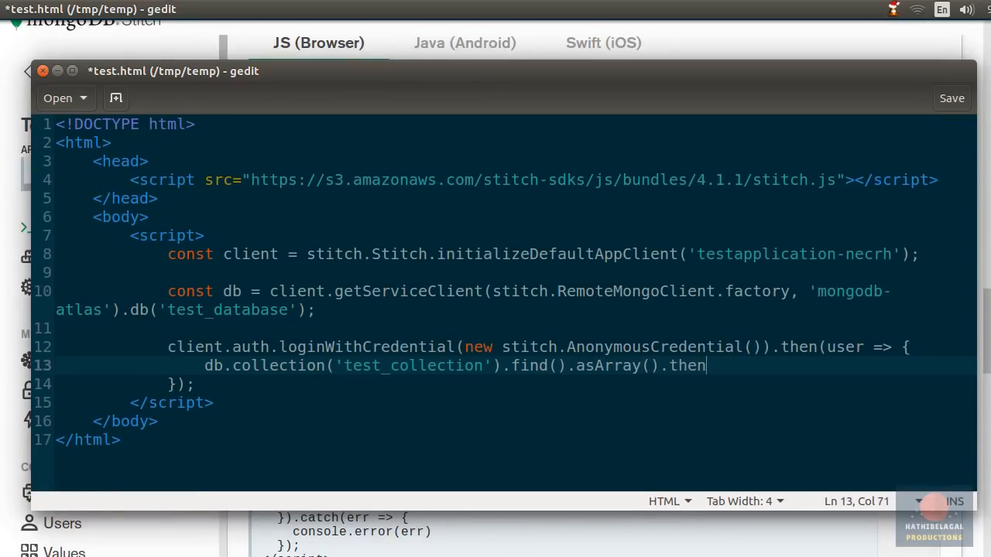
type("posts=> {")
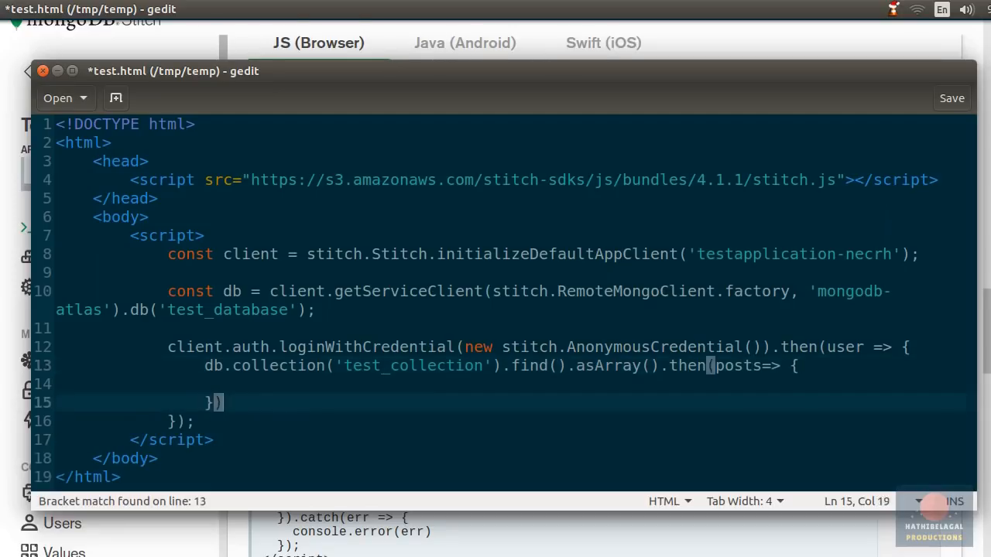
type("for(var i=0;i")
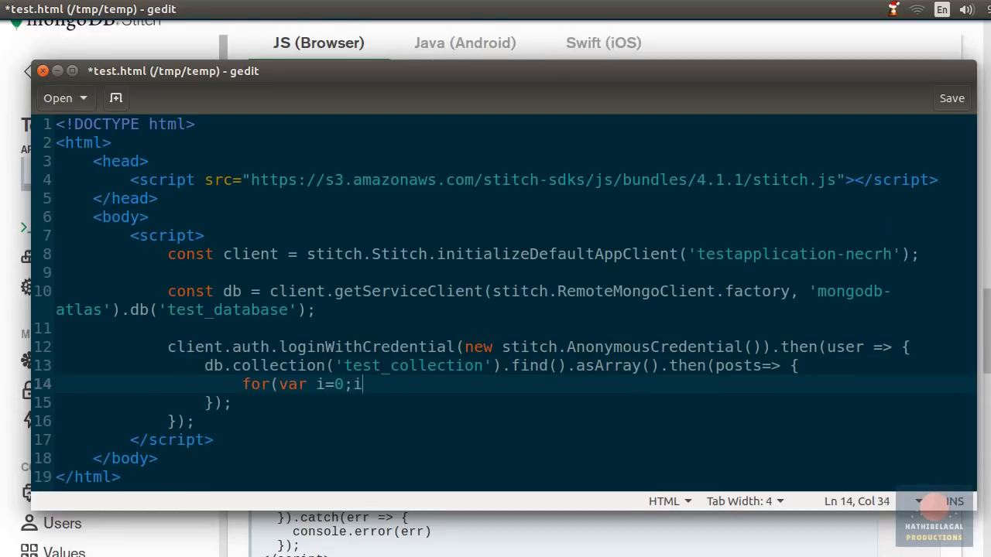
type("<posts.length;")
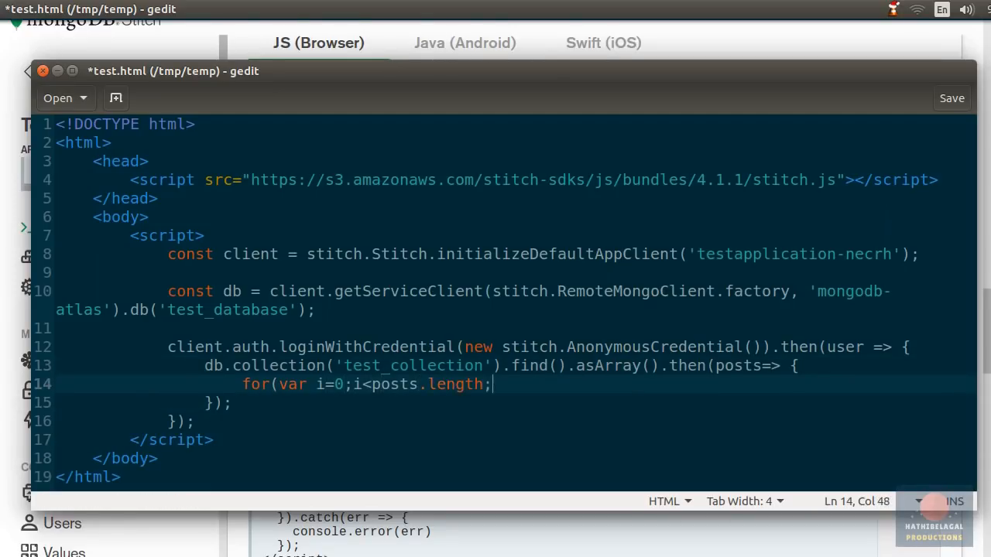
type("i++) {")
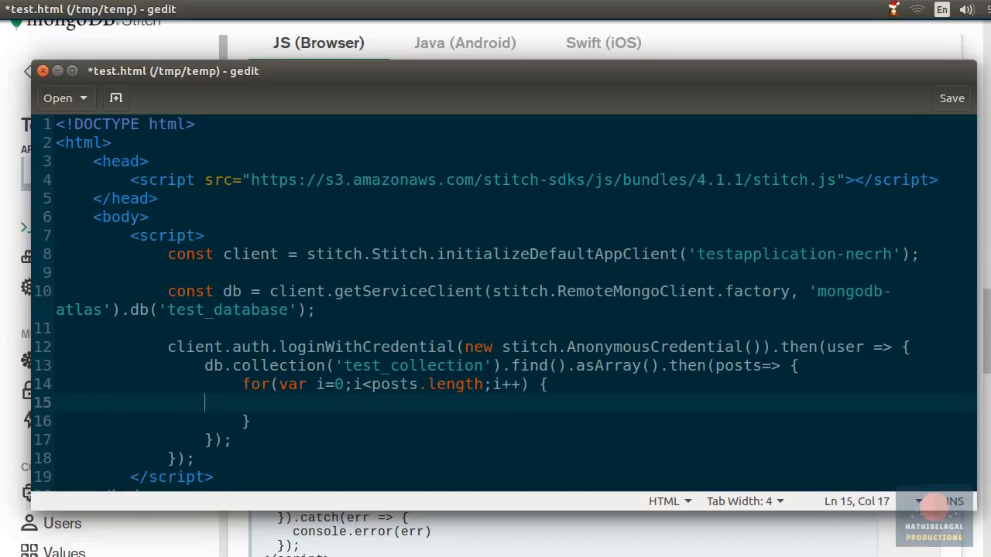
Create a <p> element per post with innerText set to the numbered (i+1) posts[i]["title"]
type("var ele")
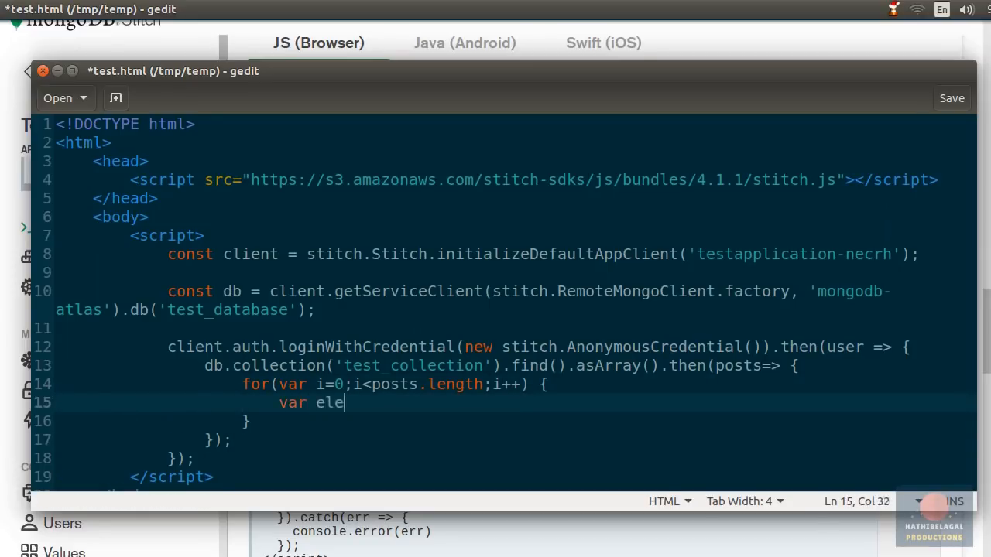
type("ment = document.cr")
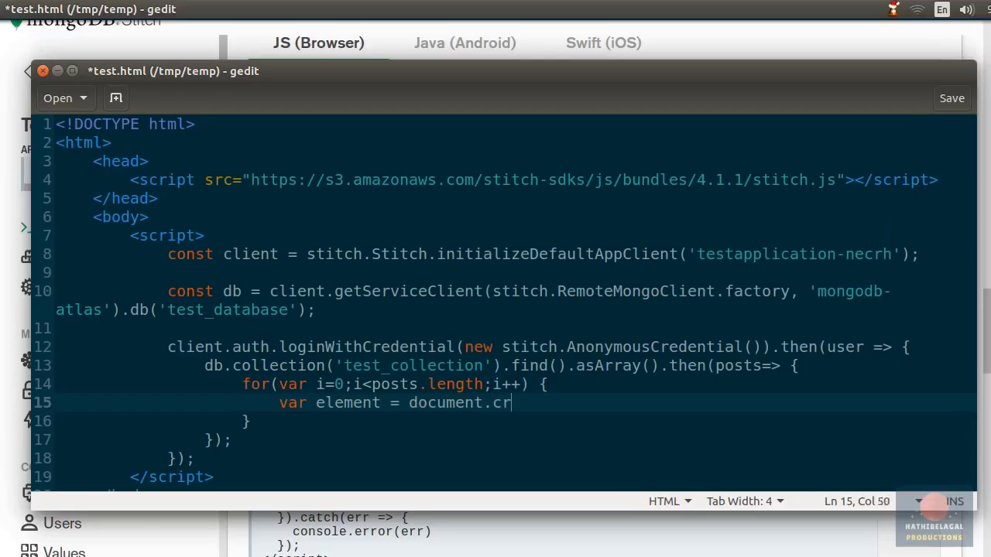
type("eateElement(")
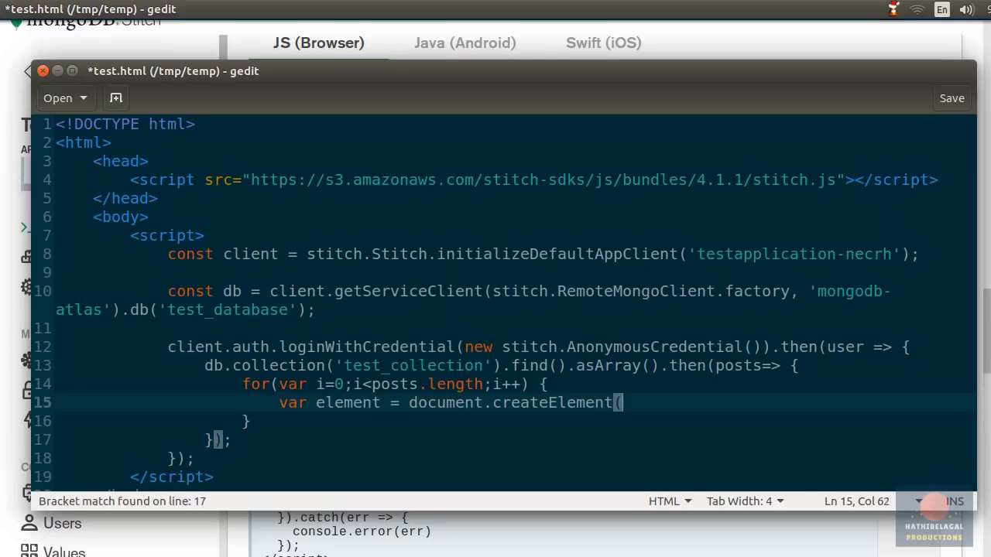
type("\"p\"")
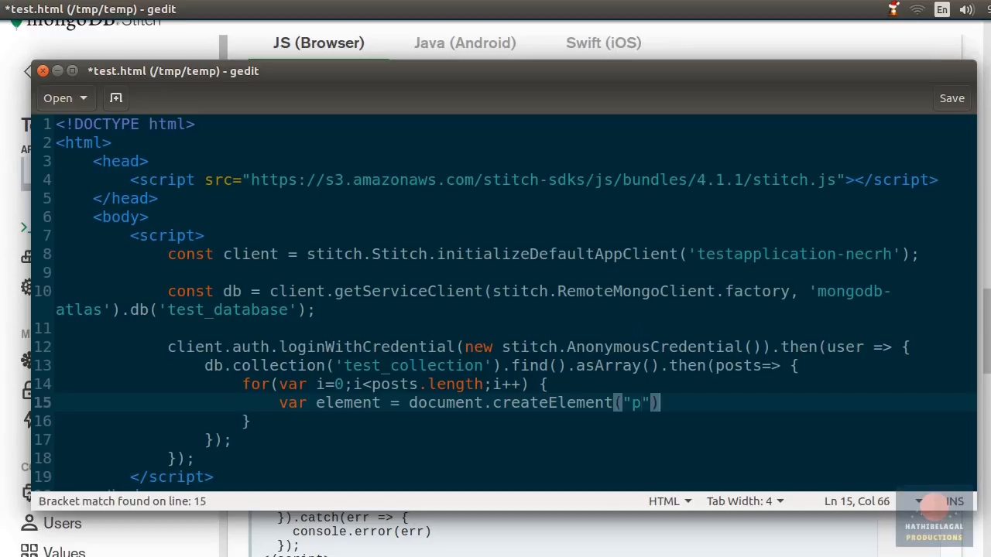
type("element.inn")
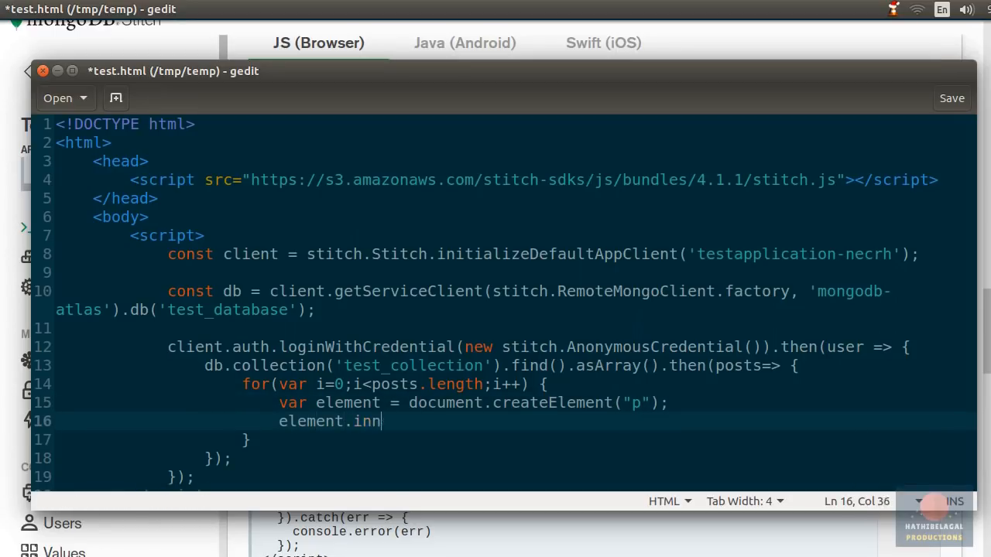
type("erText = p")
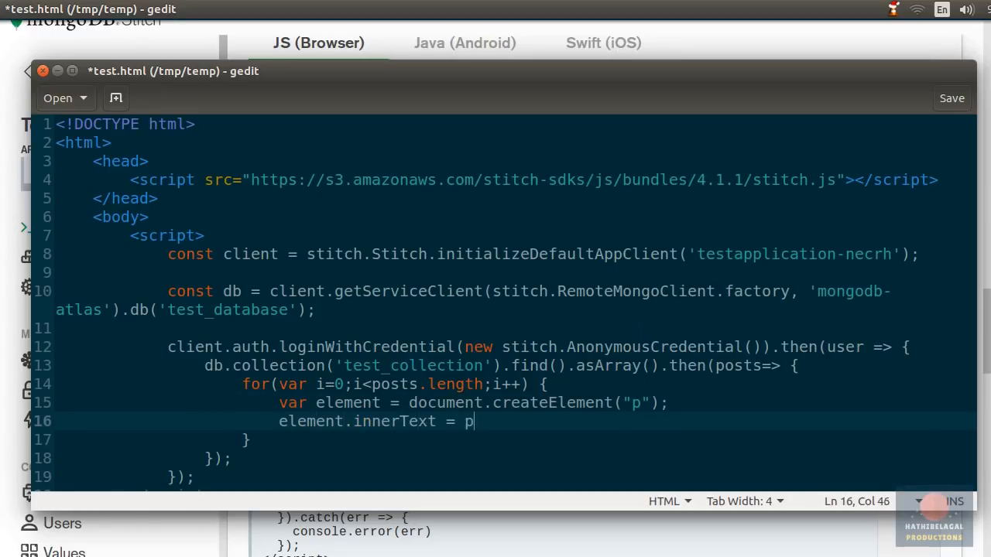
type("osts[i][")
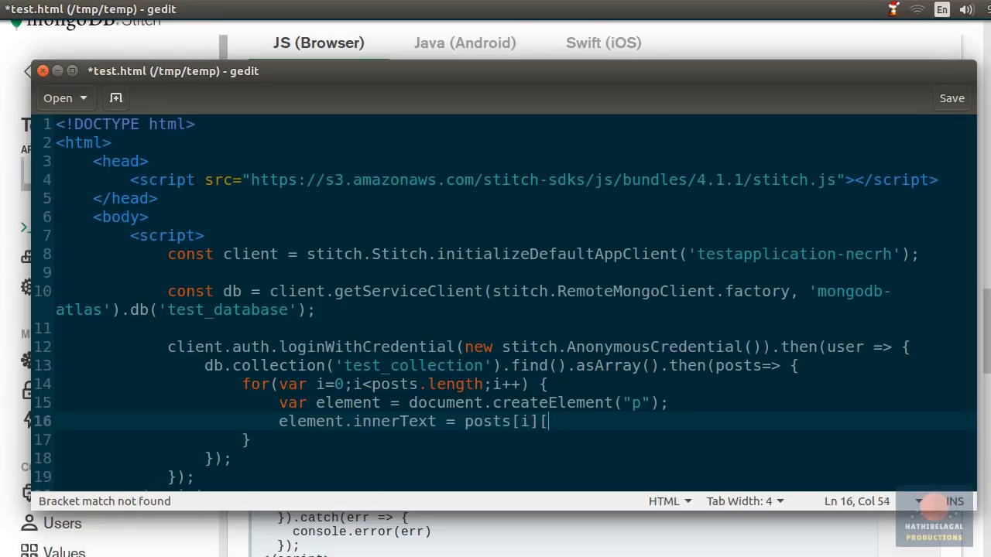
type("\"title\"];")
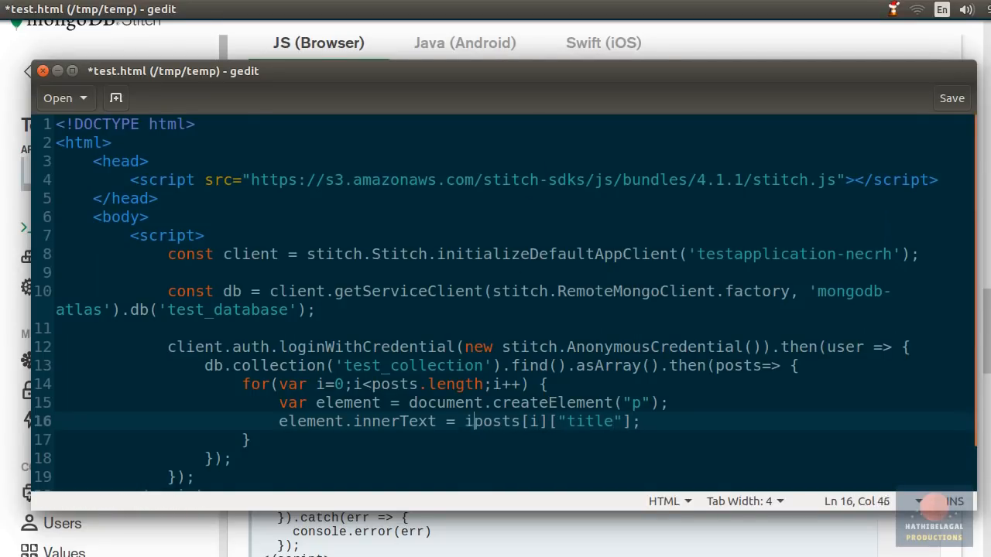
type("(i+1) + \". \" +")
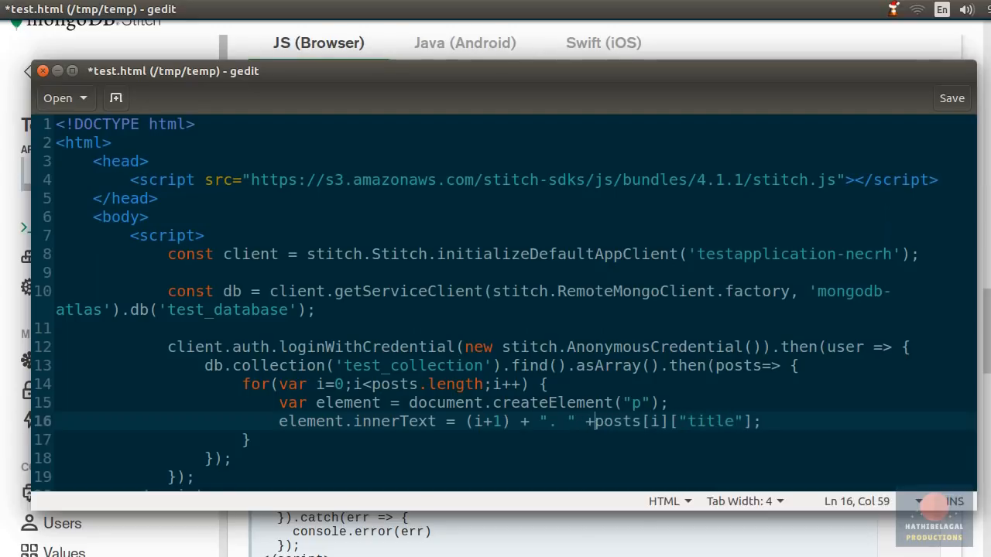
Append each element to document.body and save test.html
type("document")
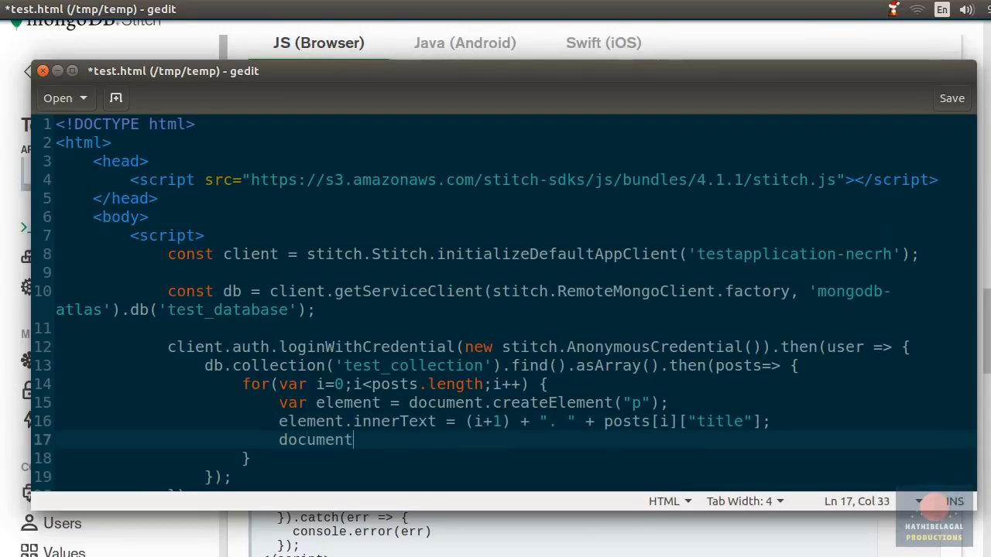
type(".body.appen")
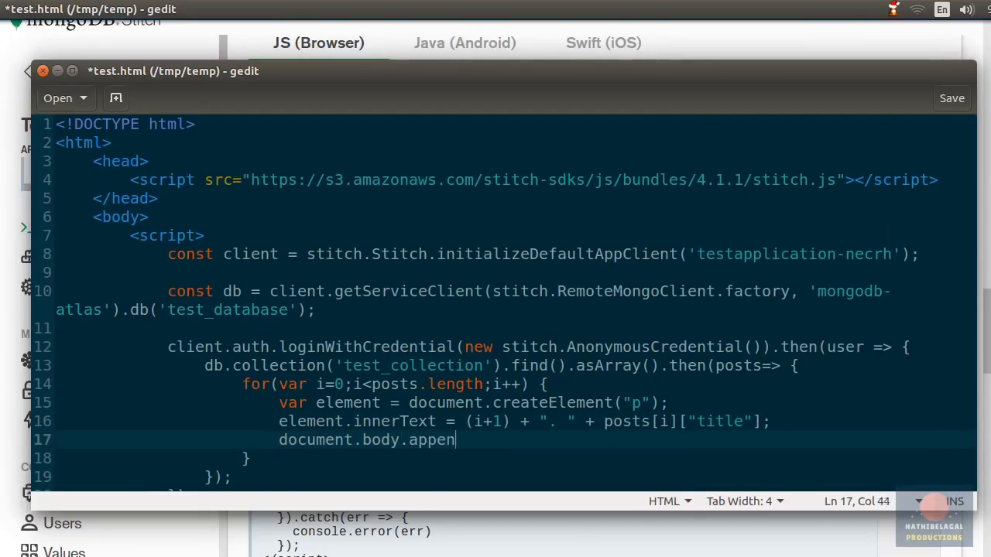
type("dChild(ele")
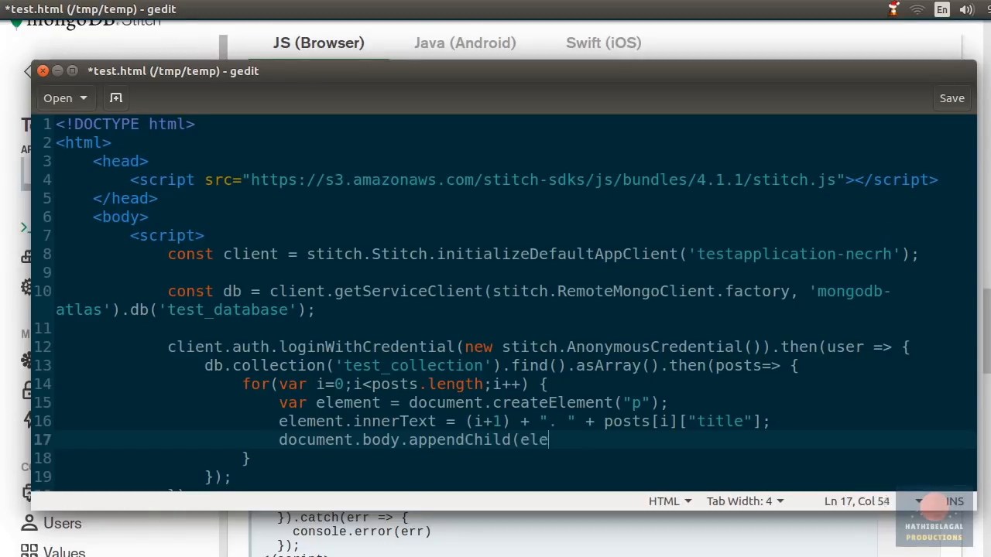
key("ctrl+s")
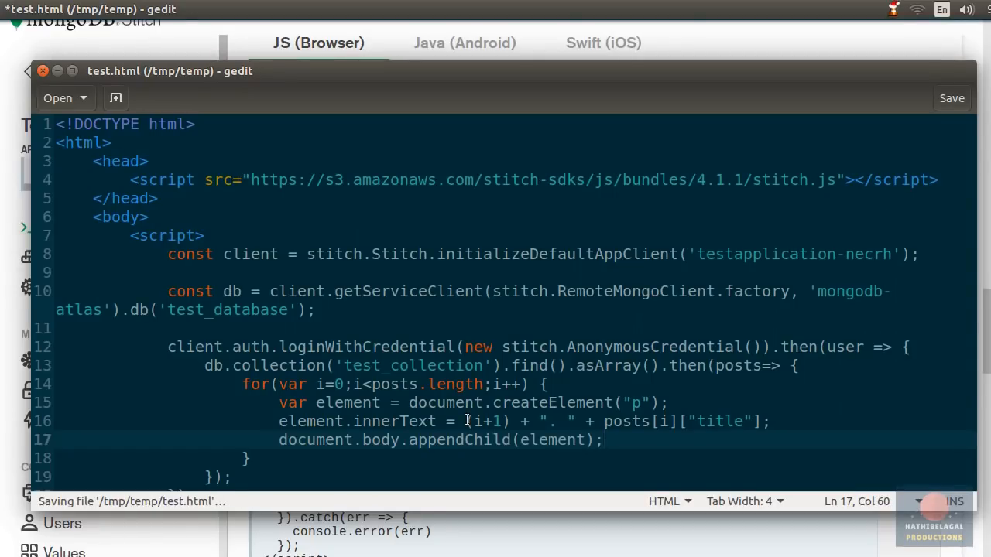